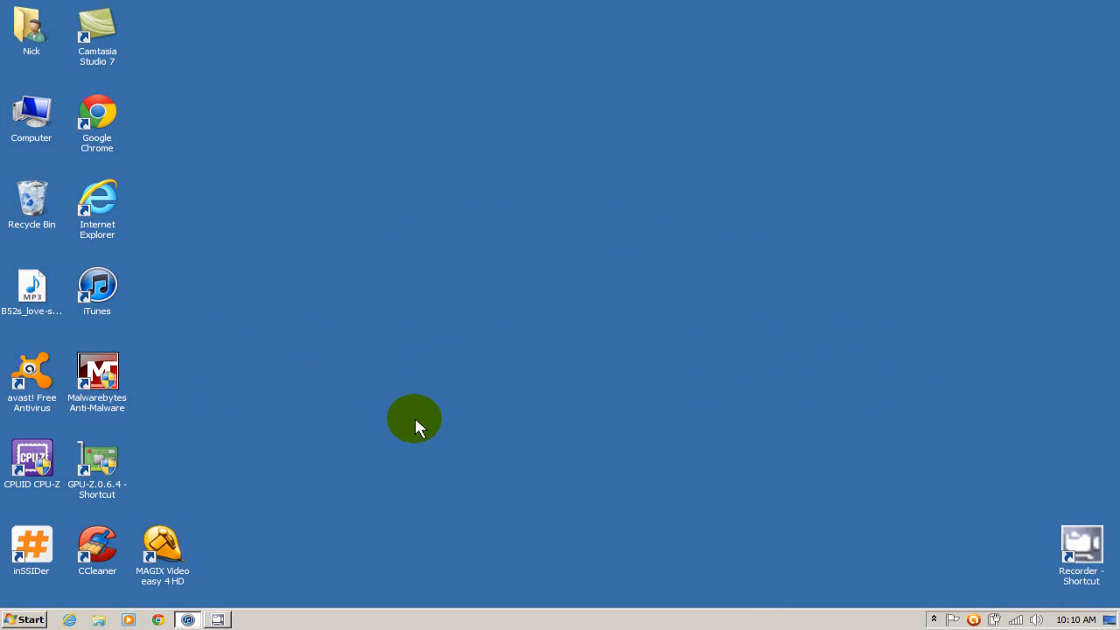
{"action": "mouse_move", "coordinate": [189, 620]}
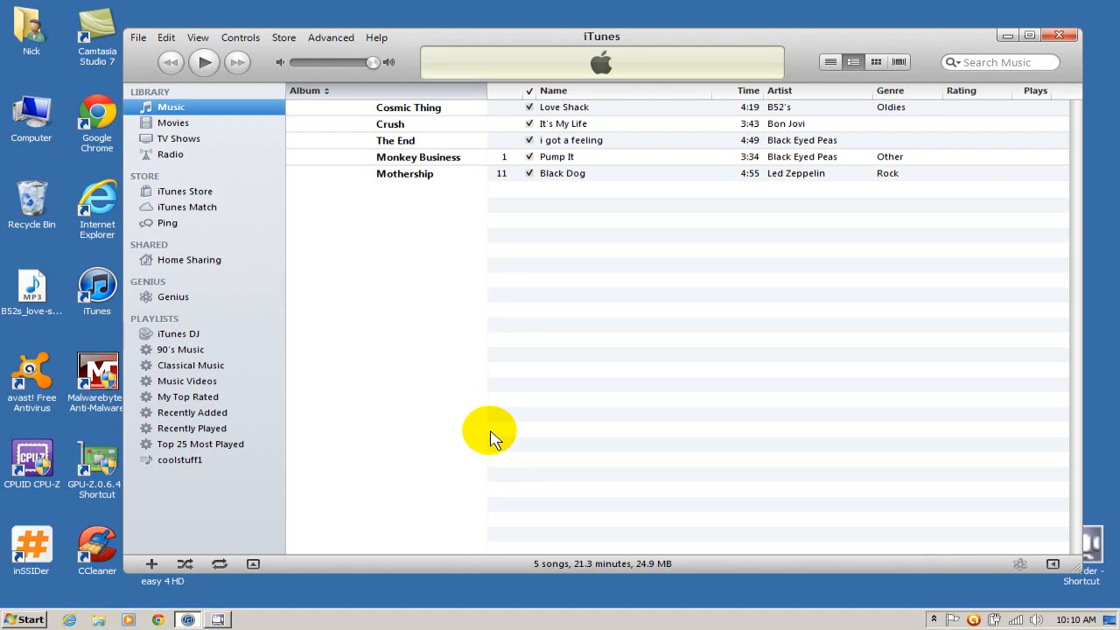
{"action": "mouse_move", "coordinate": [165, 38]}
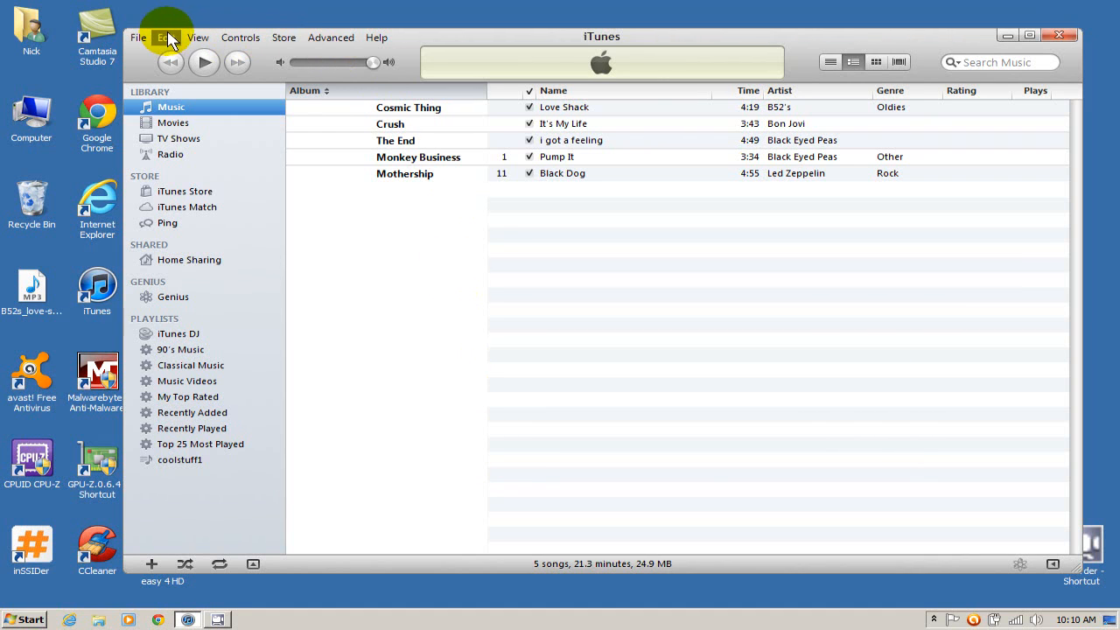
- Show the Advanced preferences with the iTunes Media folder location via Edit > Preferences
{"action": "left_click", "coordinate": [164, 36]}
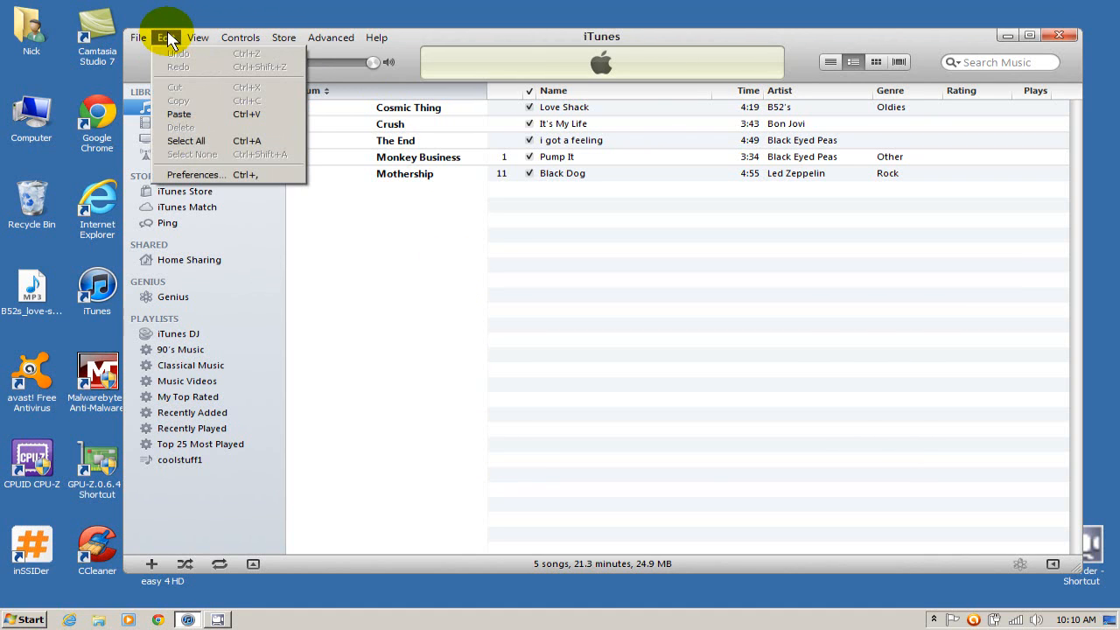
{"action": "left_click", "coordinate": [194, 175]}
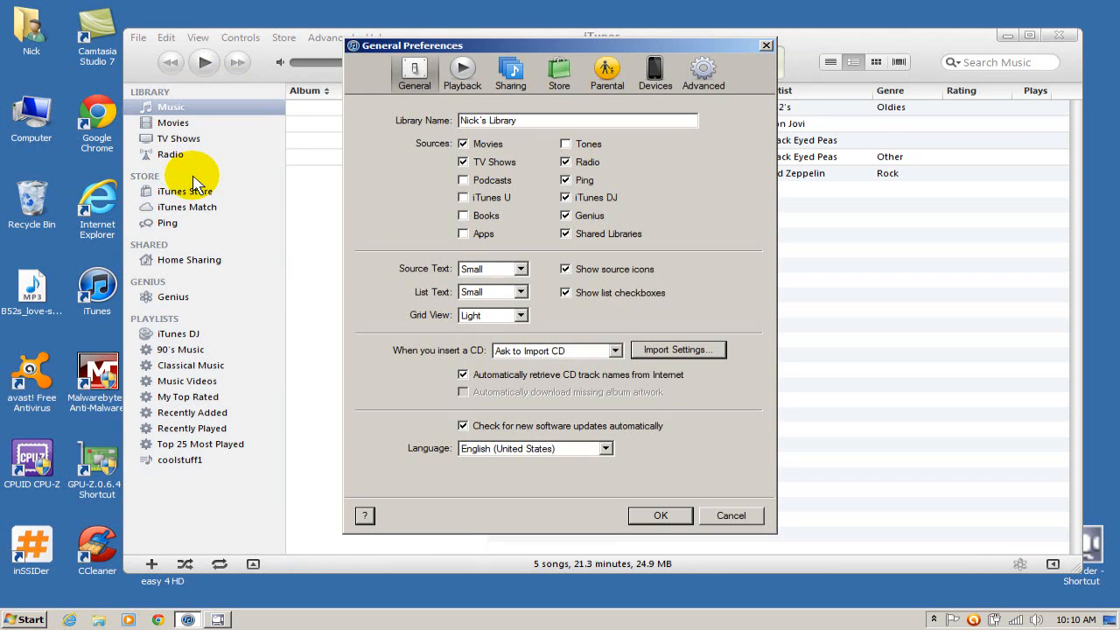
{"action": "mouse_move", "coordinate": [627, 114]}
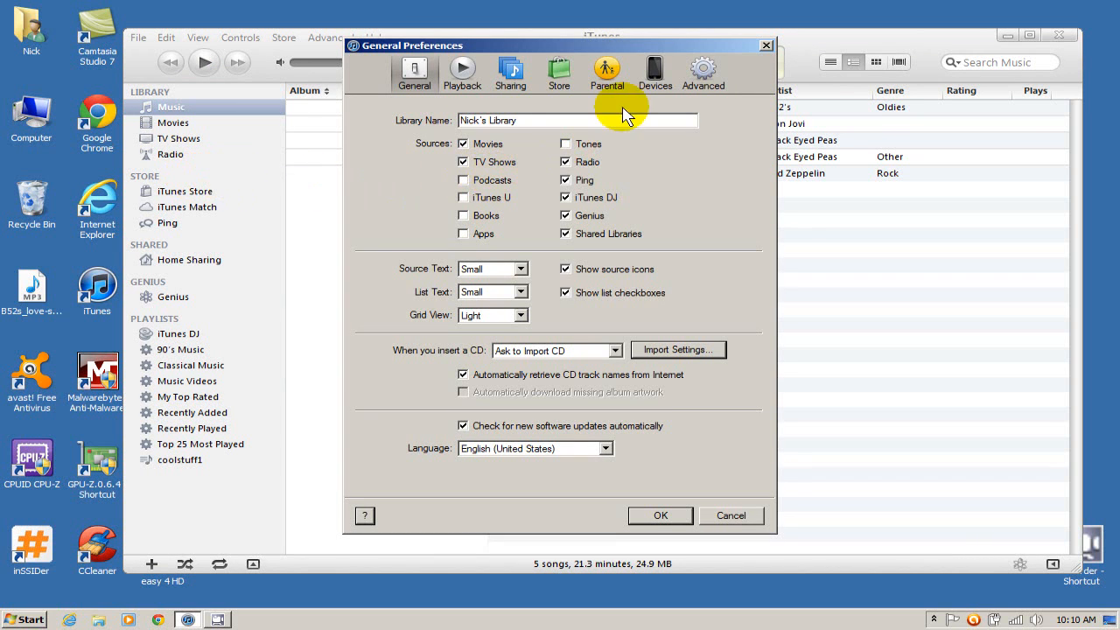
{"action": "left_click", "coordinate": [703, 72]}
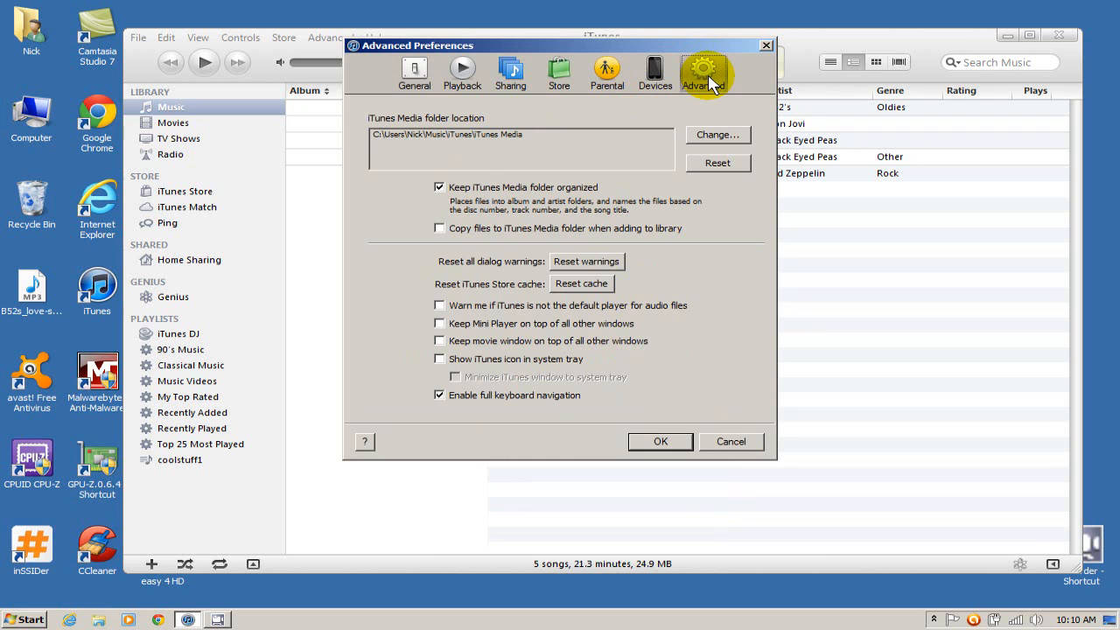
{"action": "mouse_move", "coordinate": [584, 180]}
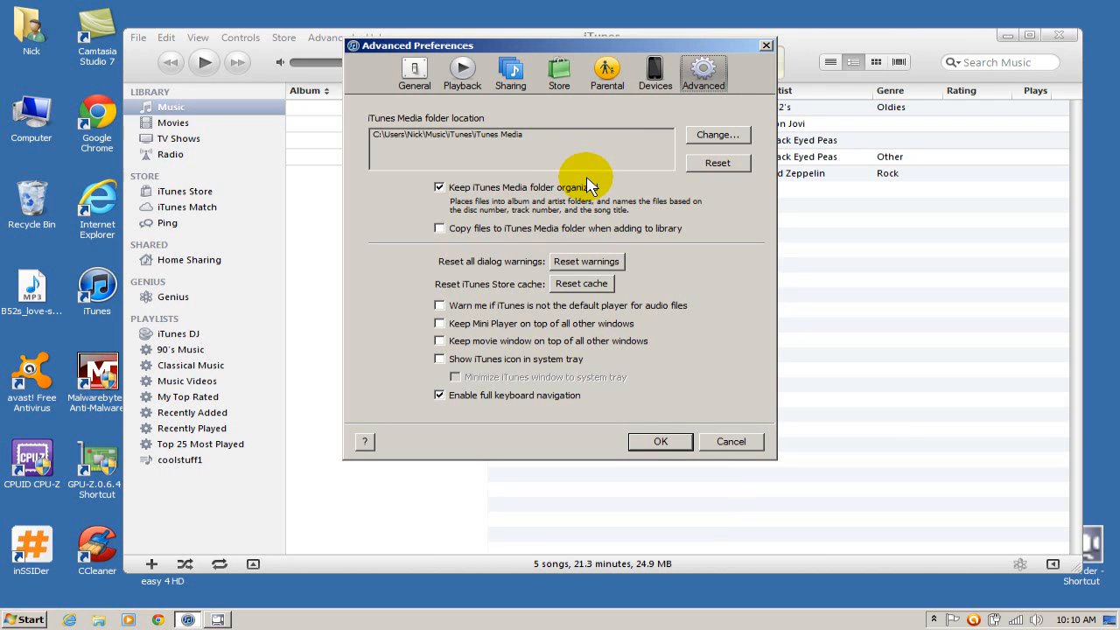
{"action": "mouse_move", "coordinate": [546, 149]}
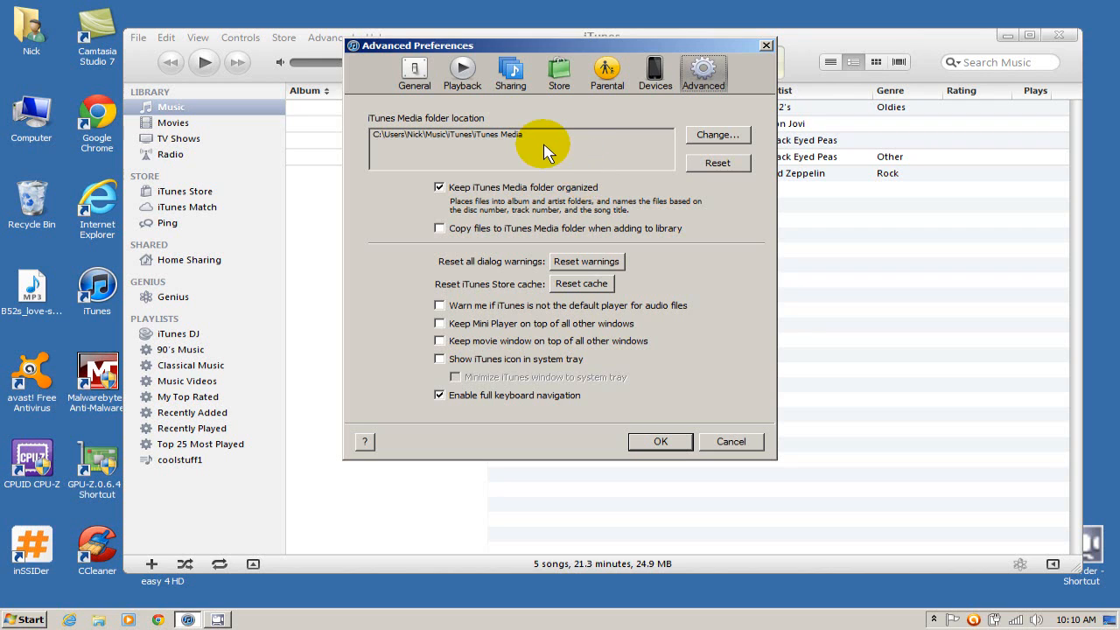
{"action": "mouse_move", "coordinate": [510, 154]}
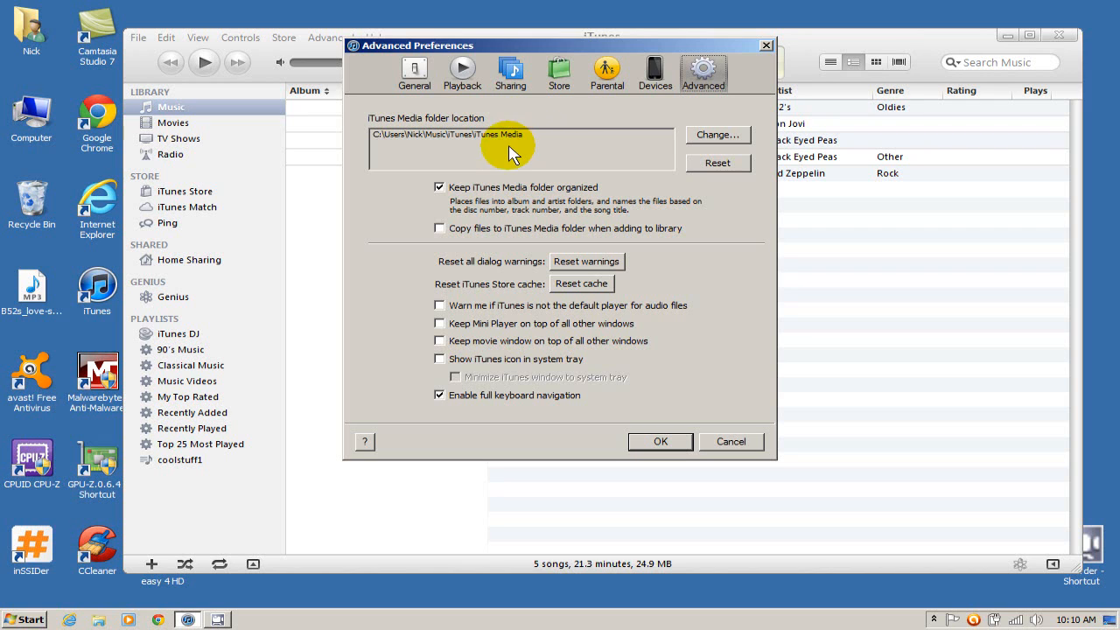
{"action": "mouse_move", "coordinate": [511, 161]}
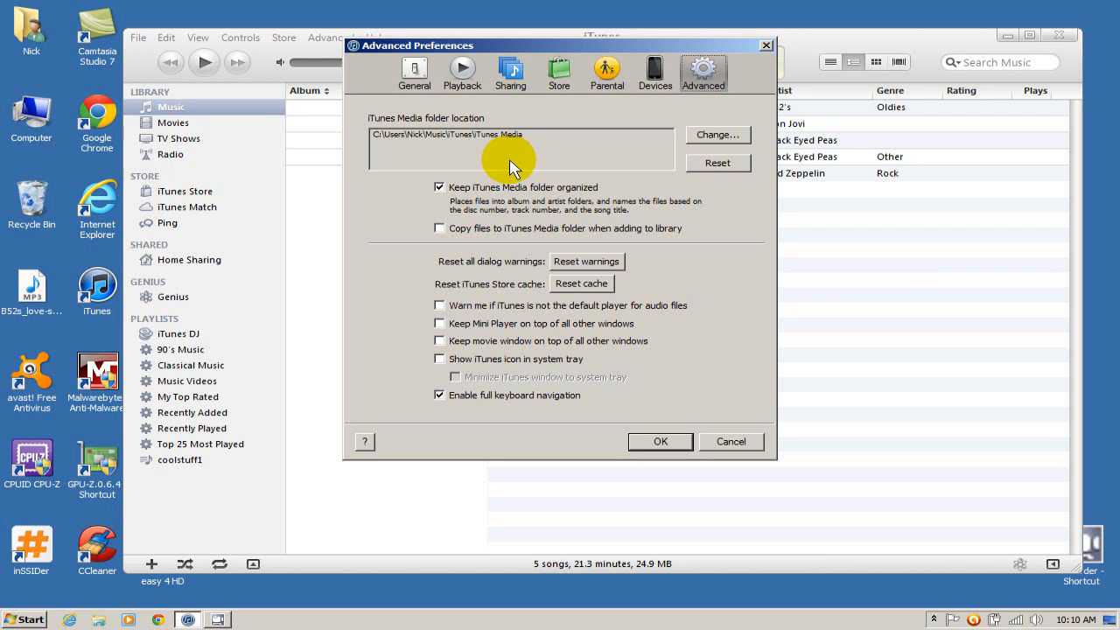
{"action": "mouse_move", "coordinate": [399, 158]}
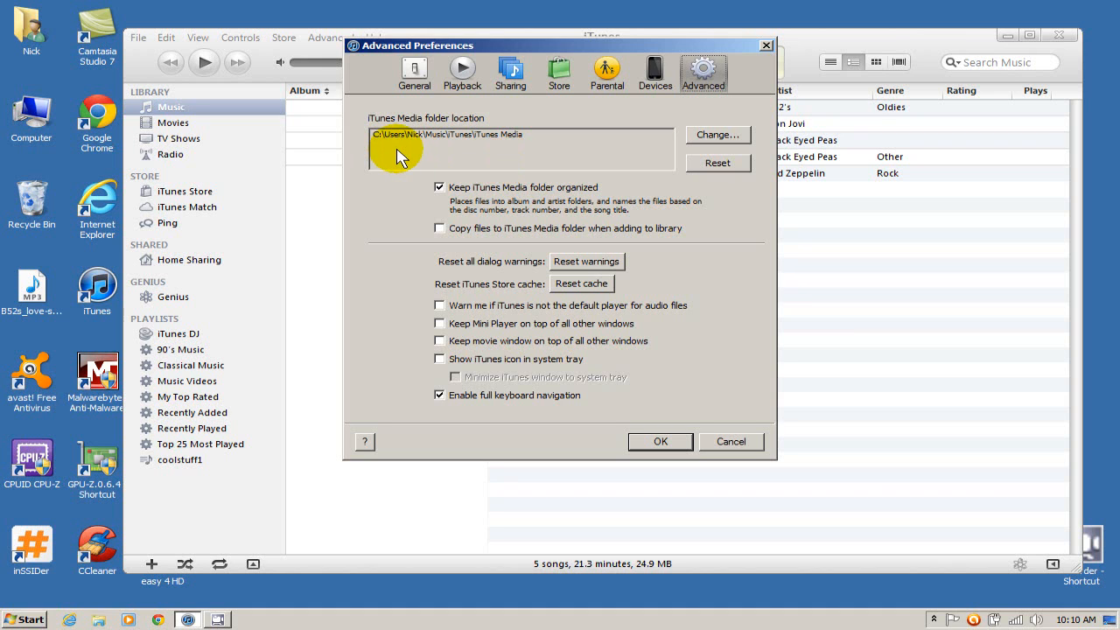
{"action": "mouse_move", "coordinate": [441, 166]}
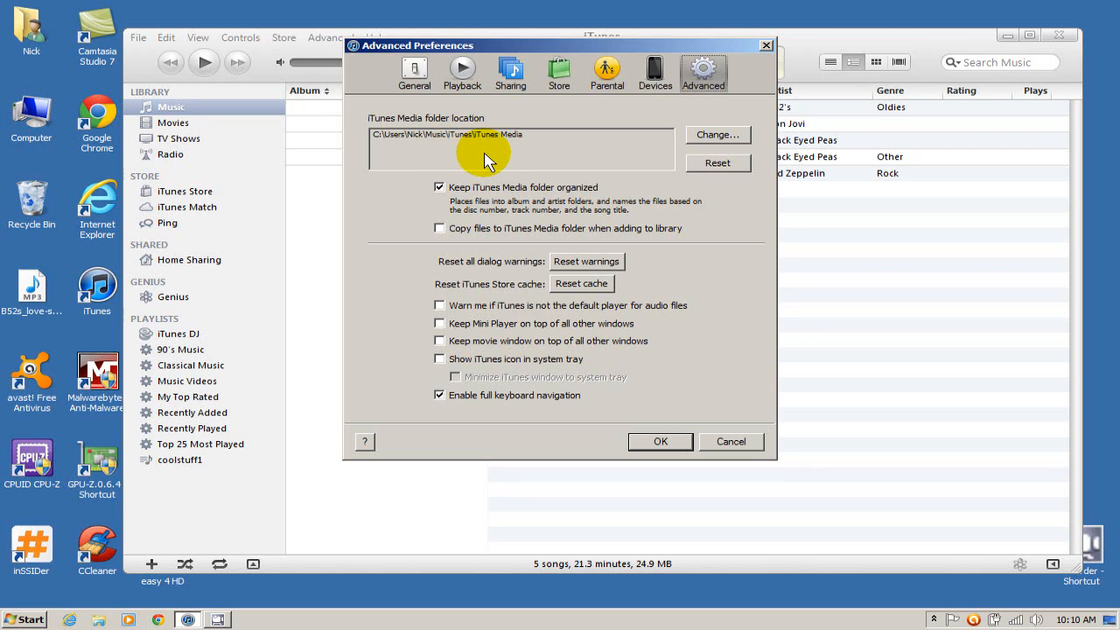
{"action": "mouse_move", "coordinate": [525, 161]}
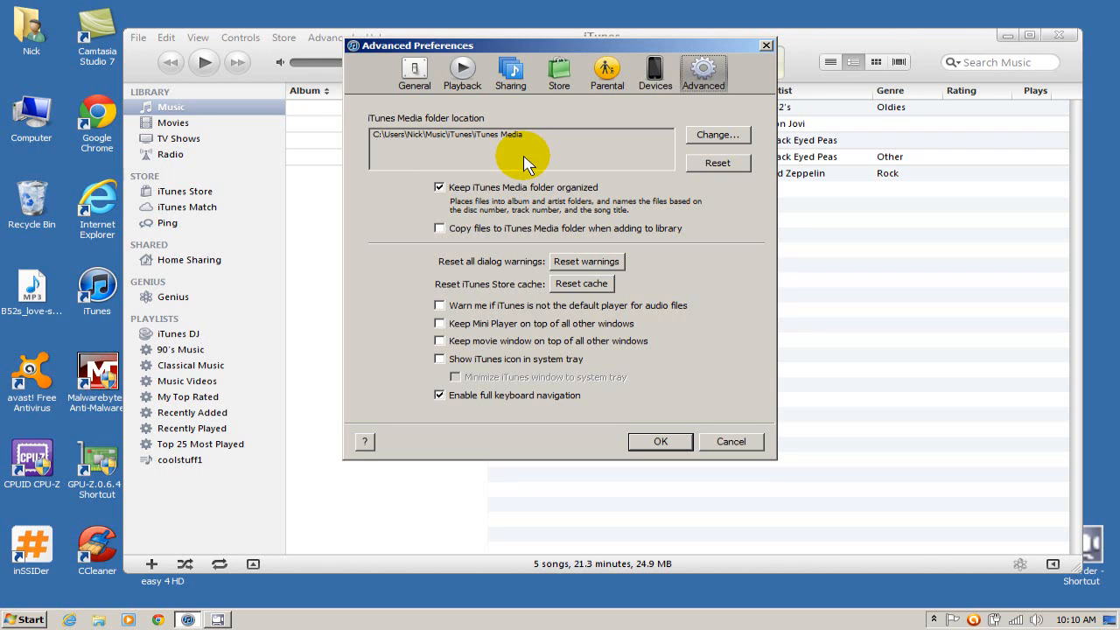
{"action": "mouse_move", "coordinate": [535, 164]}
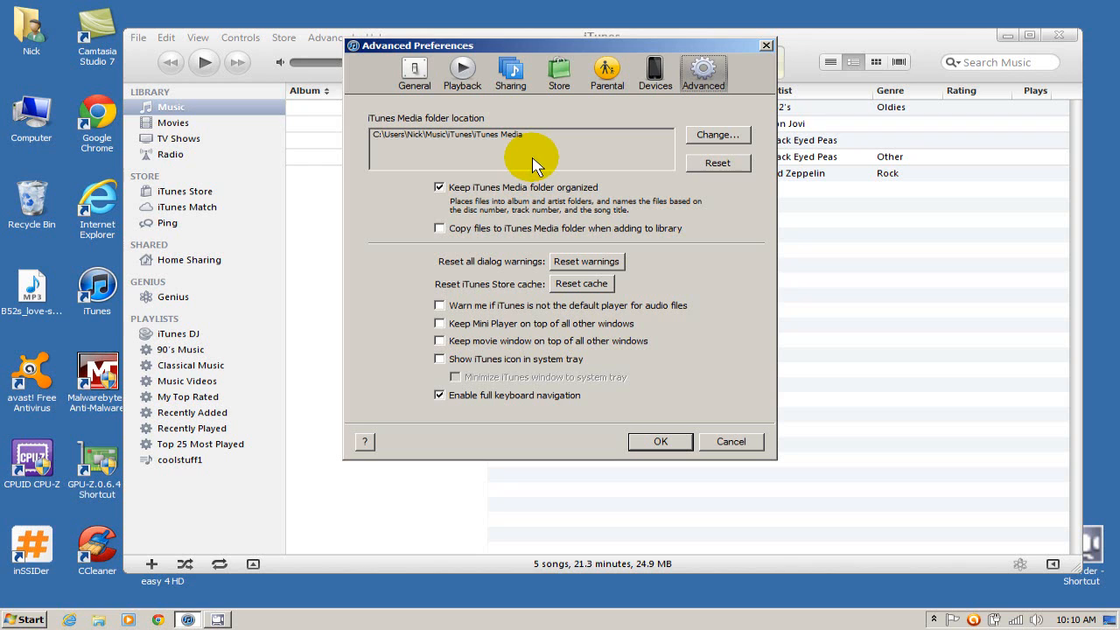
{"action": "mouse_move", "coordinate": [534, 189]}
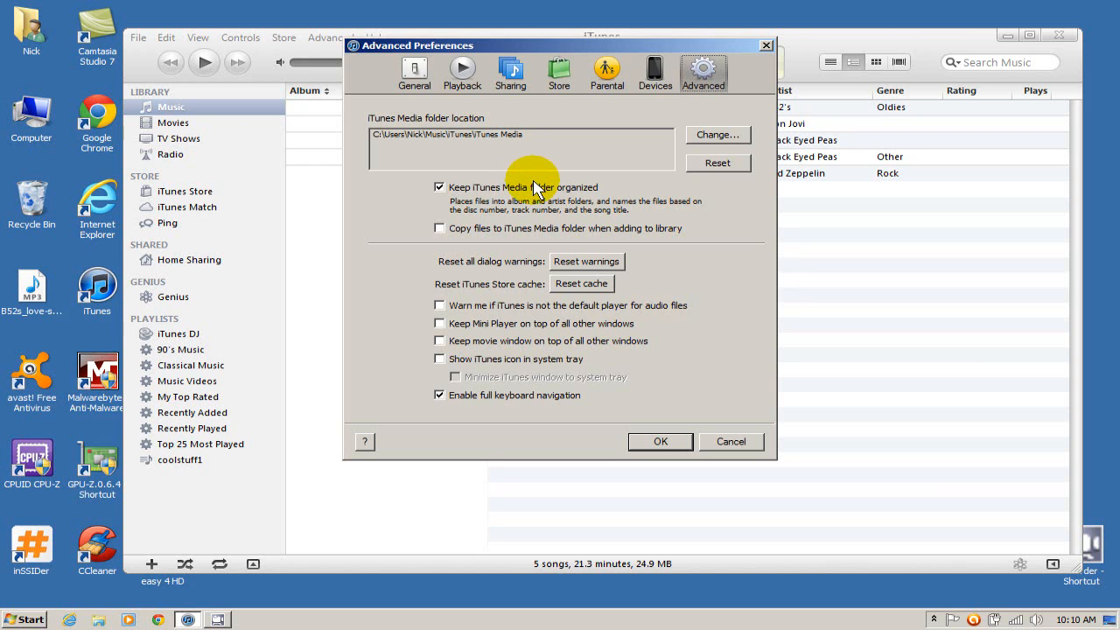
{"action": "mouse_move", "coordinate": [387, 255]}
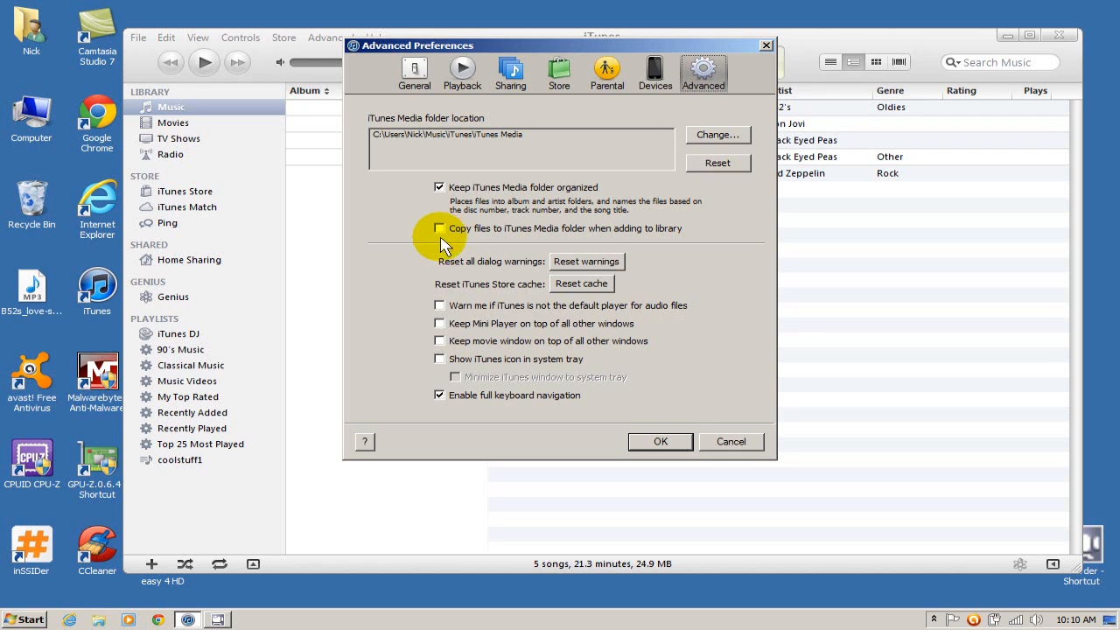
{"action": "mouse_move", "coordinate": [470, 244]}
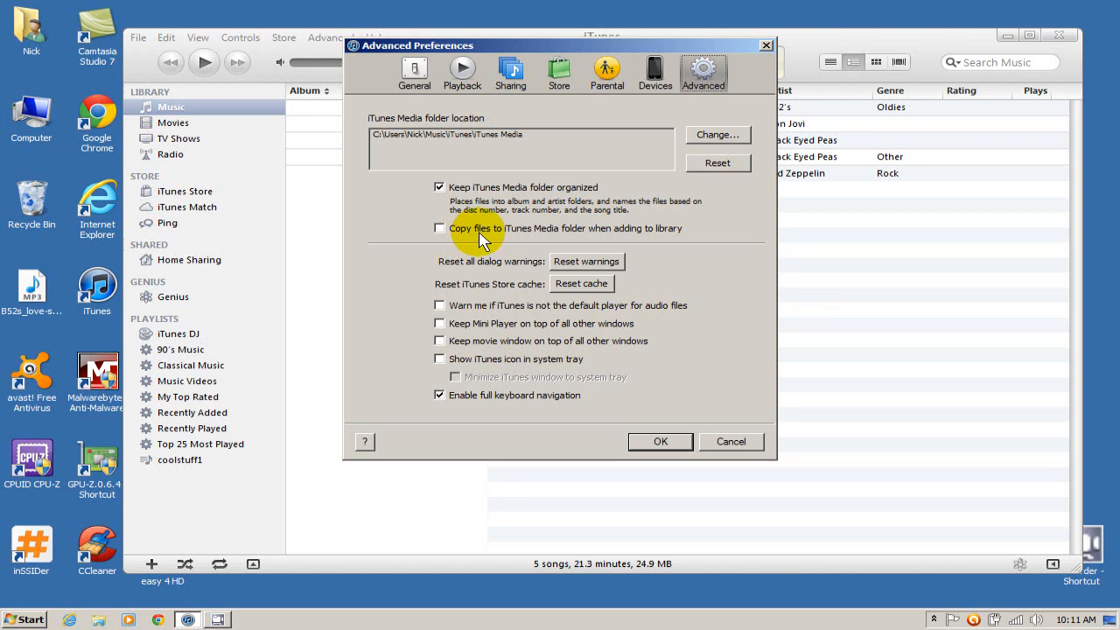
{"action": "mouse_move", "coordinate": [657, 253]}
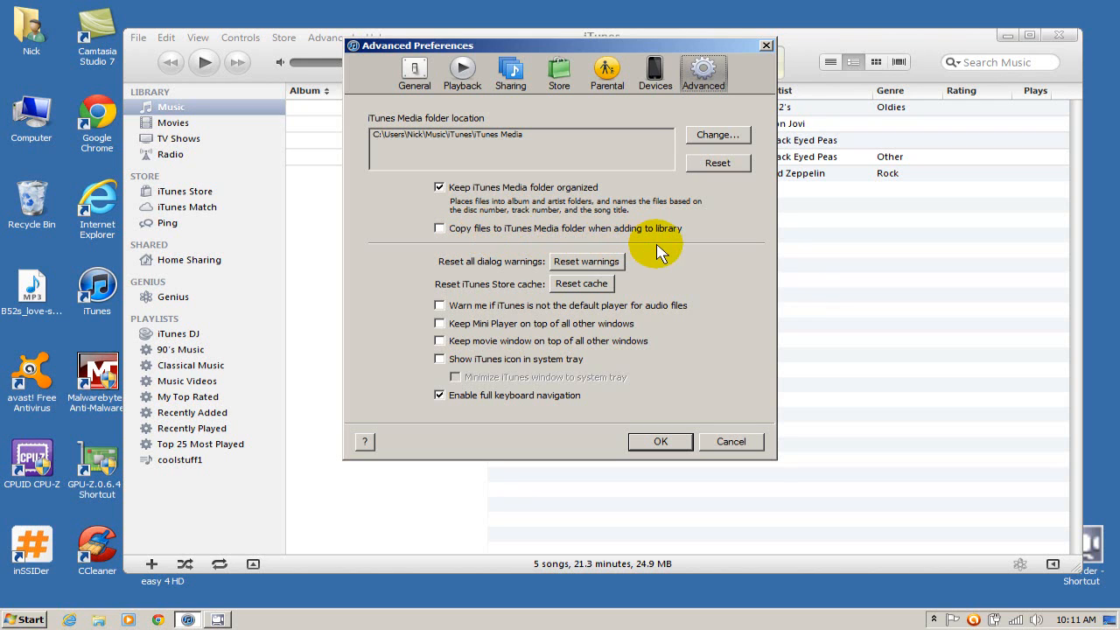
{"action": "mouse_move", "coordinate": [679, 252]}
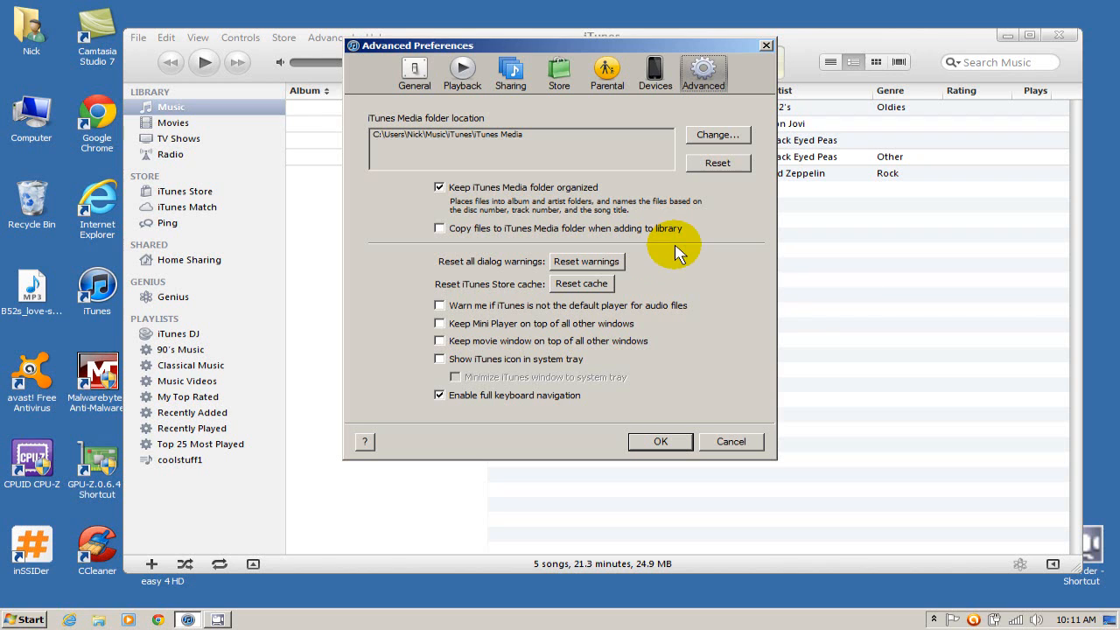
{"action": "mouse_move", "coordinate": [745, 448]}
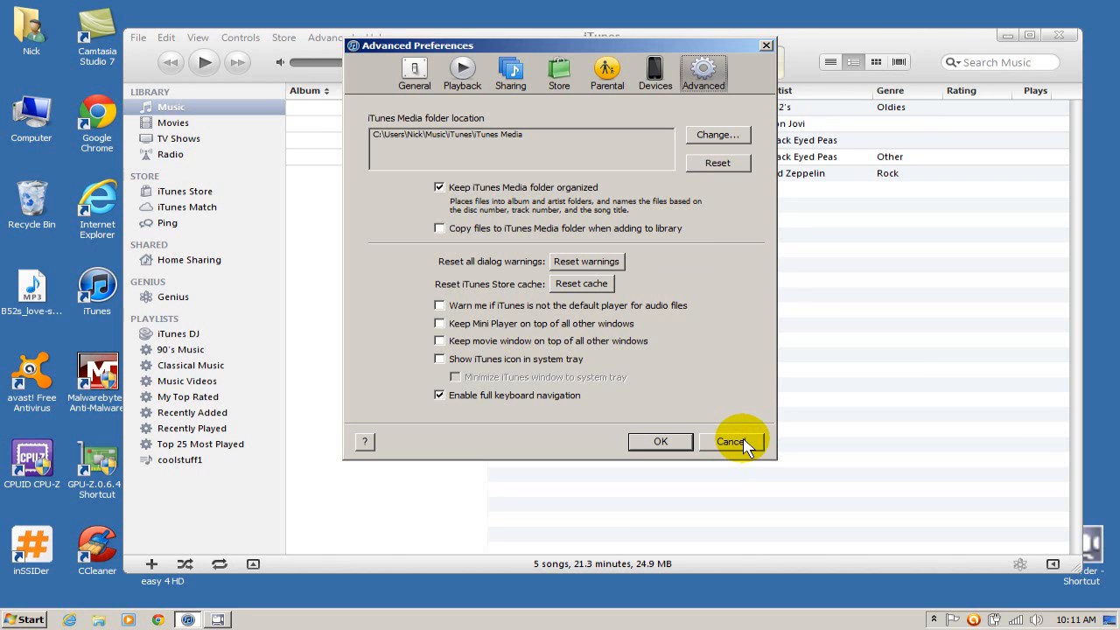
{"action": "left_click", "coordinate": [731, 441]}
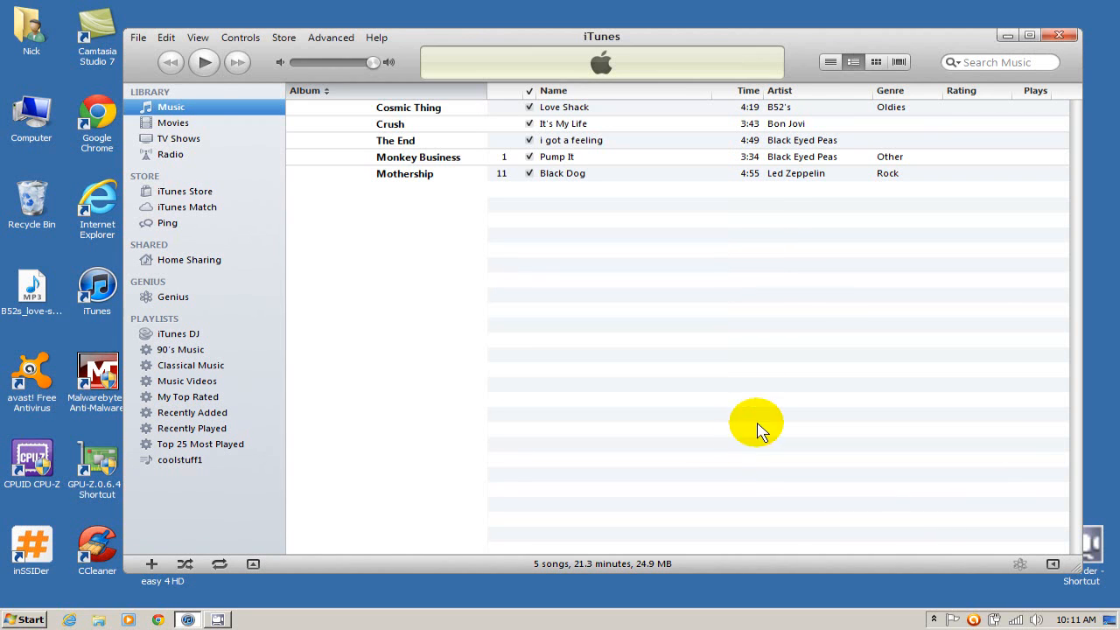
{"action": "mouse_move", "coordinate": [738, 401]}
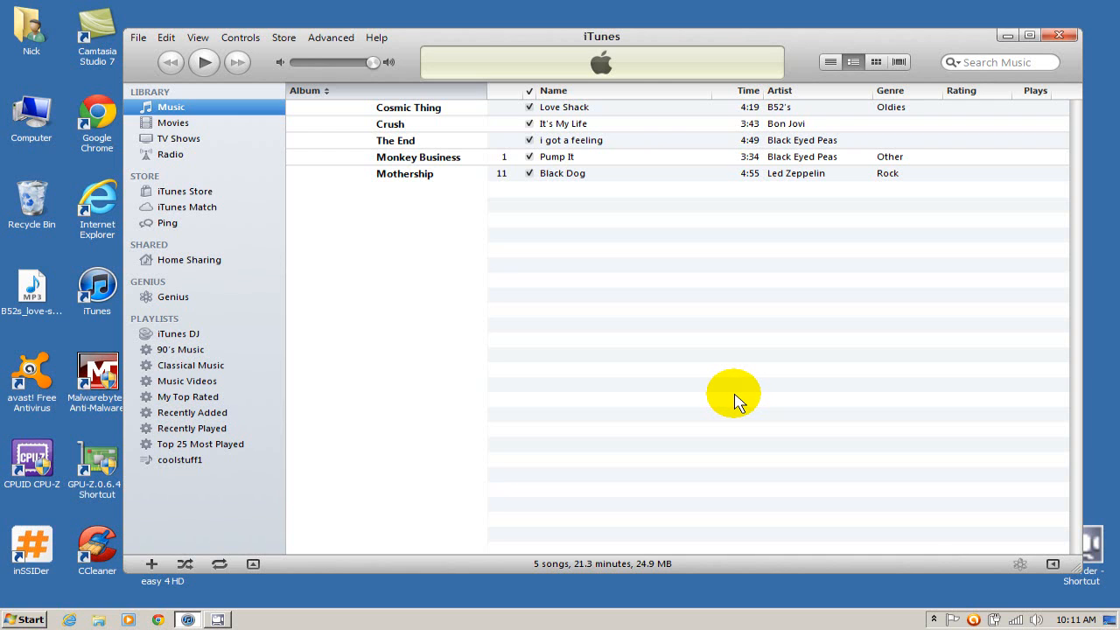
{"action": "mouse_move", "coordinate": [672, 388]}
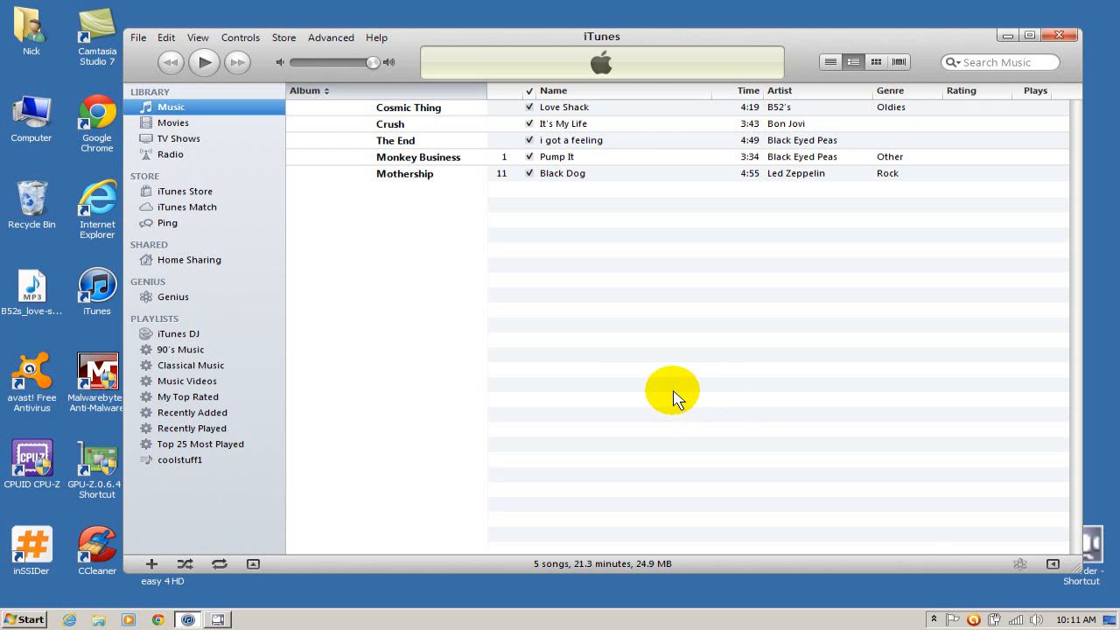
{"action": "mouse_move", "coordinate": [488, 336]}
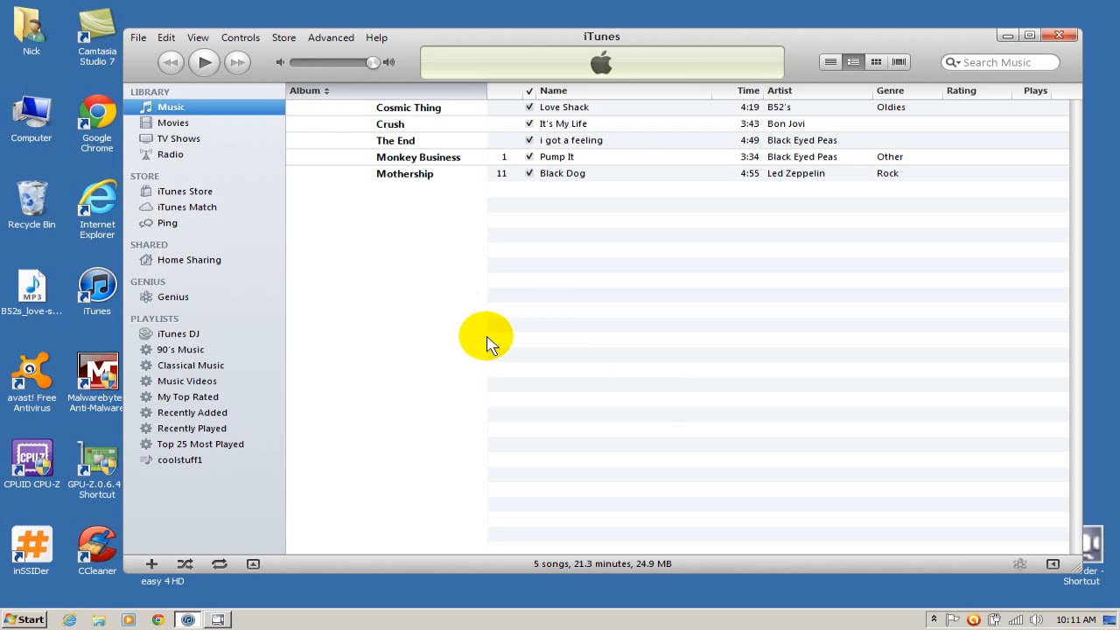
{"action": "mouse_move", "coordinate": [84, 318]}
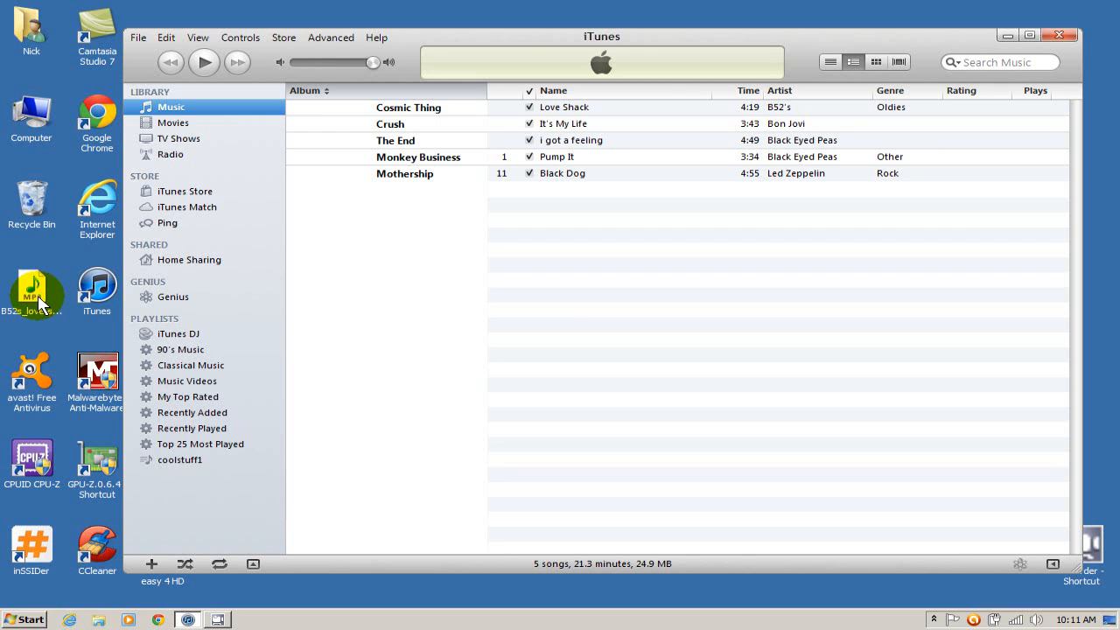
{"action": "mouse_move", "coordinate": [35, 294]}
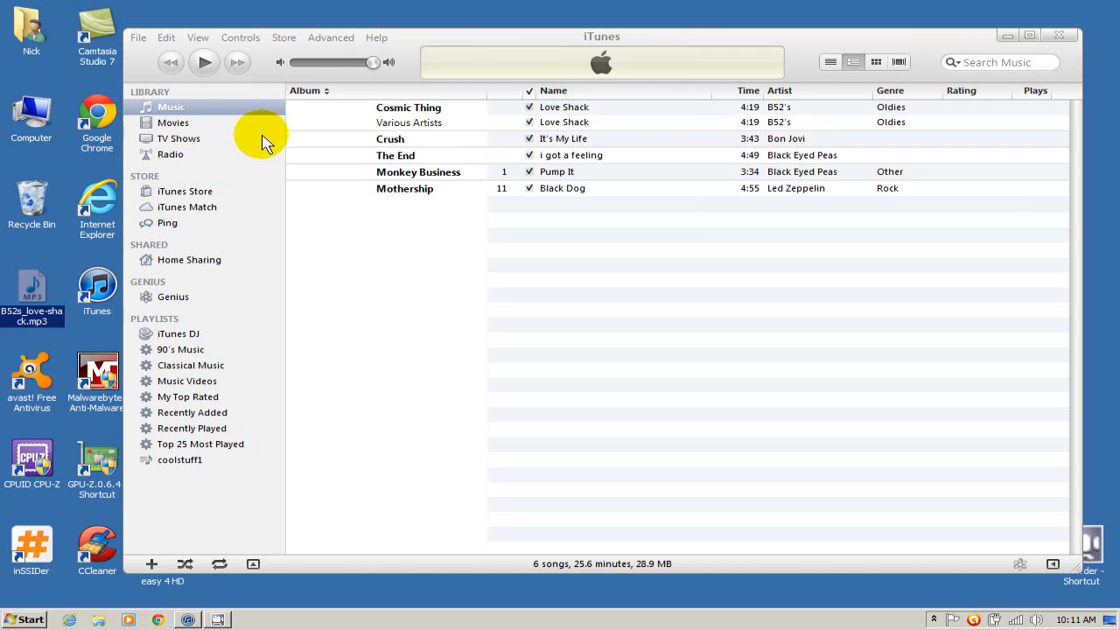
{"action": "mouse_move", "coordinate": [621, 132]}
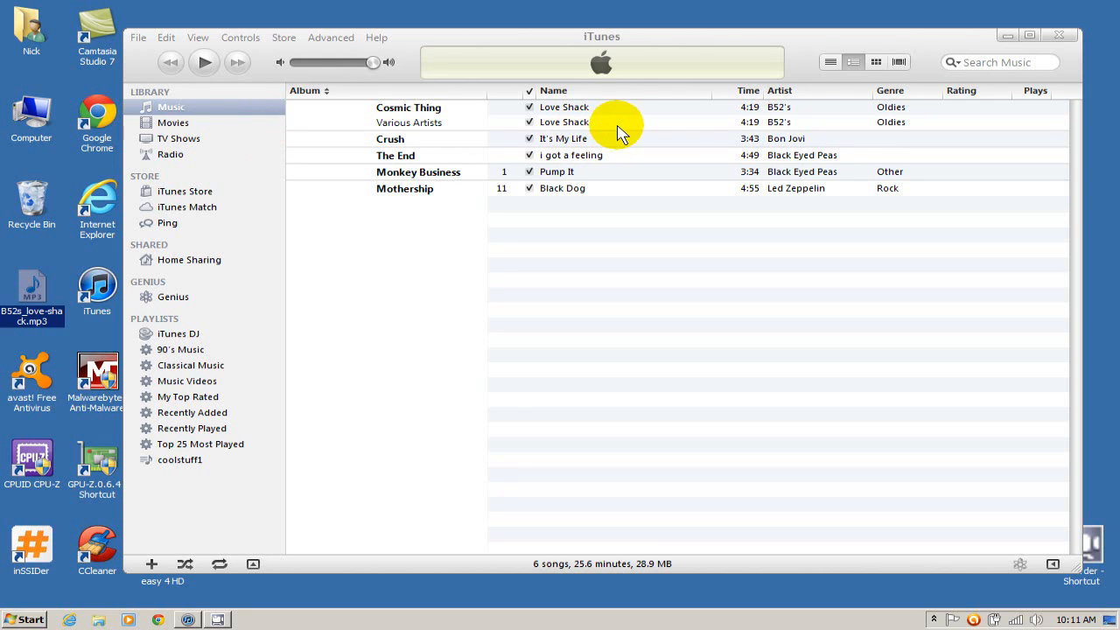
{"action": "mouse_move", "coordinate": [629, 126]}
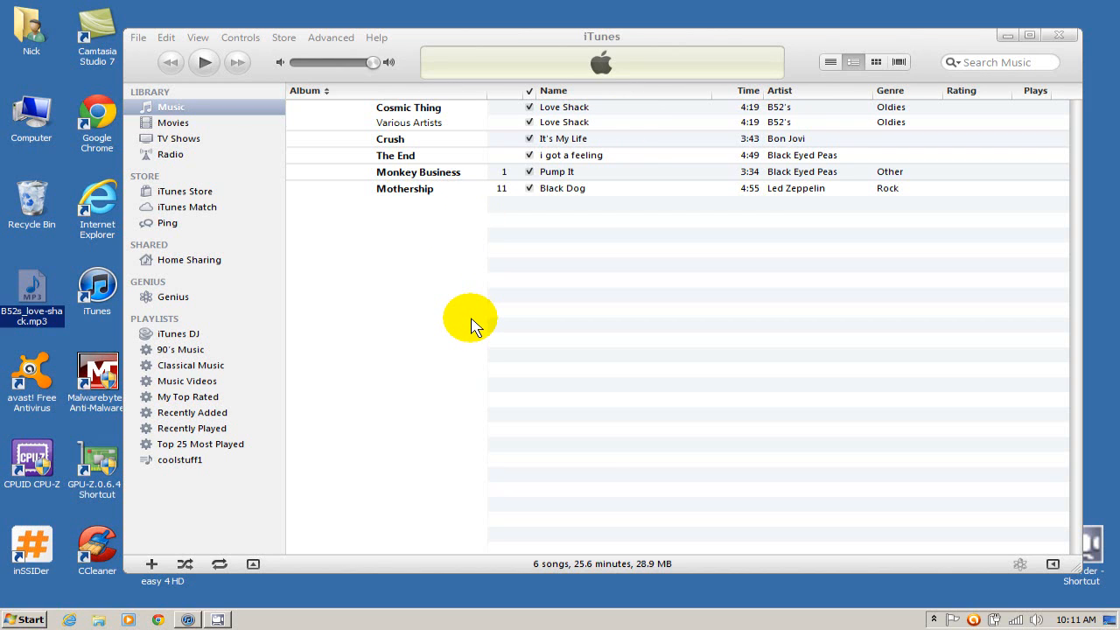
{"action": "mouse_move", "coordinate": [479, 331]}
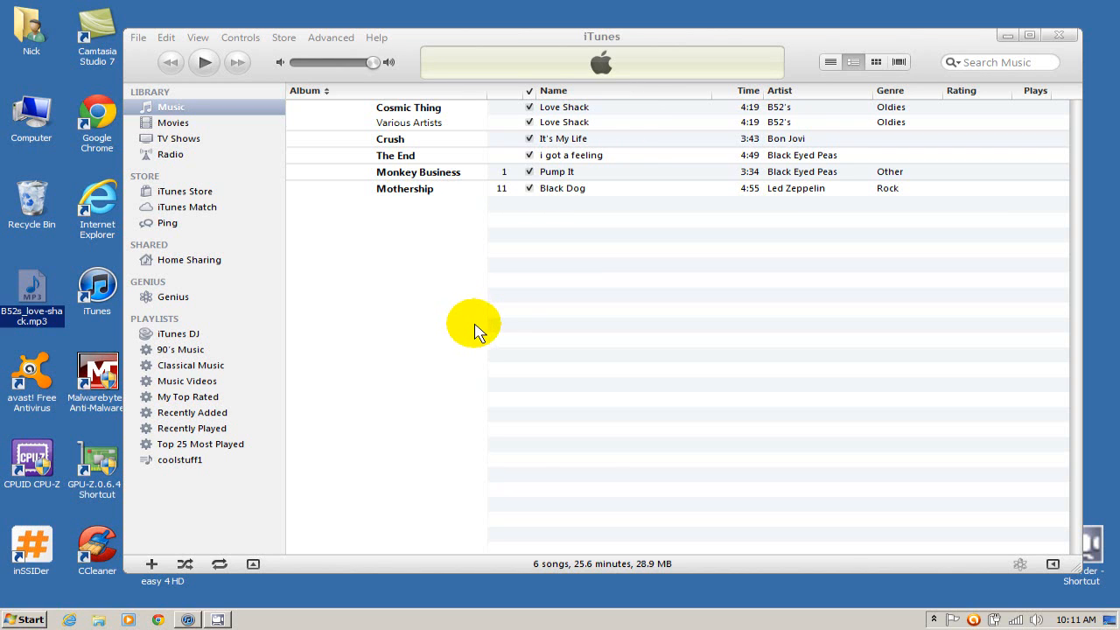
{"action": "mouse_move", "coordinate": [79, 245]}
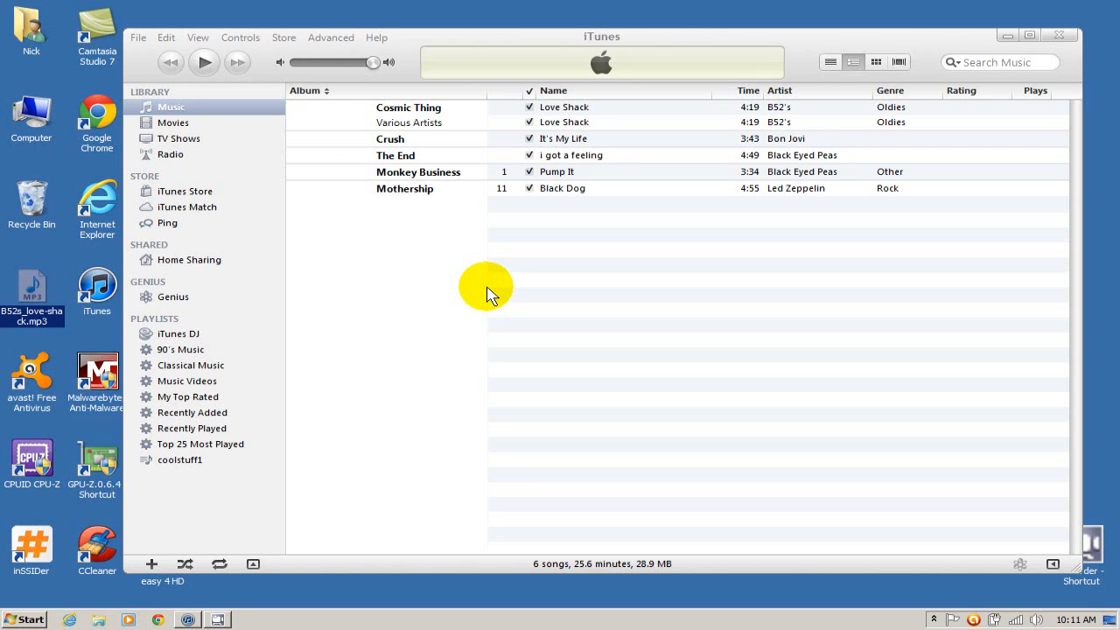
{"action": "mouse_move", "coordinate": [481, 234]}
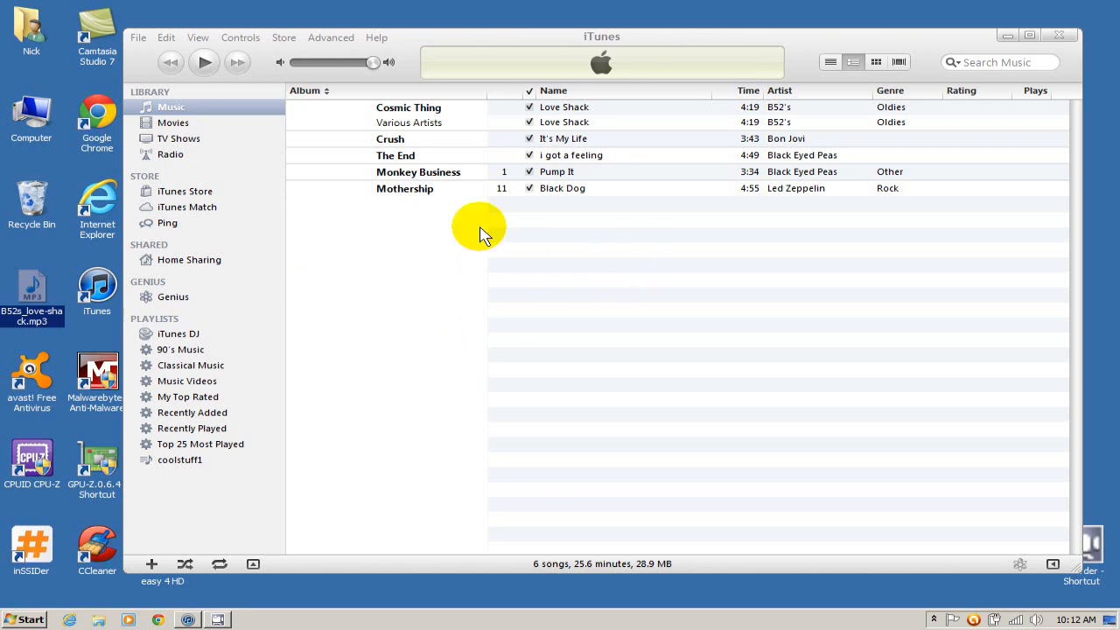
{"action": "mouse_move", "coordinate": [518, 301]}
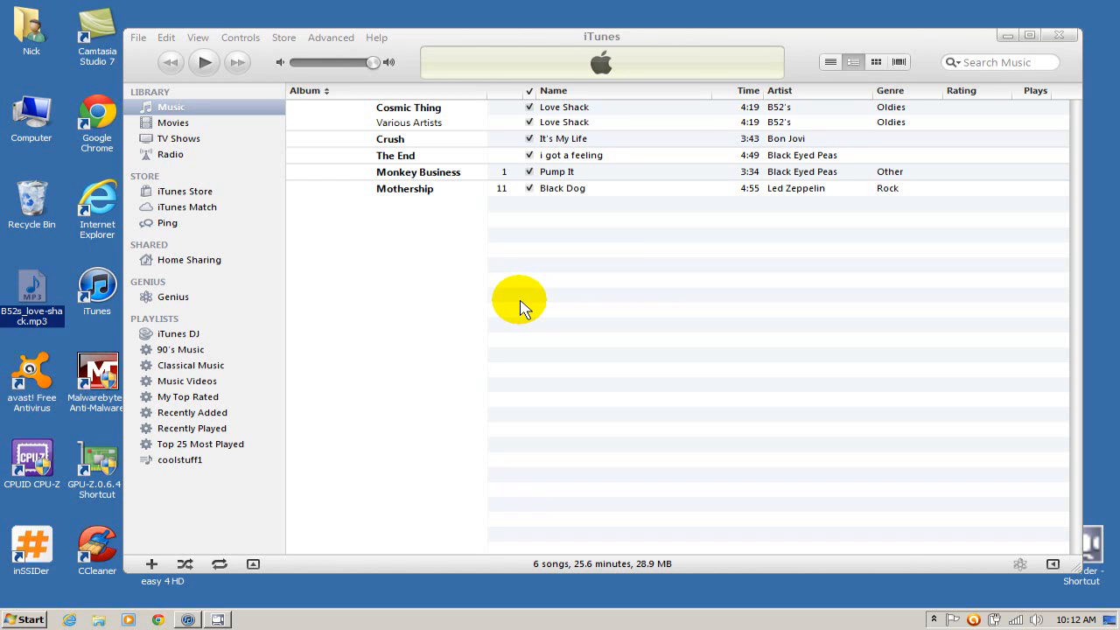
{"action": "mouse_move", "coordinate": [514, 287]}
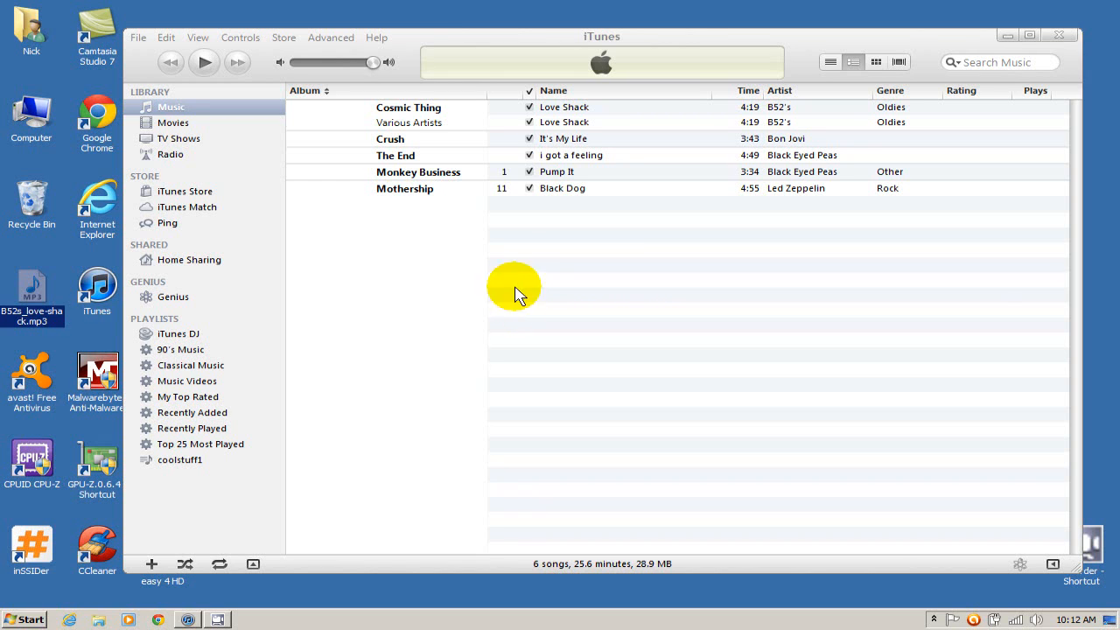
{"action": "mouse_move", "coordinate": [136, 38]}
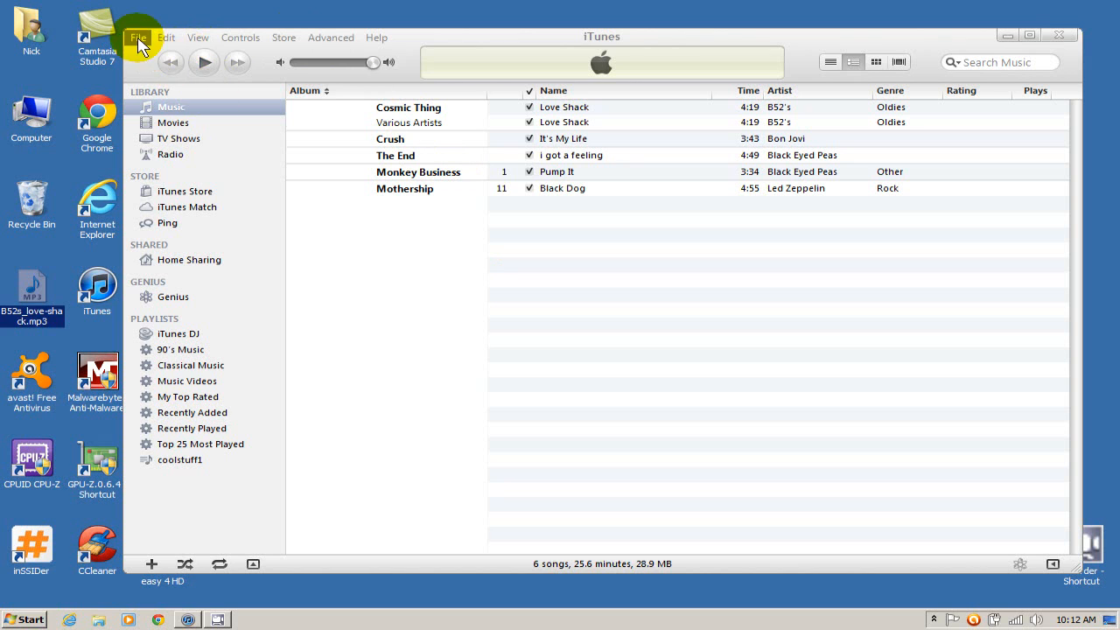
{"action": "left_click", "coordinate": [137, 37]}
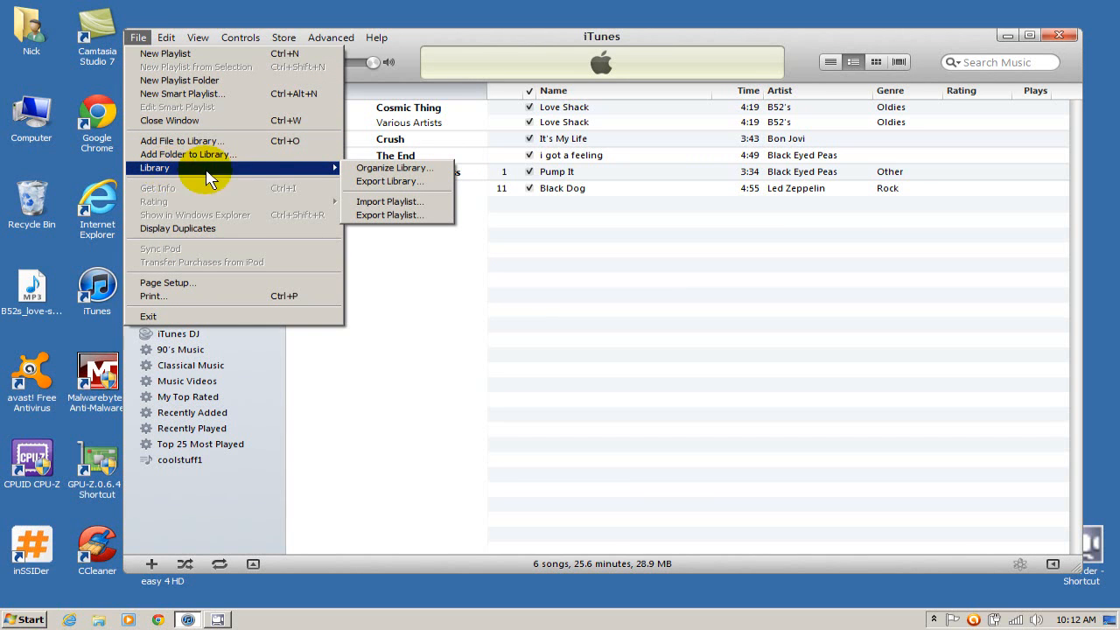
{"action": "left_click", "coordinate": [396, 168]}
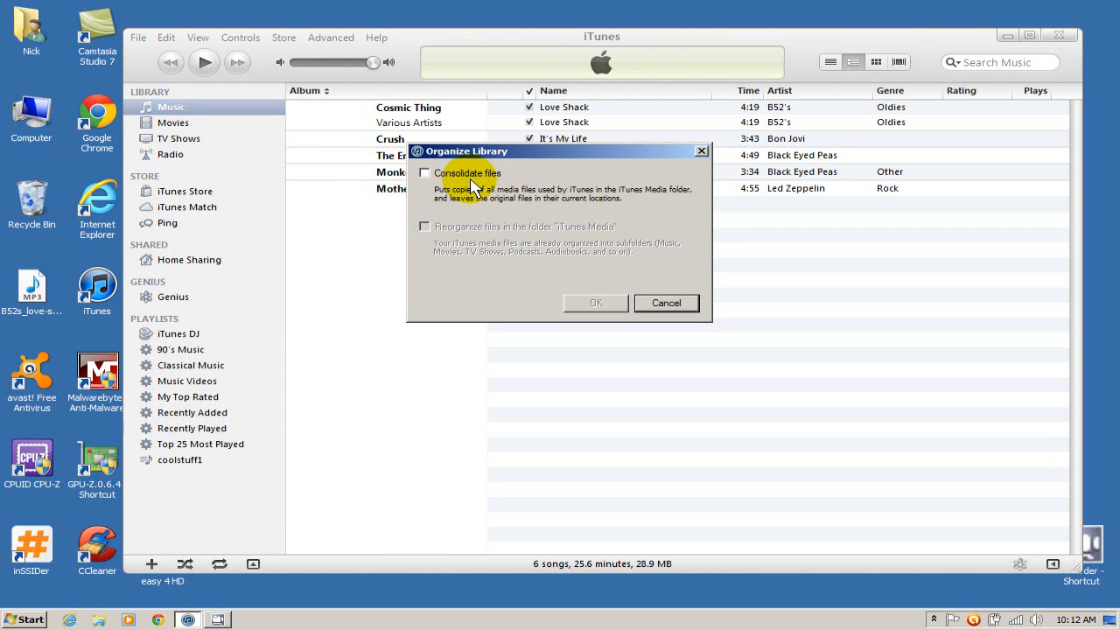
{"action": "left_click", "coordinate": [424, 174]}
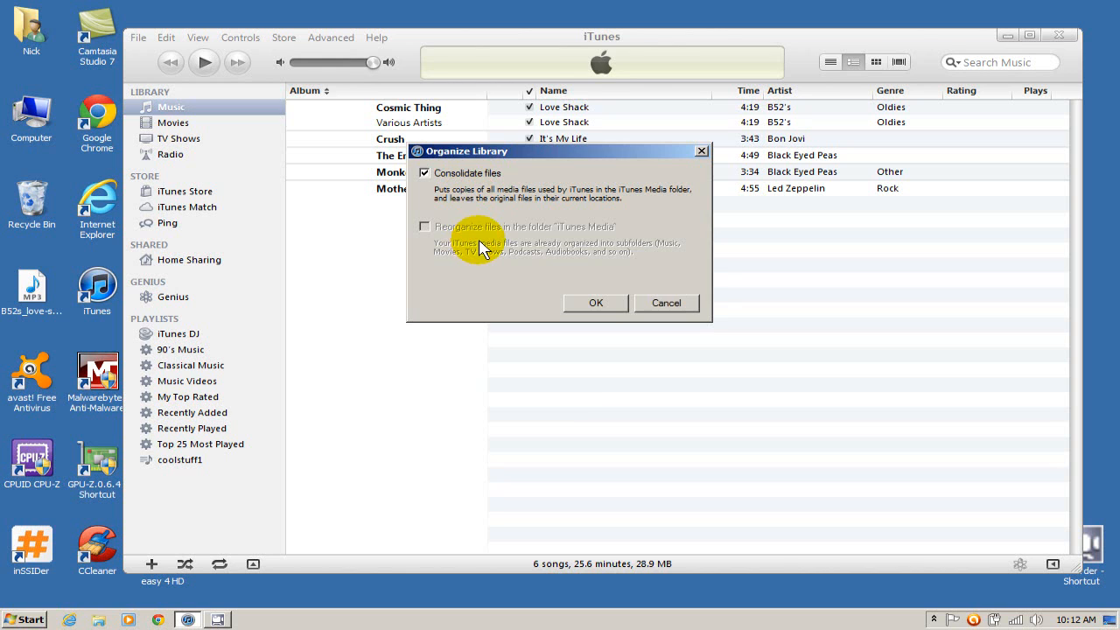
{"action": "mouse_move", "coordinate": [481, 213]}
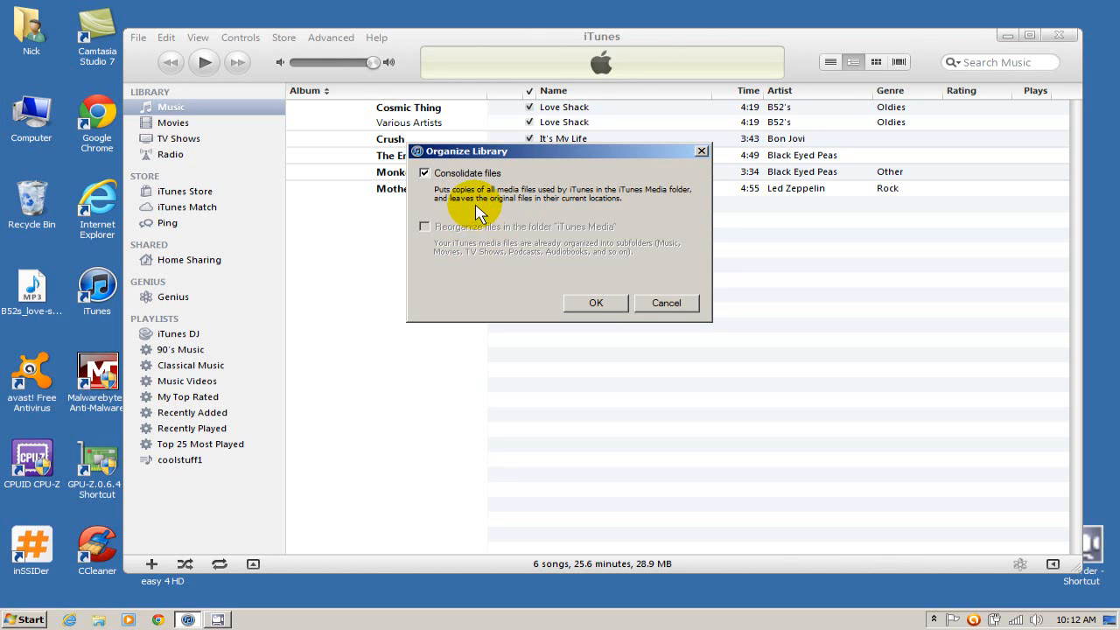
{"action": "mouse_move", "coordinate": [553, 203]}
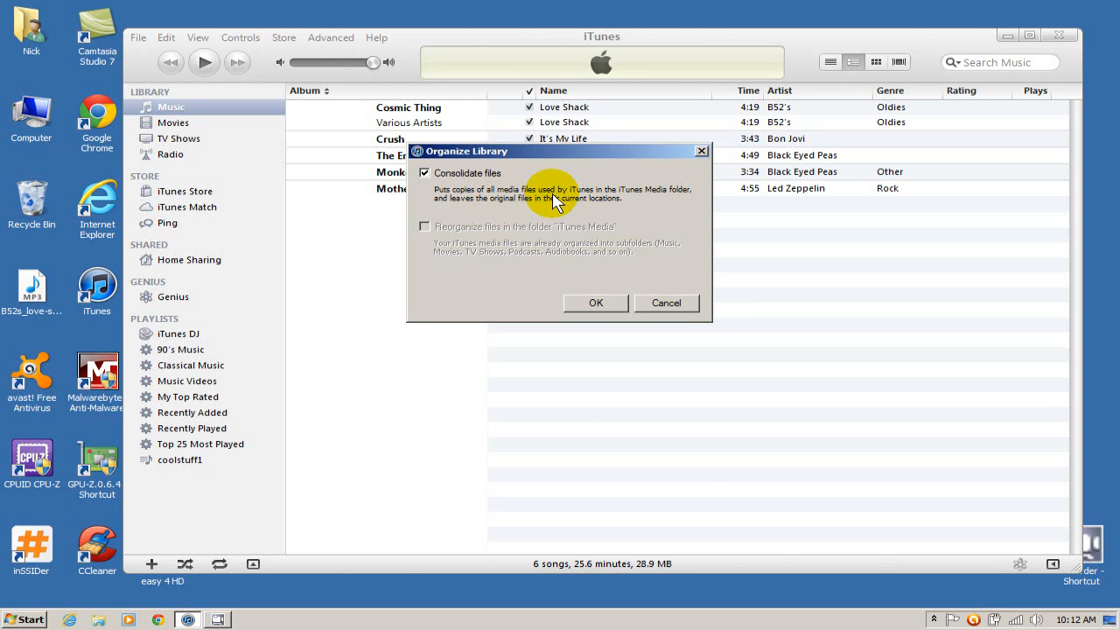
{"action": "mouse_move", "coordinate": [626, 229]}
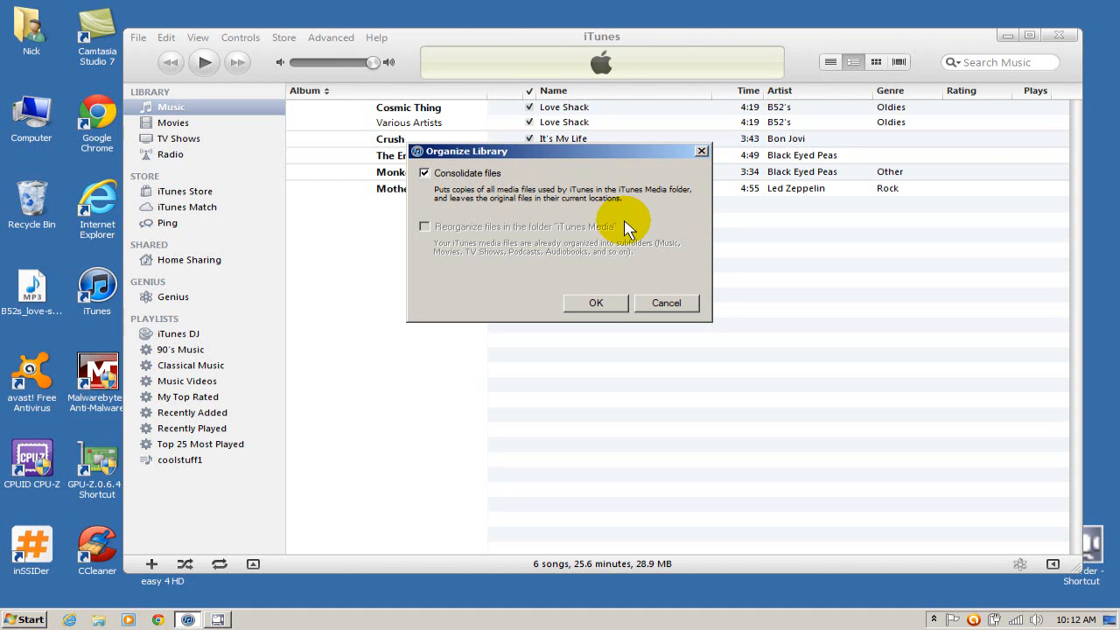
{"action": "mouse_move", "coordinate": [621, 243]}
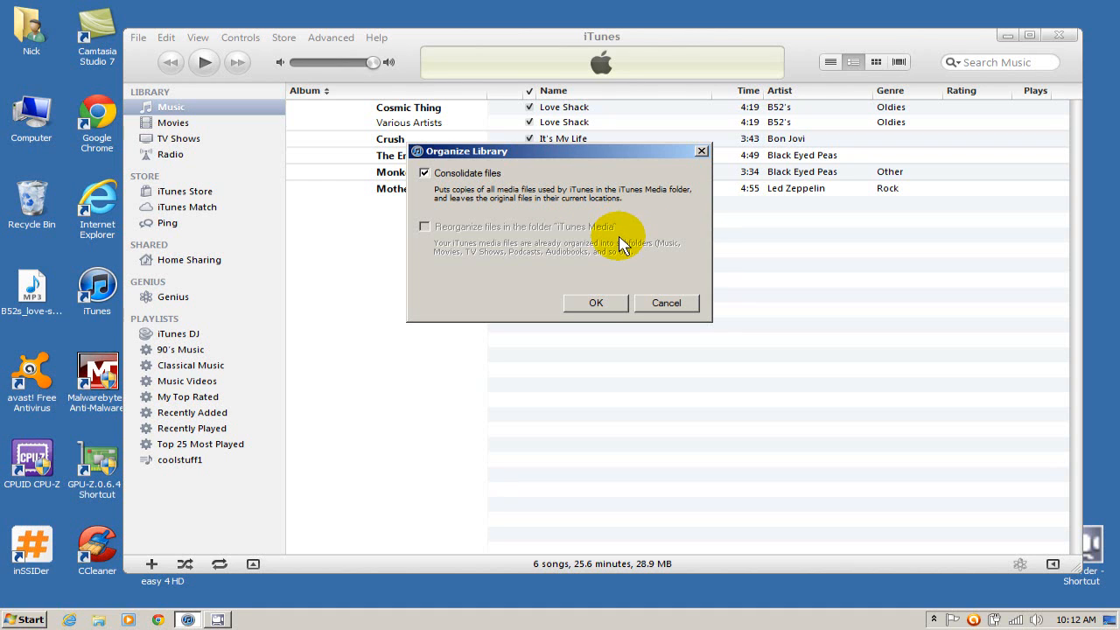
{"action": "mouse_move", "coordinate": [595, 227]}
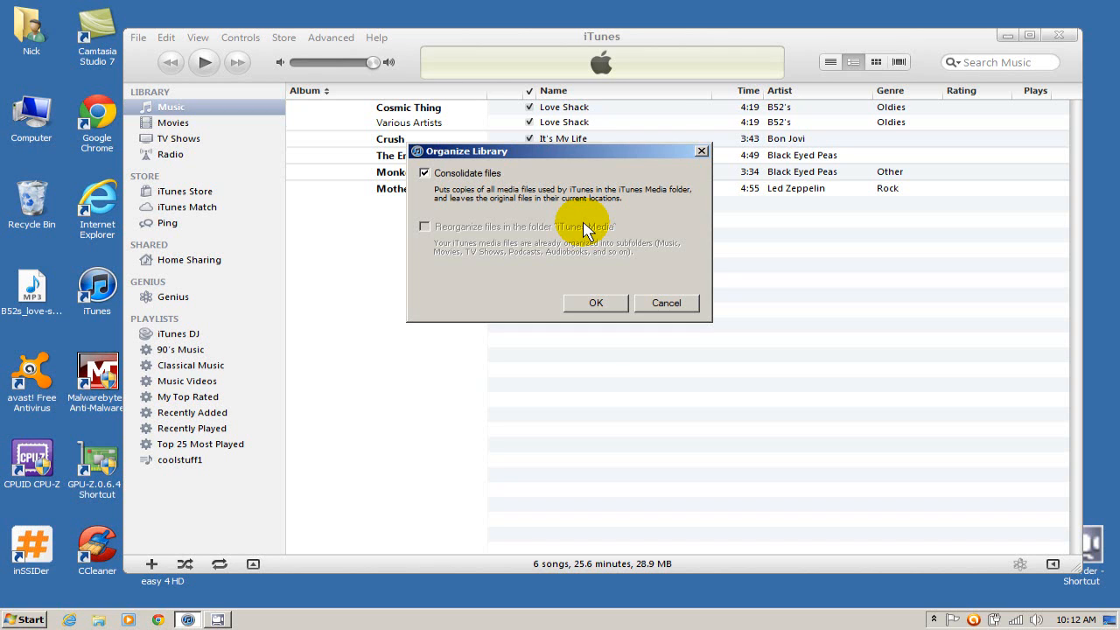
{"action": "mouse_move", "coordinate": [576, 235]}
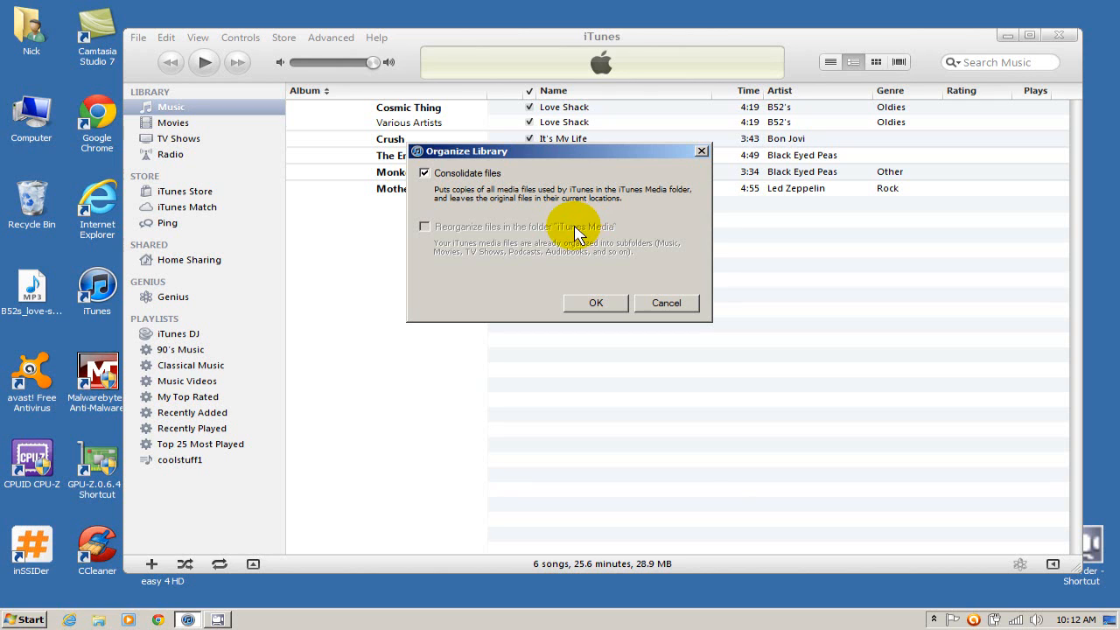
{"action": "mouse_move", "coordinate": [574, 238]}
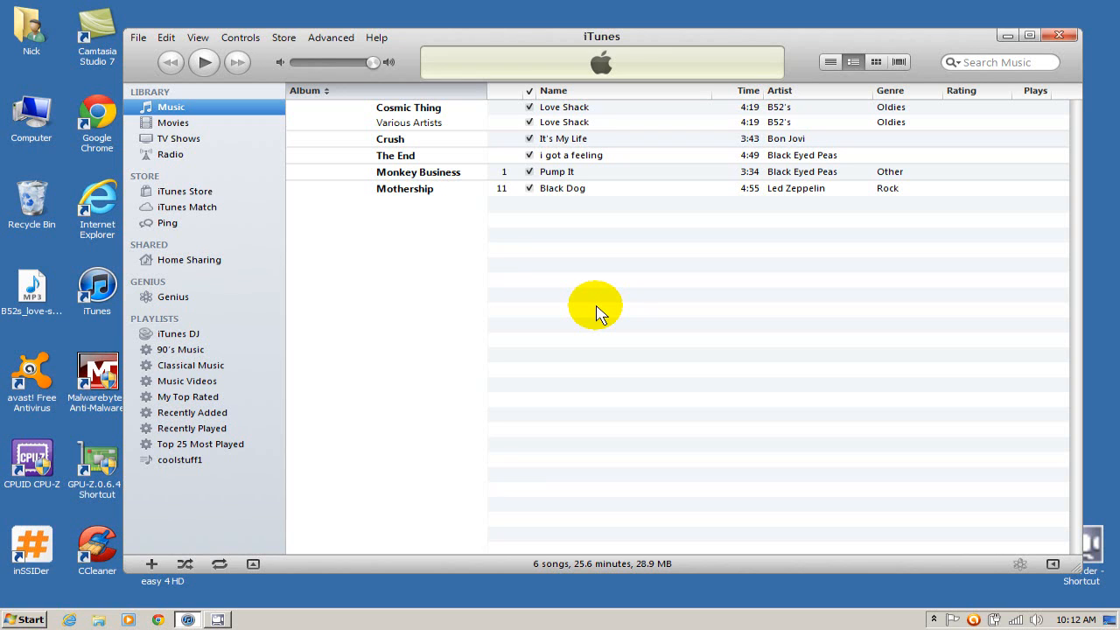
{"action": "mouse_move", "coordinate": [592, 311]}
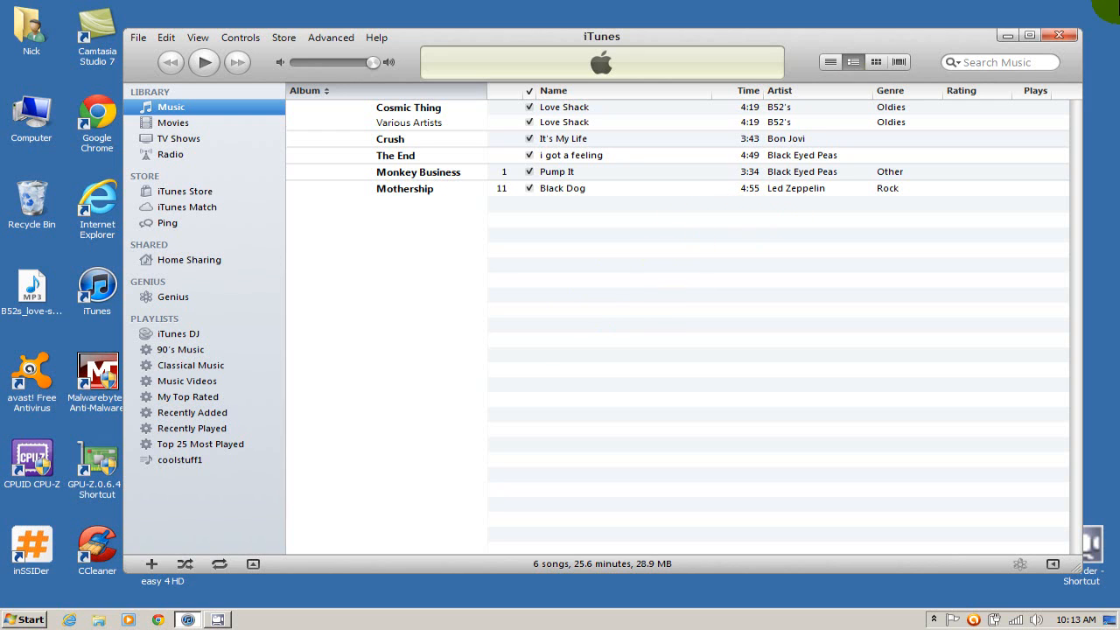
- Minimise iTunes and reach Computer from the Start menu, expanding its drive list
{"action": "left_click", "coordinate": [1058, 35]}
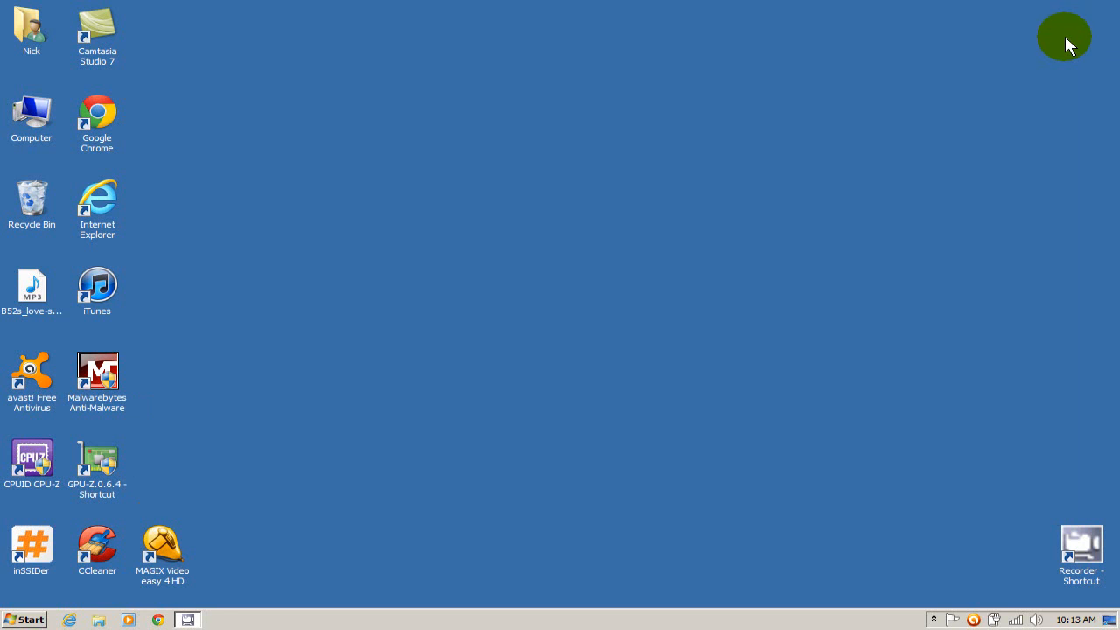
{"action": "mouse_move", "coordinate": [247, 514]}
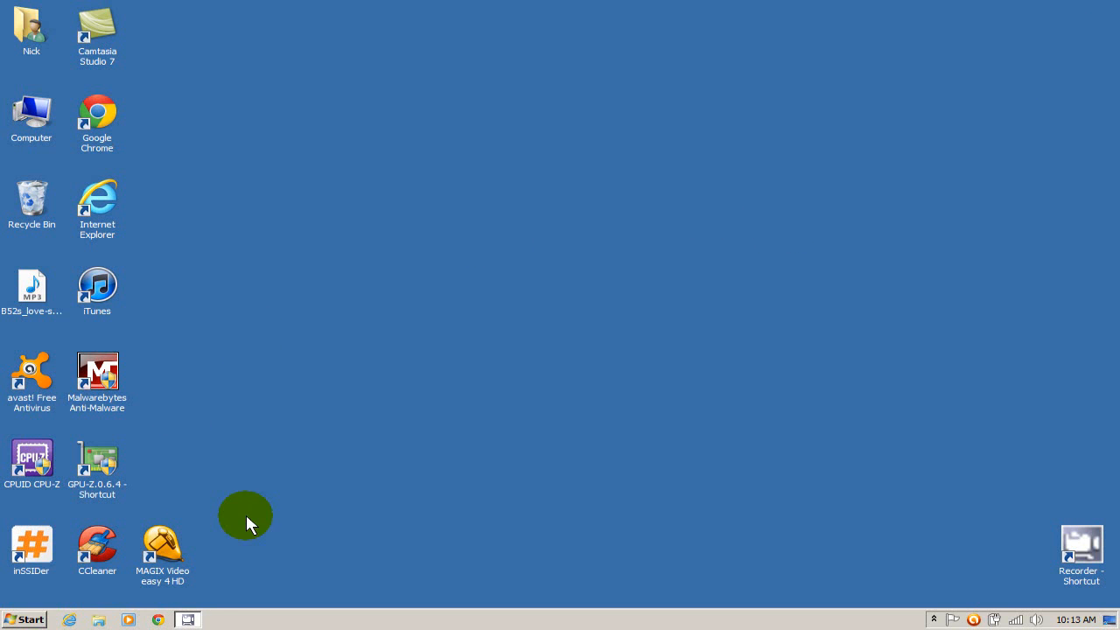
{"action": "left_click", "coordinate": [24, 619]}
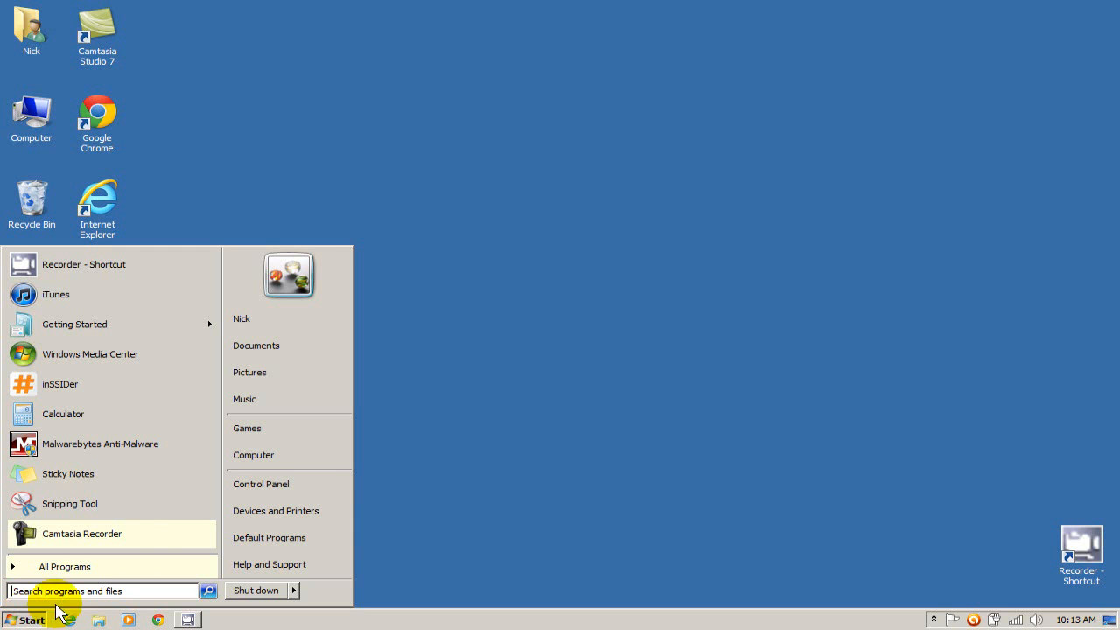
{"action": "mouse_move", "coordinate": [306, 455]}
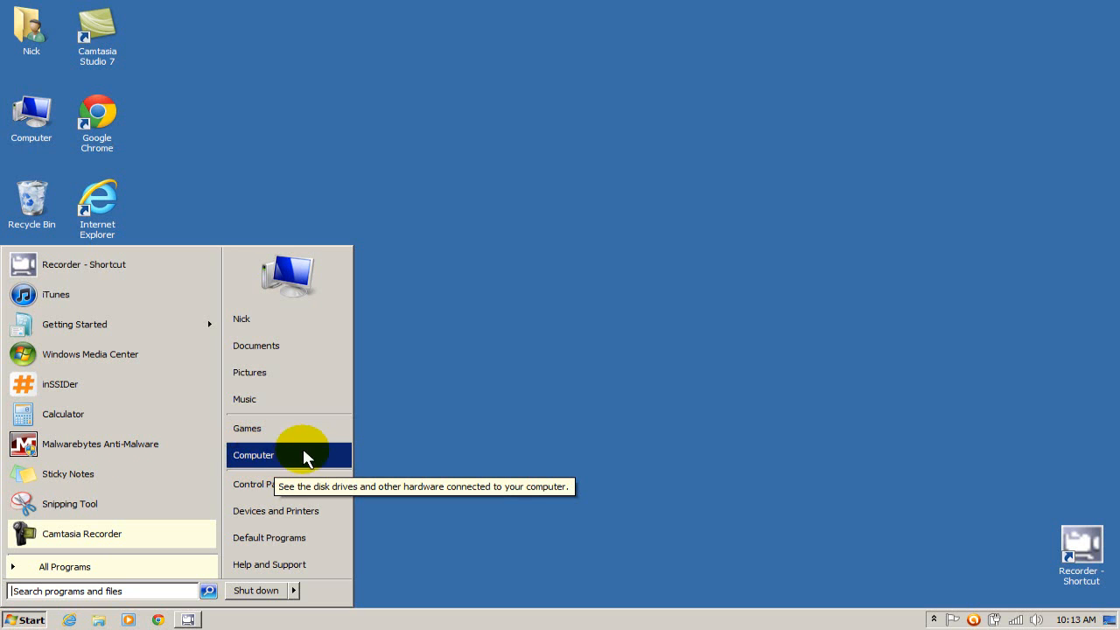
{"action": "left_click", "coordinate": [252, 455]}
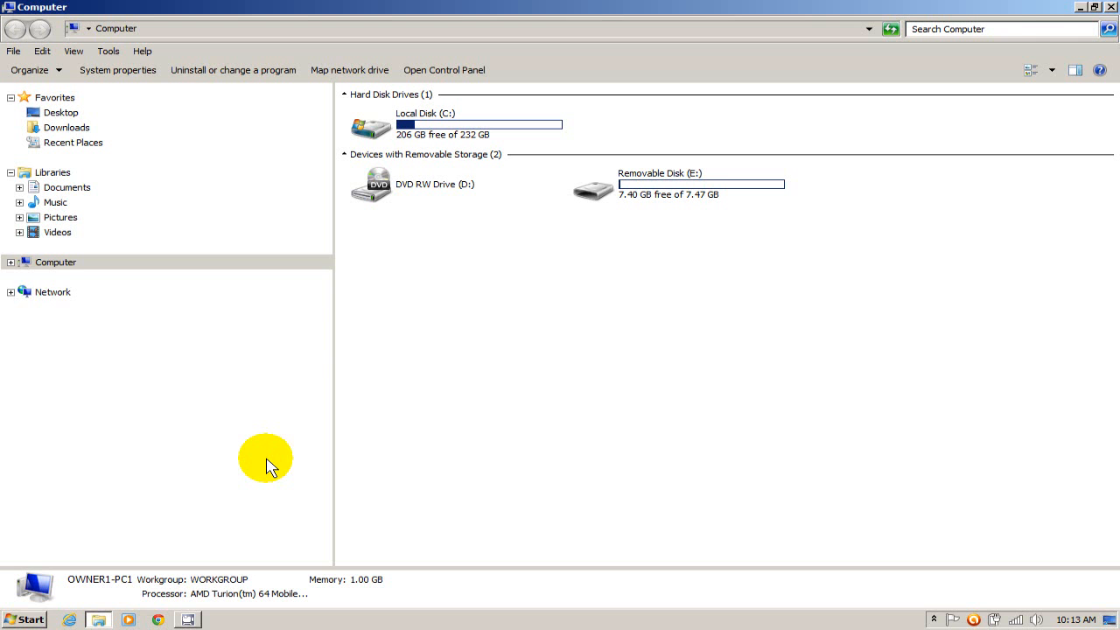
{"action": "left_click", "coordinate": [10, 262]}
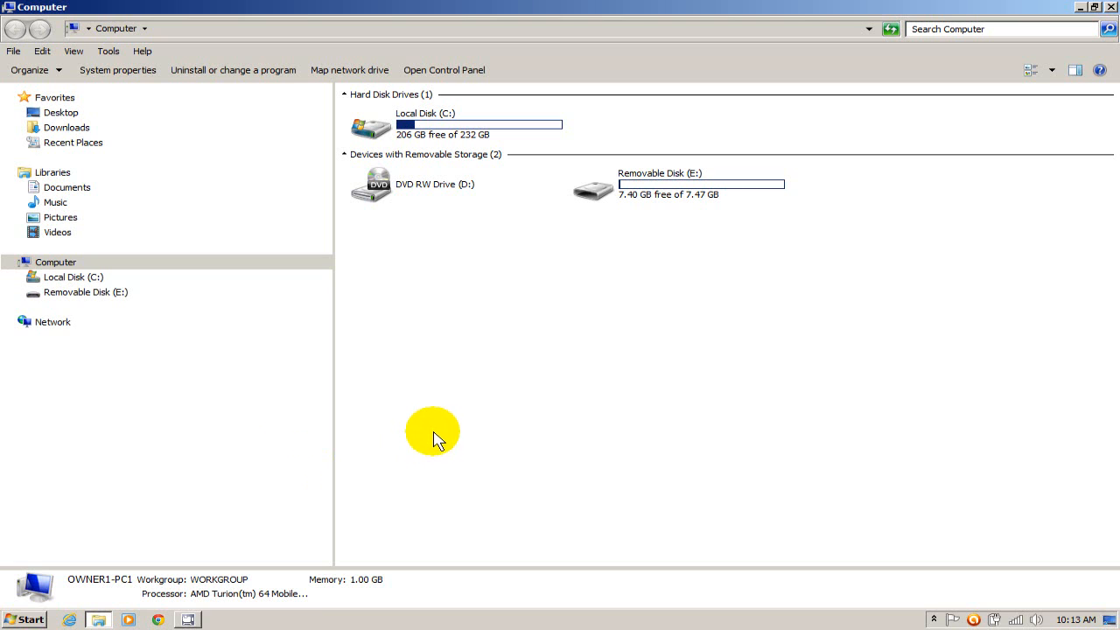
{"action": "mouse_move", "coordinate": [441, 433]}
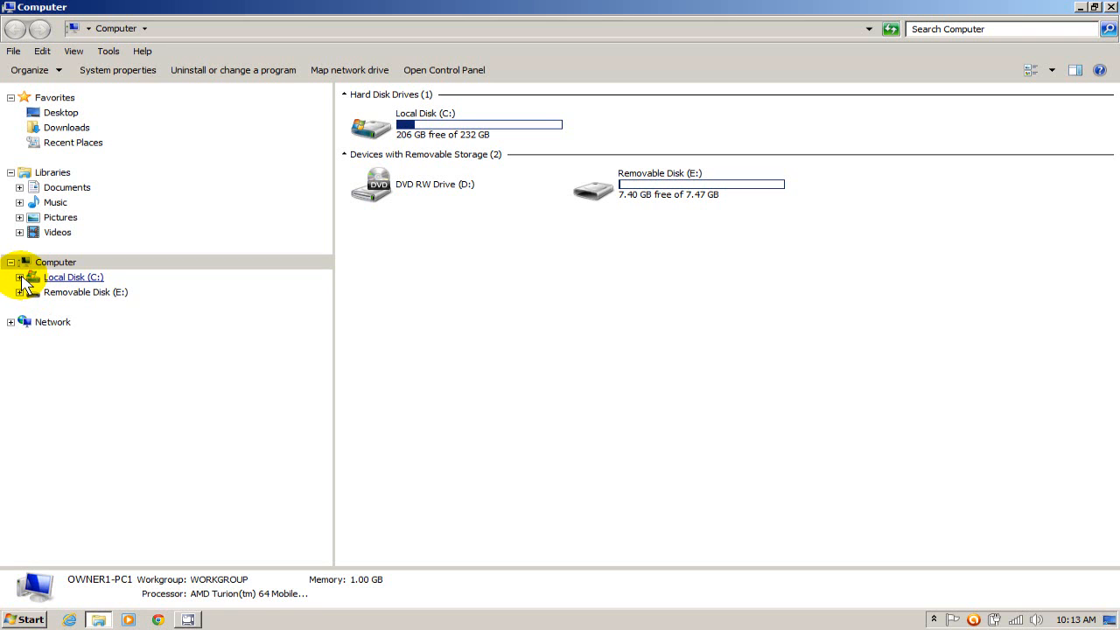
- Expand Local Disk (C:) down through the user's folders to the iTunes folder in My Music
{"action": "left_click", "coordinate": [21, 276]}
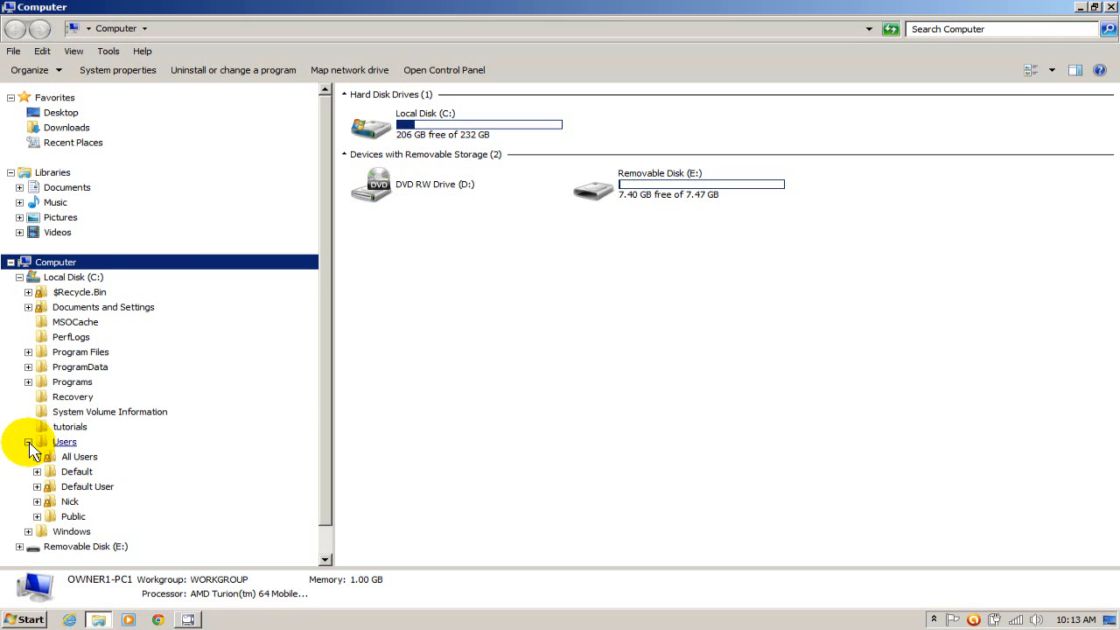
{"action": "left_click", "coordinate": [36, 500]}
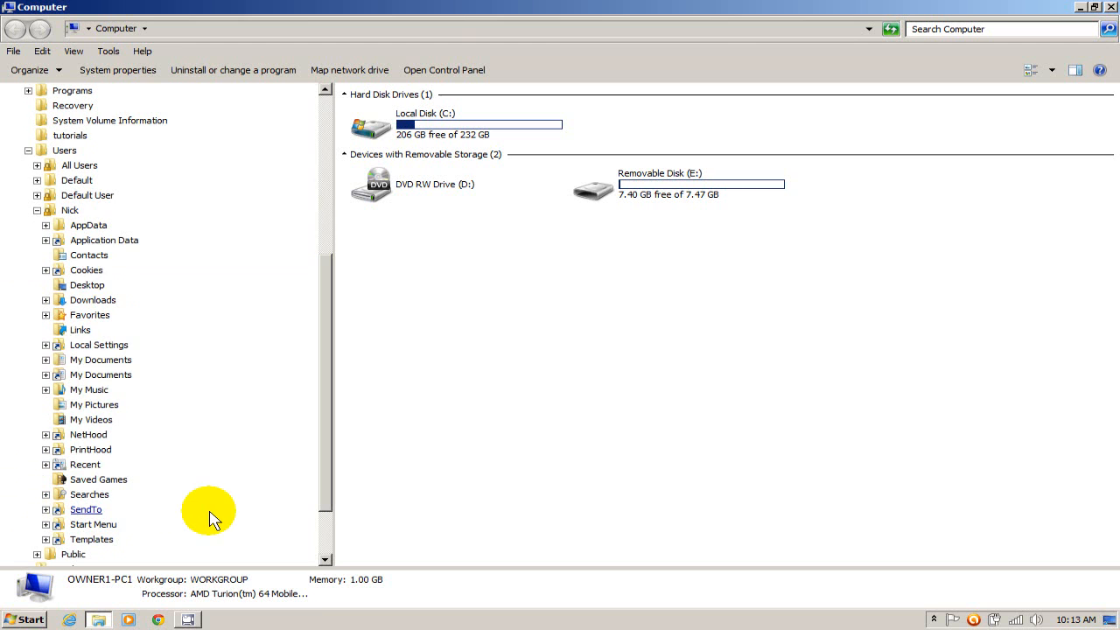
{"action": "left_click", "coordinate": [45, 388]}
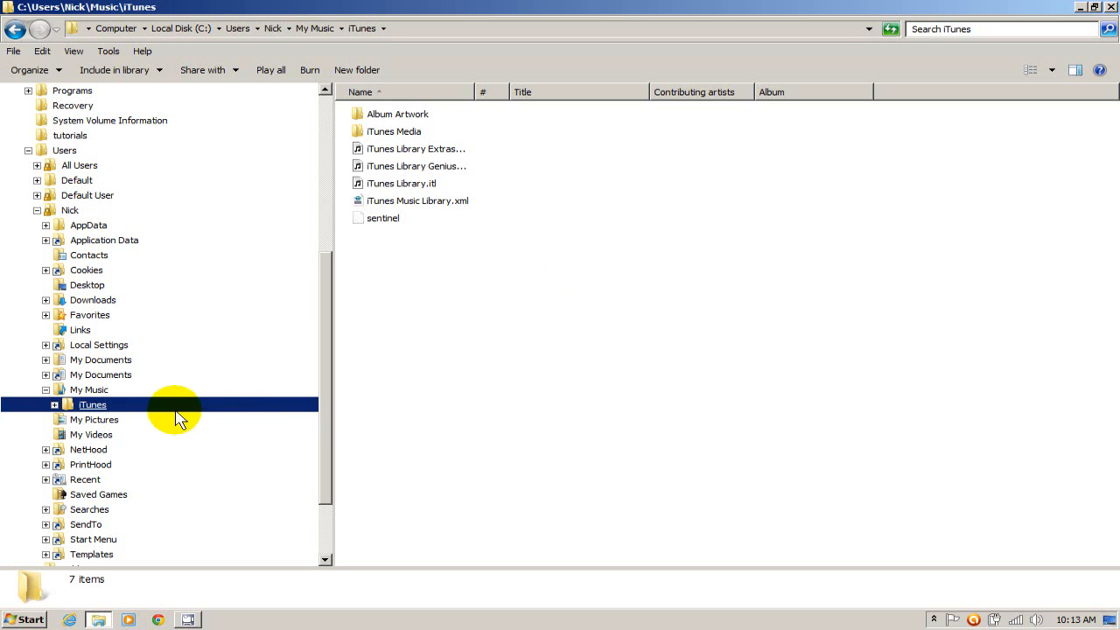
- Copy the iTunes folder from the navigation pane and scroll the tree toward the removable disk
{"action": "right_click", "coordinate": [91, 404]}
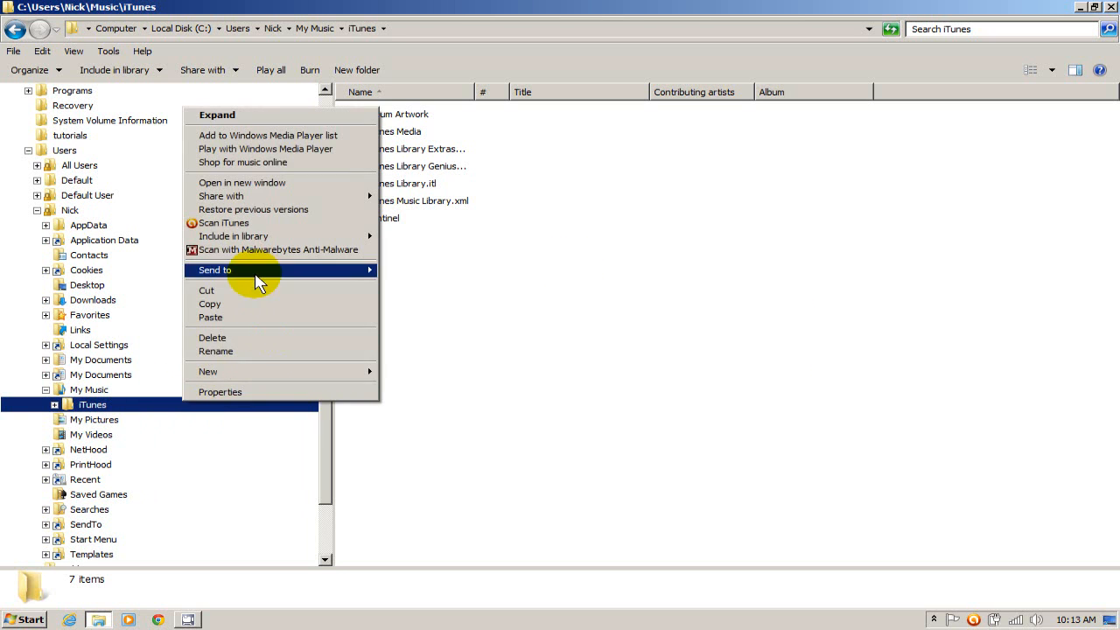
{"action": "left_click", "coordinate": [399, 391]}
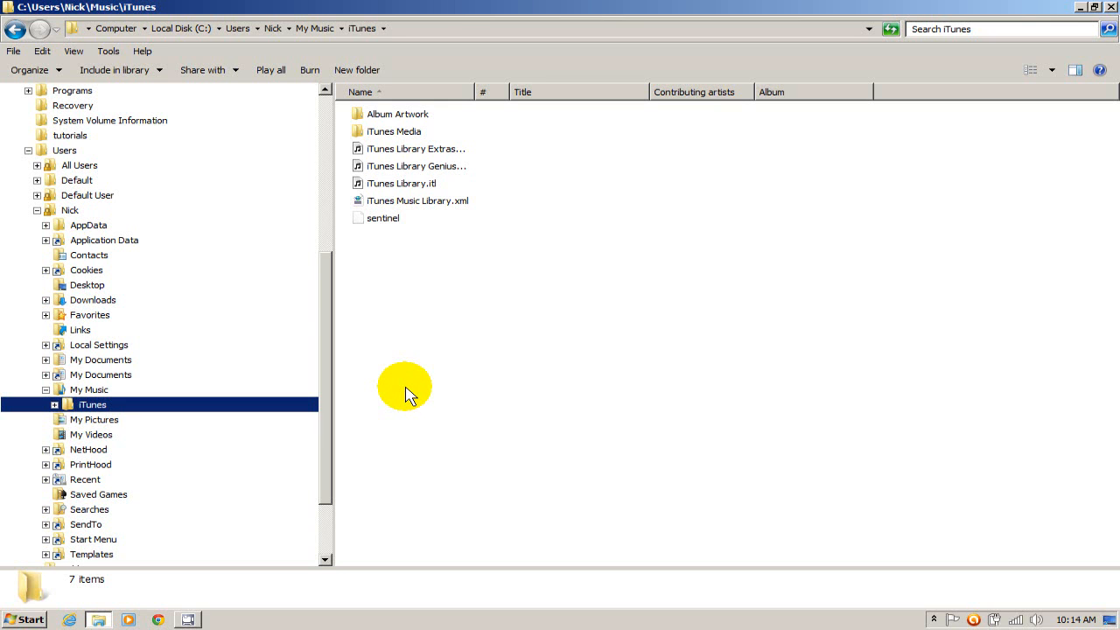
{"action": "scroll", "scroll_direction": "down", "scroll_amount": 3}
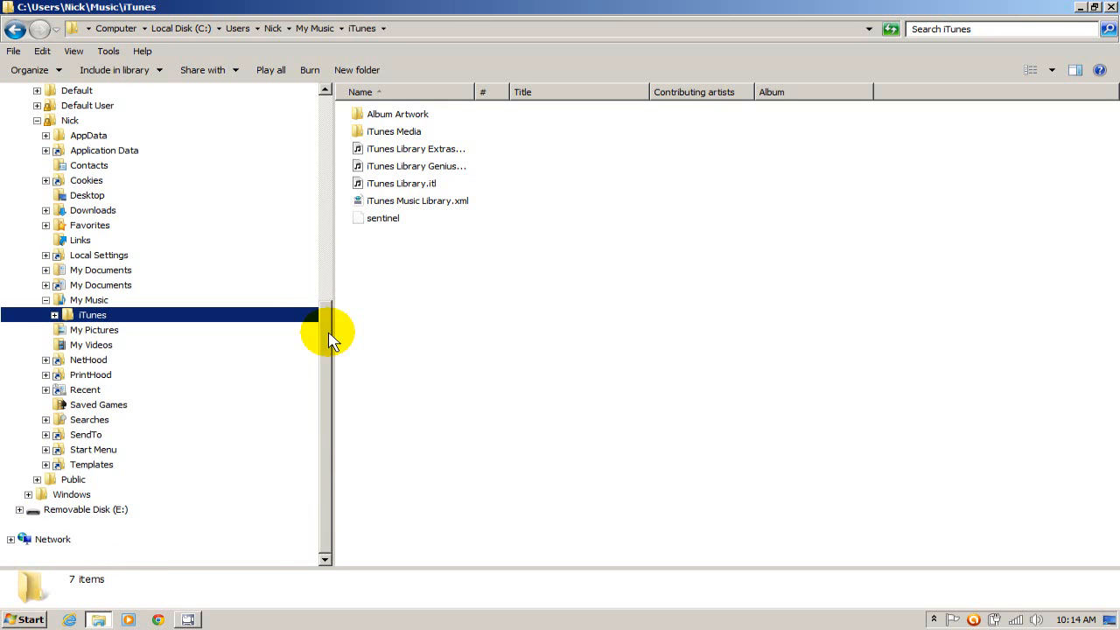
{"action": "mouse_move", "coordinate": [504, 322]}
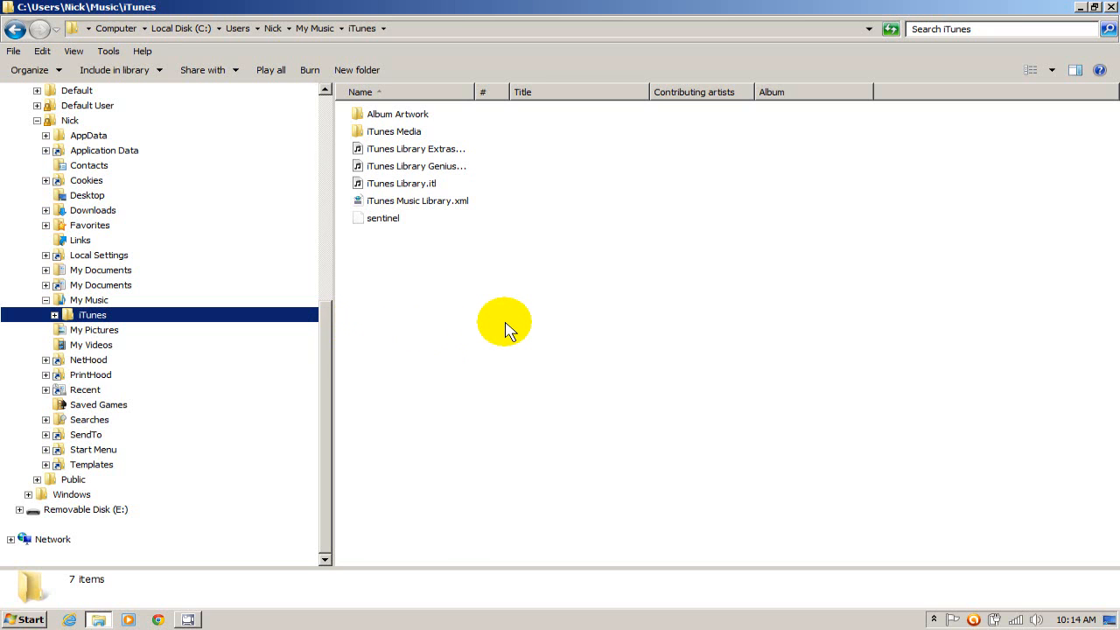
{"action": "mouse_move", "coordinate": [493, 332]}
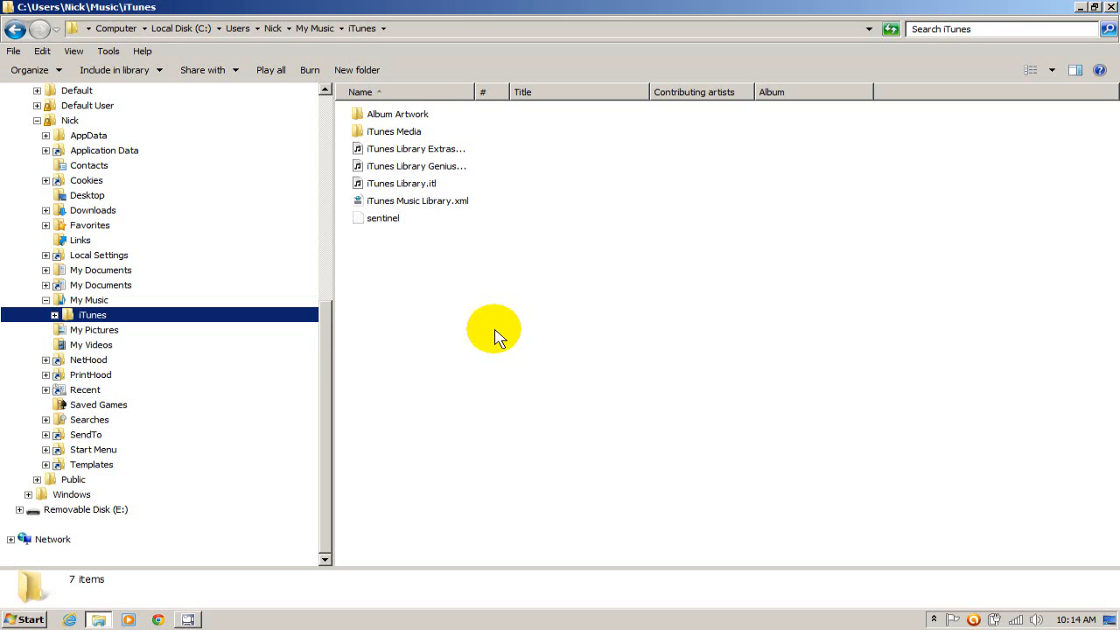
{"action": "mouse_move", "coordinate": [389, 462]}
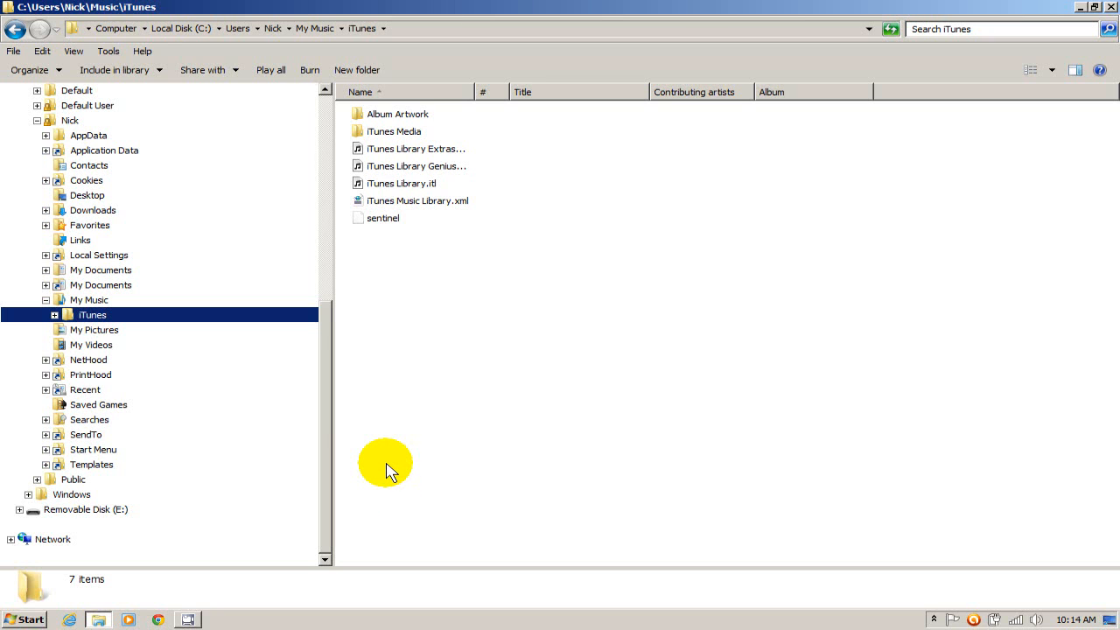
{"action": "mouse_move", "coordinate": [140, 535]}
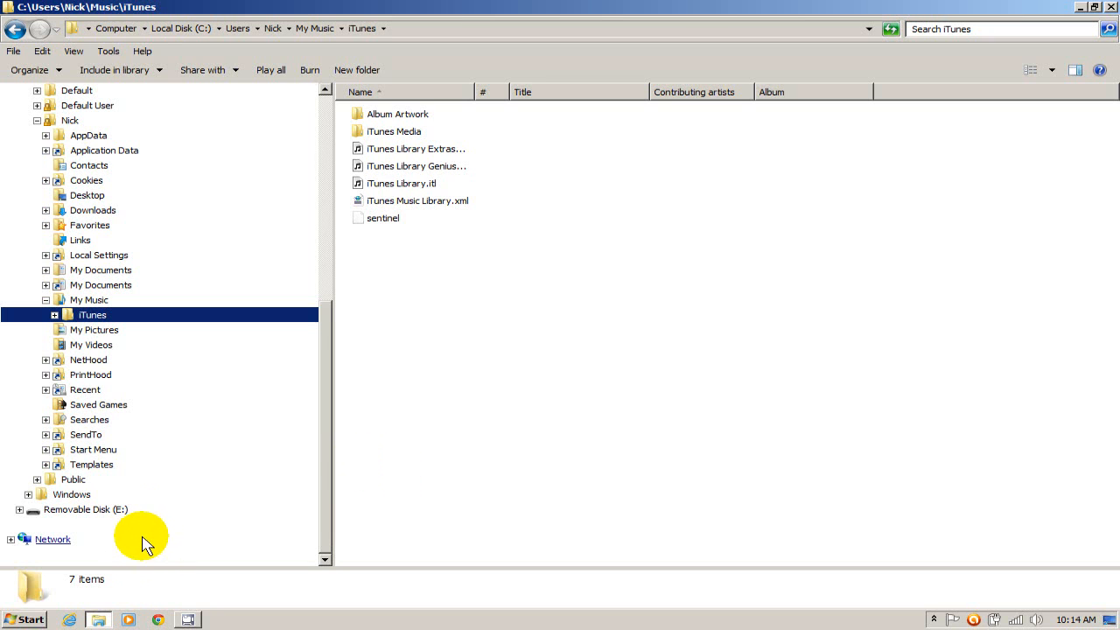
{"action": "mouse_move", "coordinate": [88, 509]}
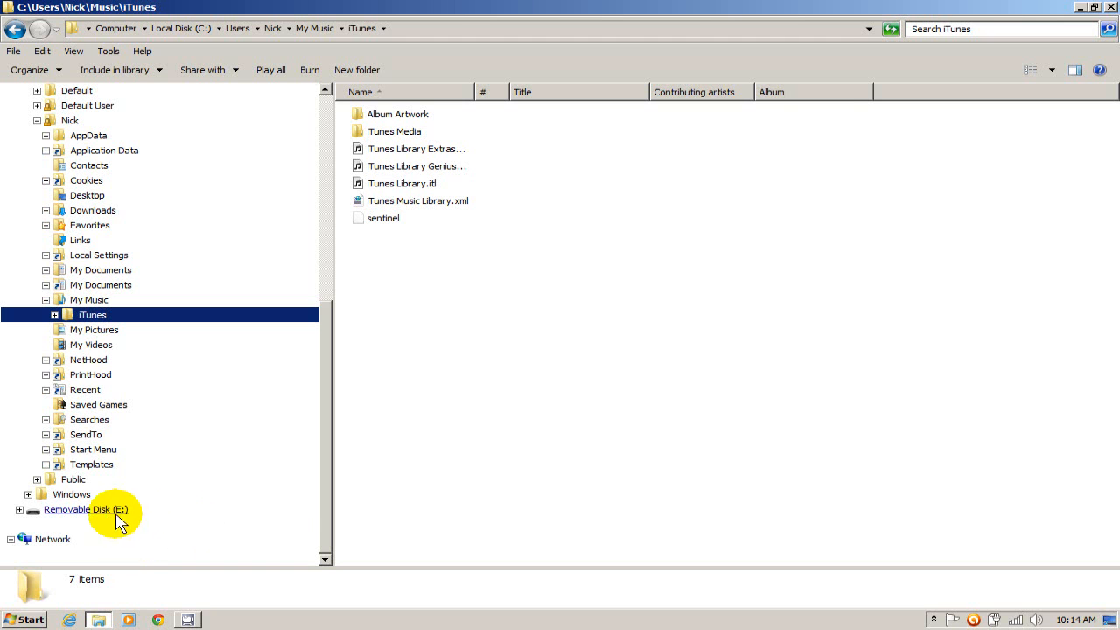
- Paste the copied iTunes folder into the empty Removable Disk (E:)
{"action": "left_click", "coordinate": [85, 509]}
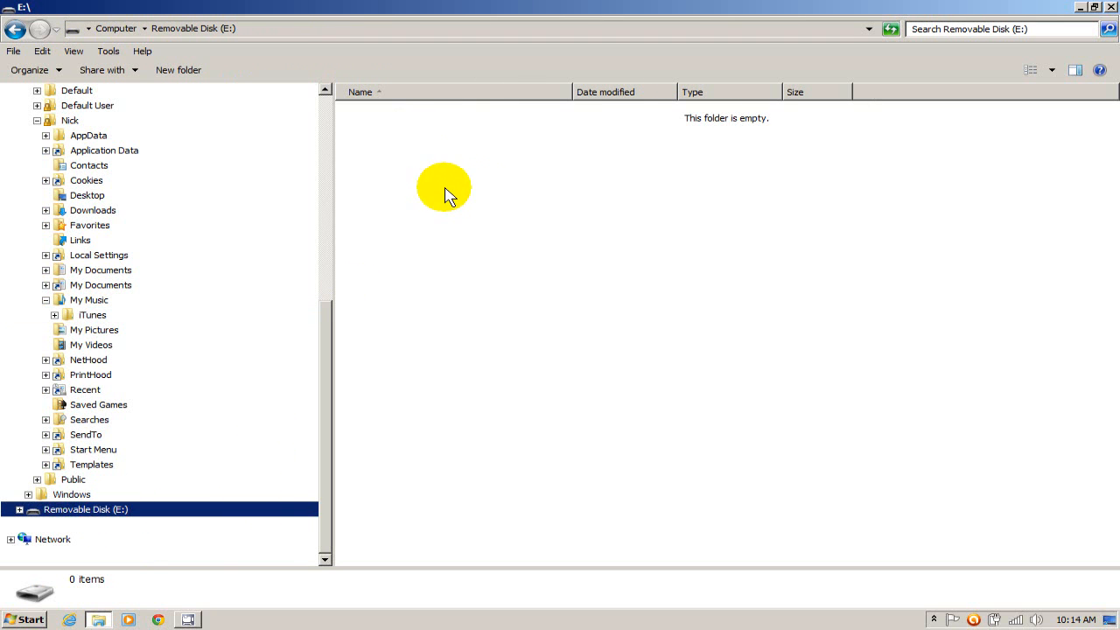
{"action": "right_click", "coordinate": [444, 187]}
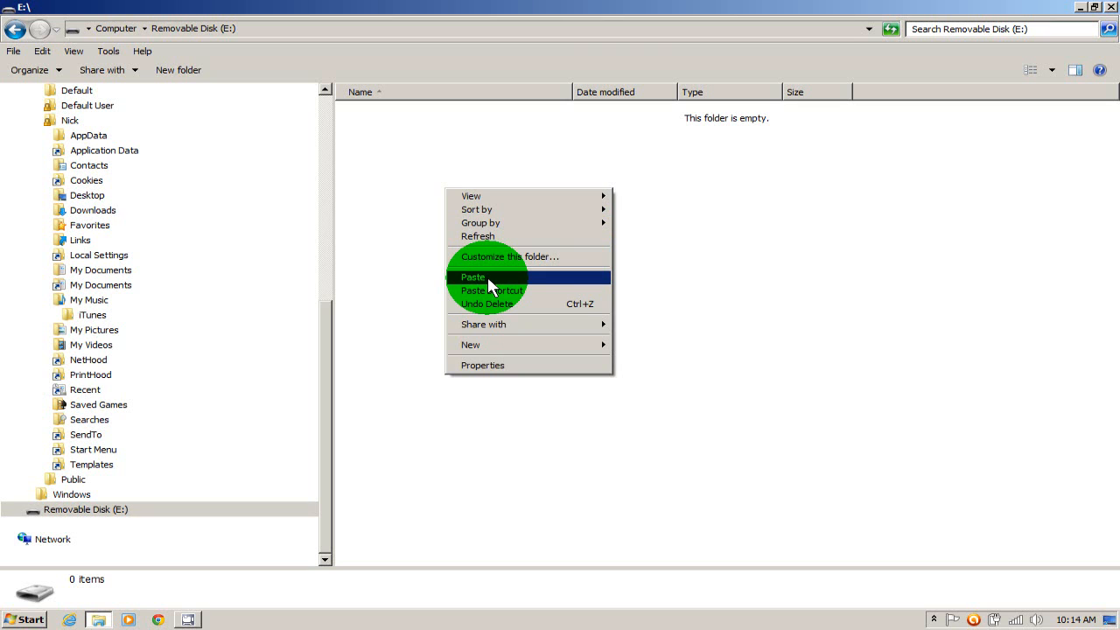
{"action": "left_click", "coordinate": [472, 277]}
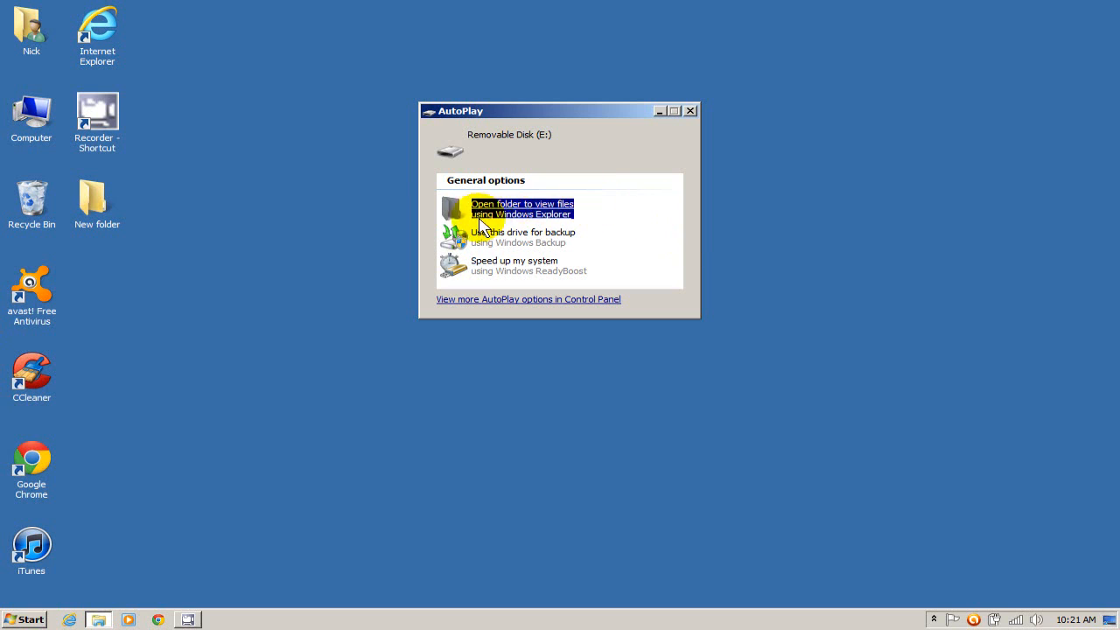
{"action": "mouse_move", "coordinate": [584, 214]}
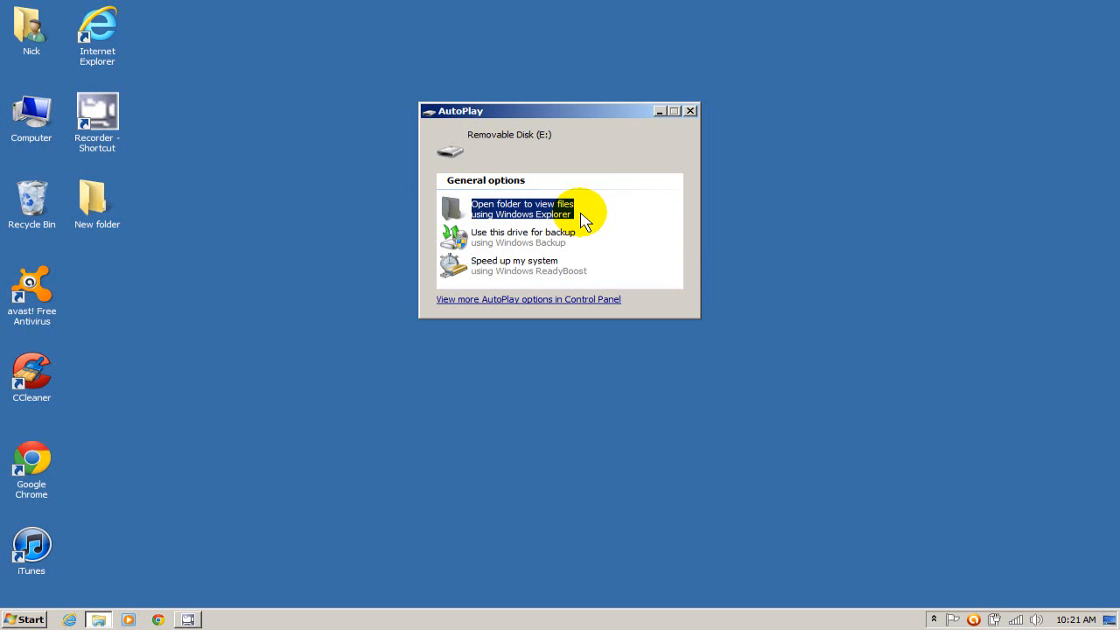
{"action": "mouse_move", "coordinate": [627, 196]}
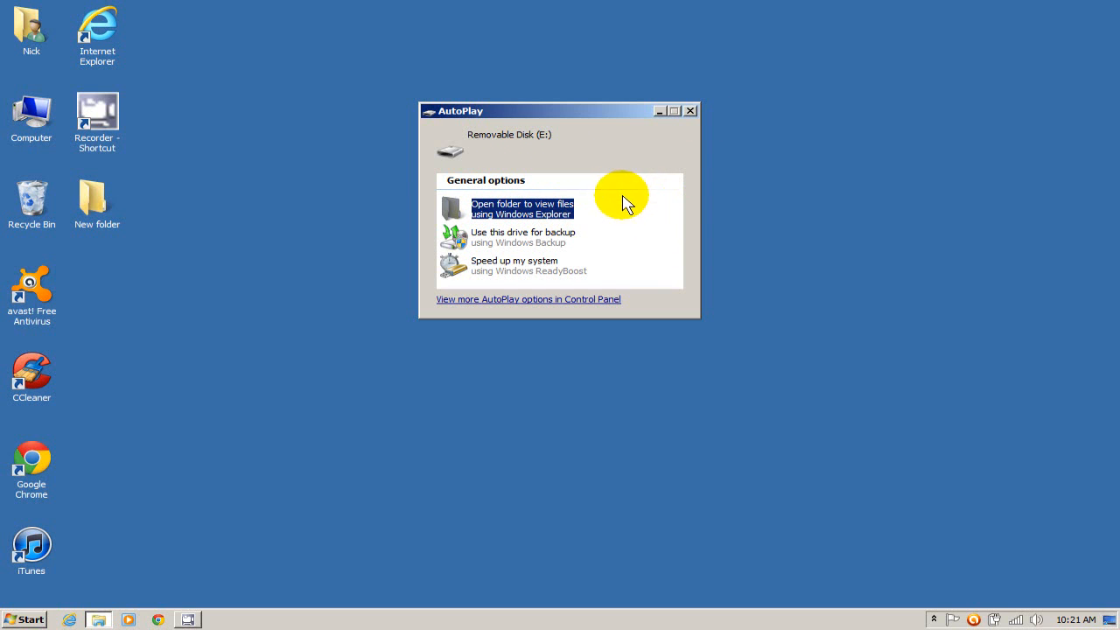
{"action": "mouse_move", "coordinate": [486, 336]}
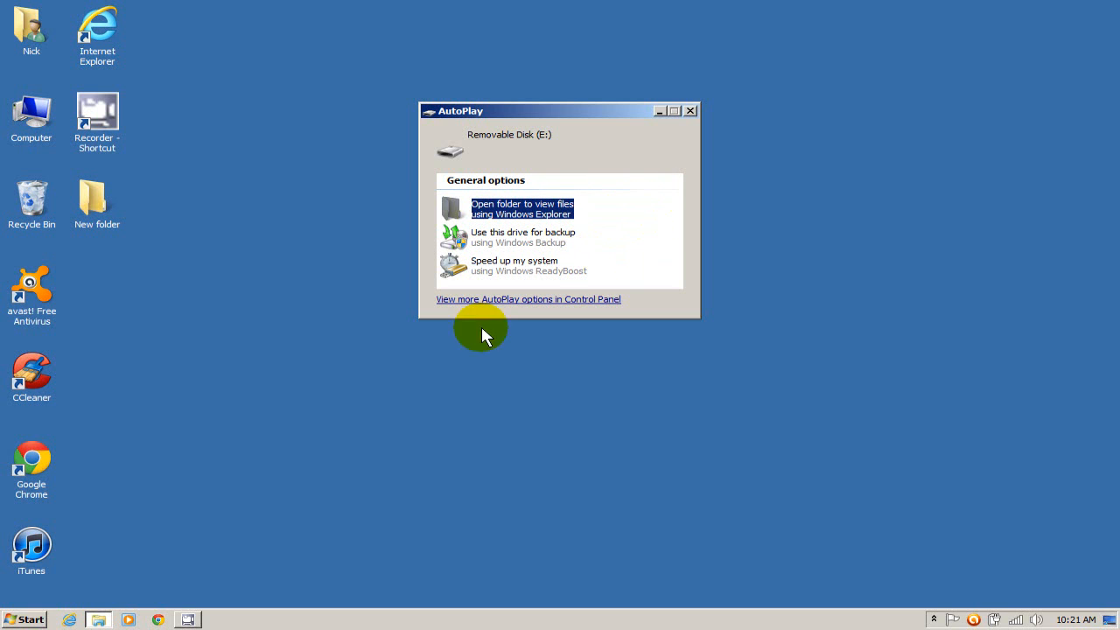
- On the new computer, view Removable Disk (E:)'s files from the AutoPlay prompt
{"action": "left_click", "coordinate": [24, 619]}
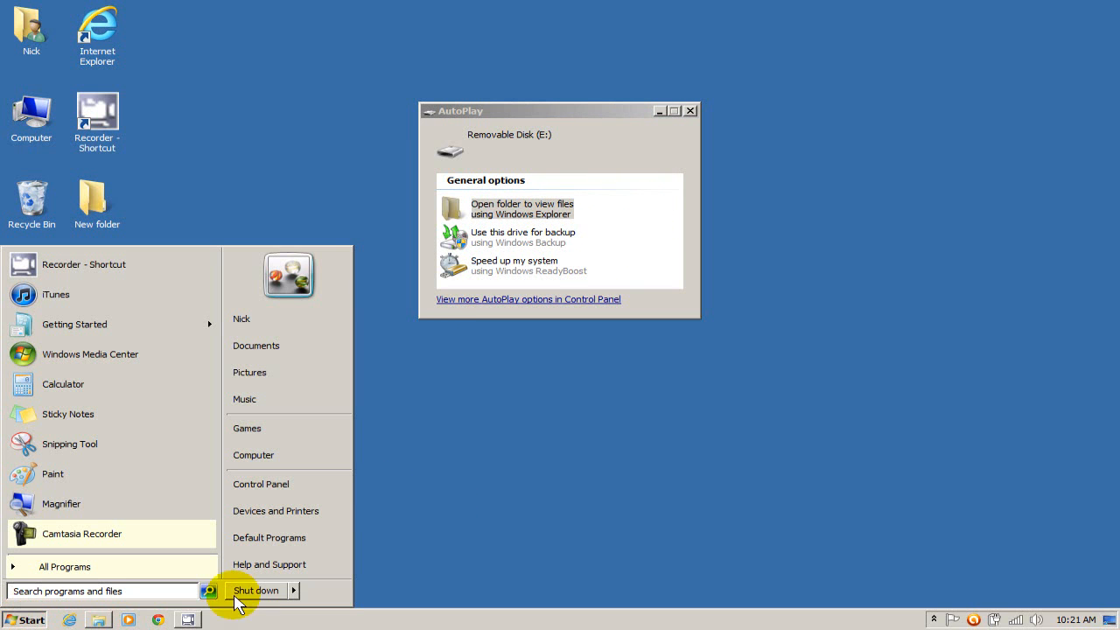
{"action": "mouse_move", "coordinate": [252, 454]}
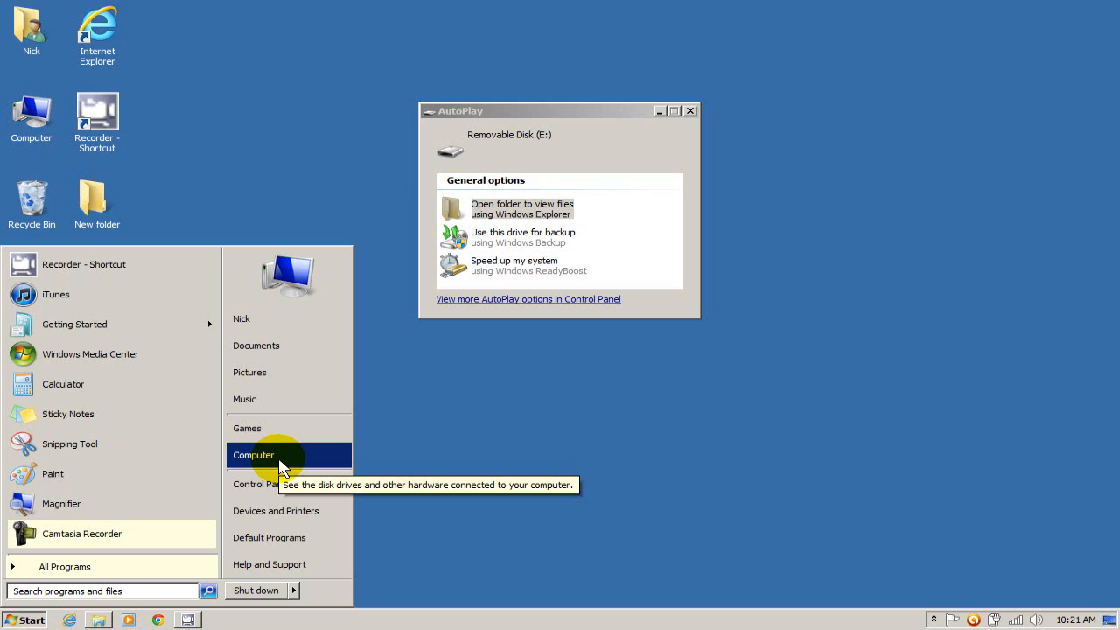
{"action": "mouse_move", "coordinate": [633, 144]}
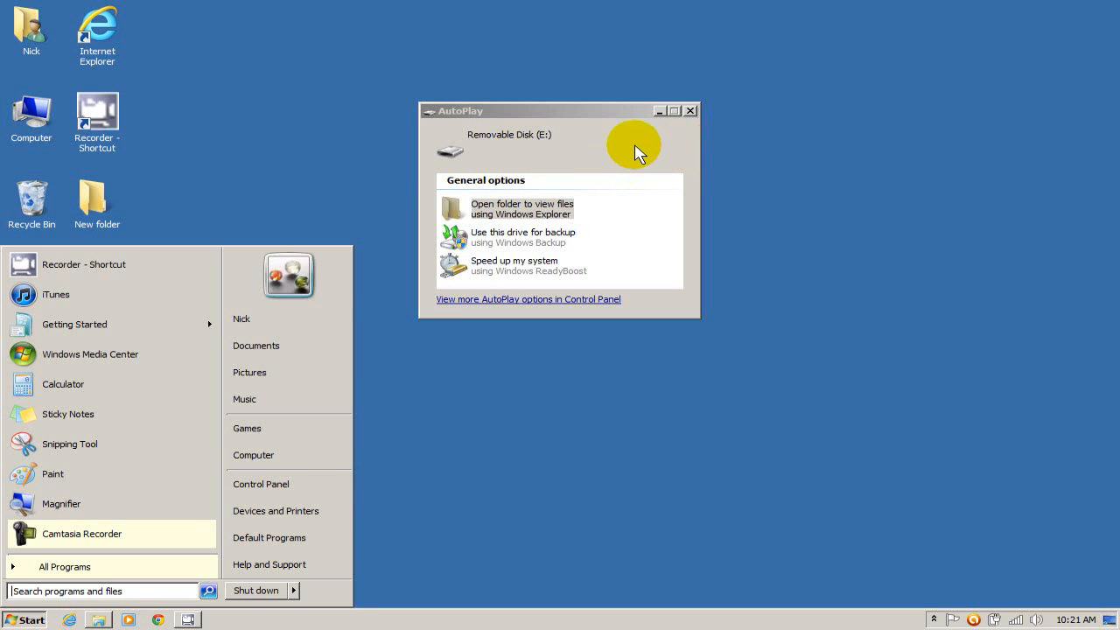
{"action": "left_click", "coordinate": [521, 208]}
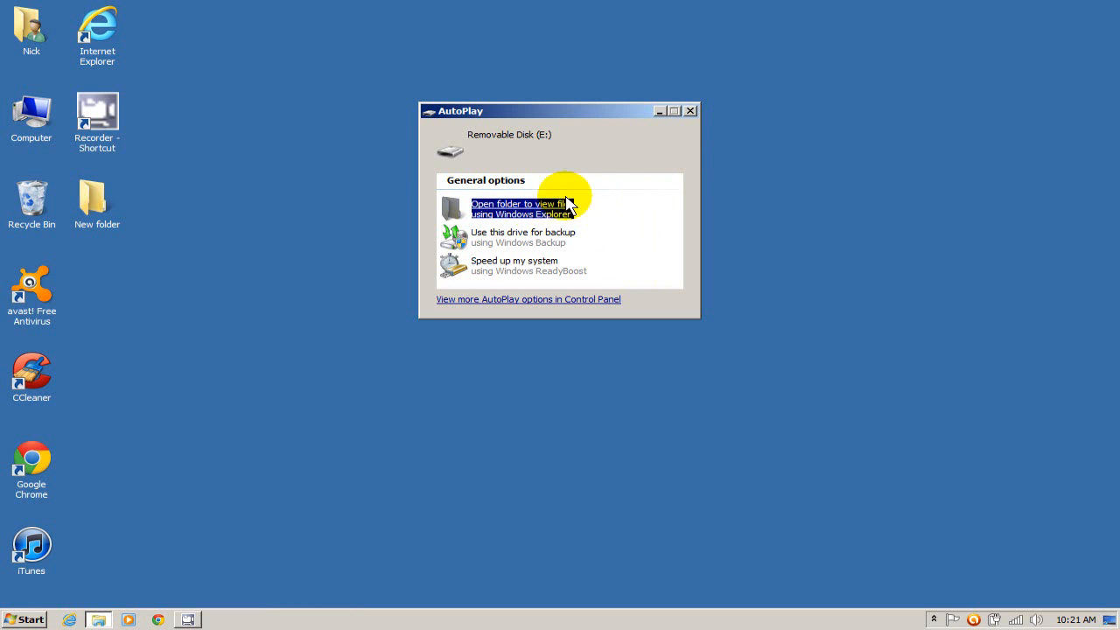
{"action": "left_click", "coordinate": [520, 208]}
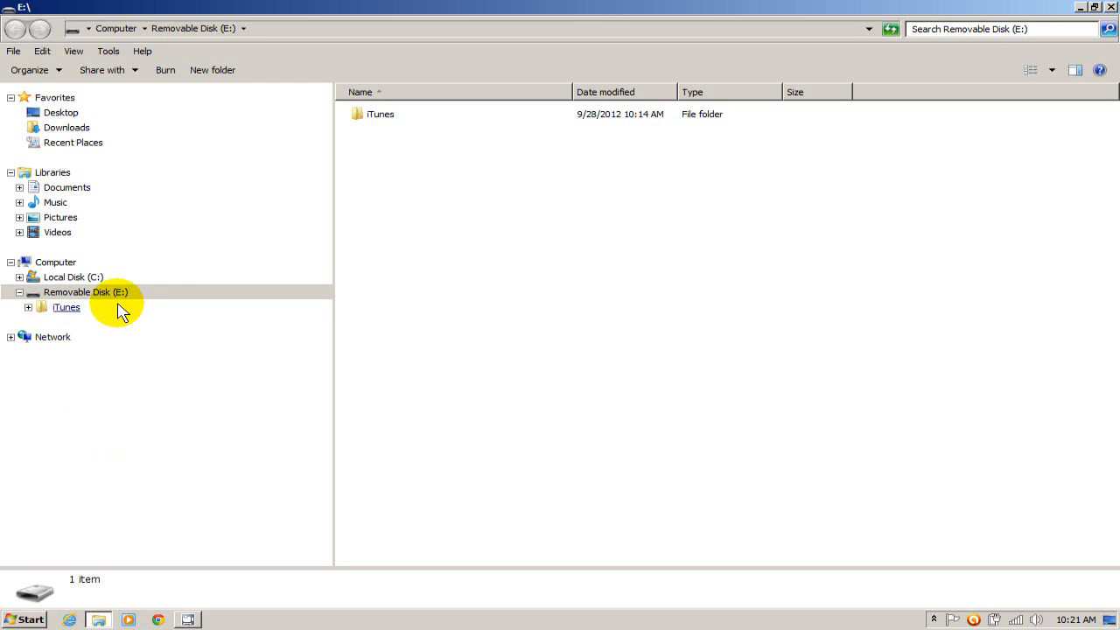
{"action": "mouse_move", "coordinate": [154, 291]}
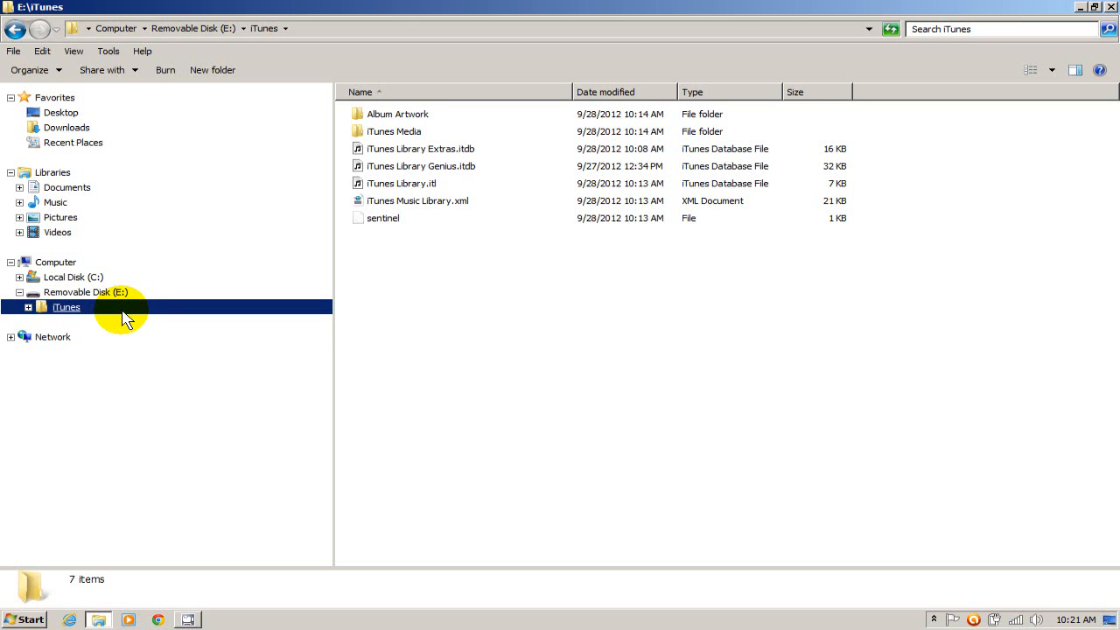
- Copy the iTunes folder from Removable Disk (E:) and close Windows Explorer
{"action": "right_click", "coordinate": [67, 308]}
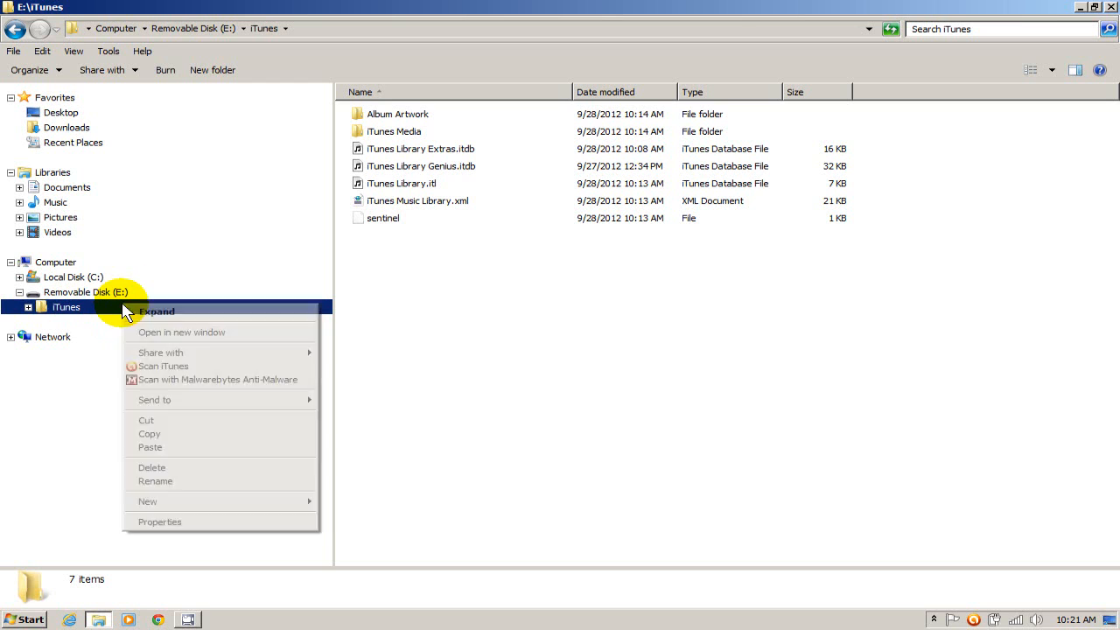
{"action": "left_click", "coordinate": [175, 434]}
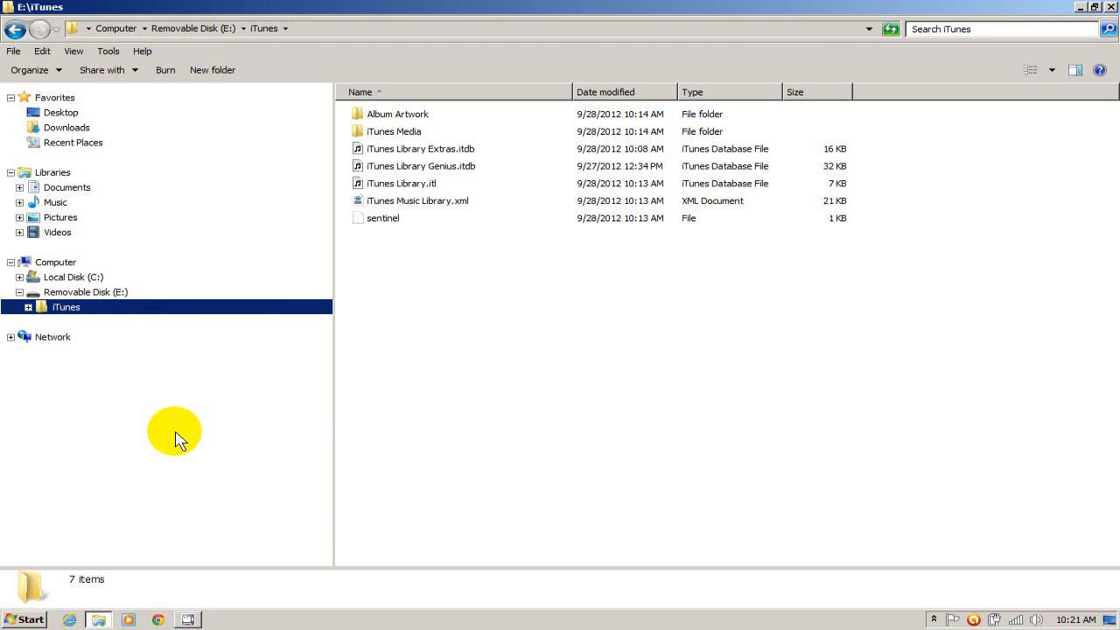
{"action": "mouse_move", "coordinate": [195, 430]}
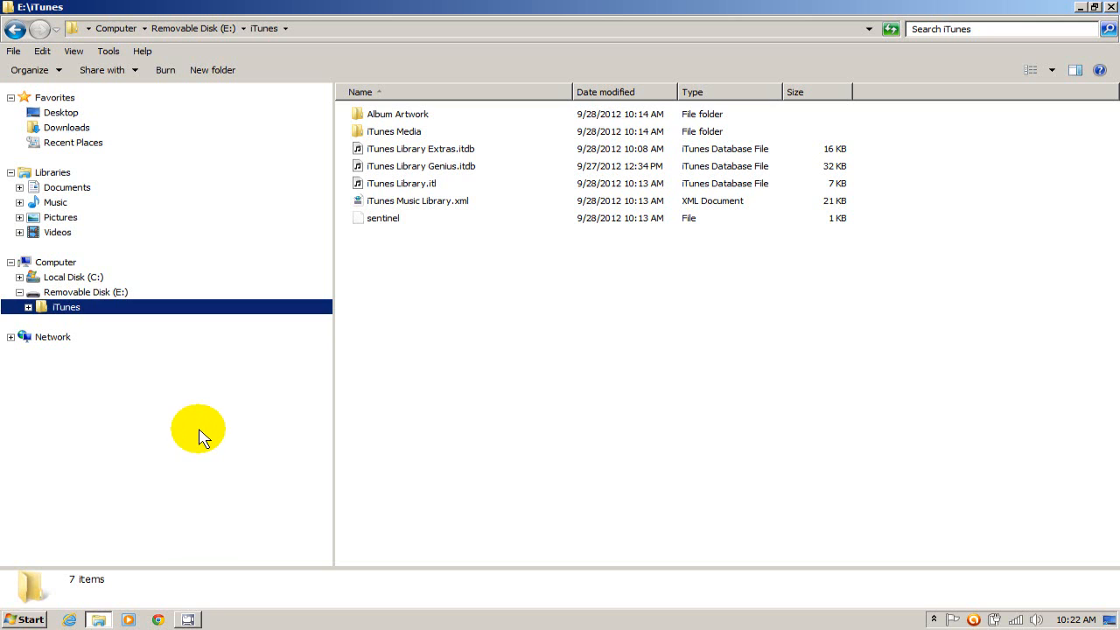
{"action": "mouse_move", "coordinate": [673, 428]}
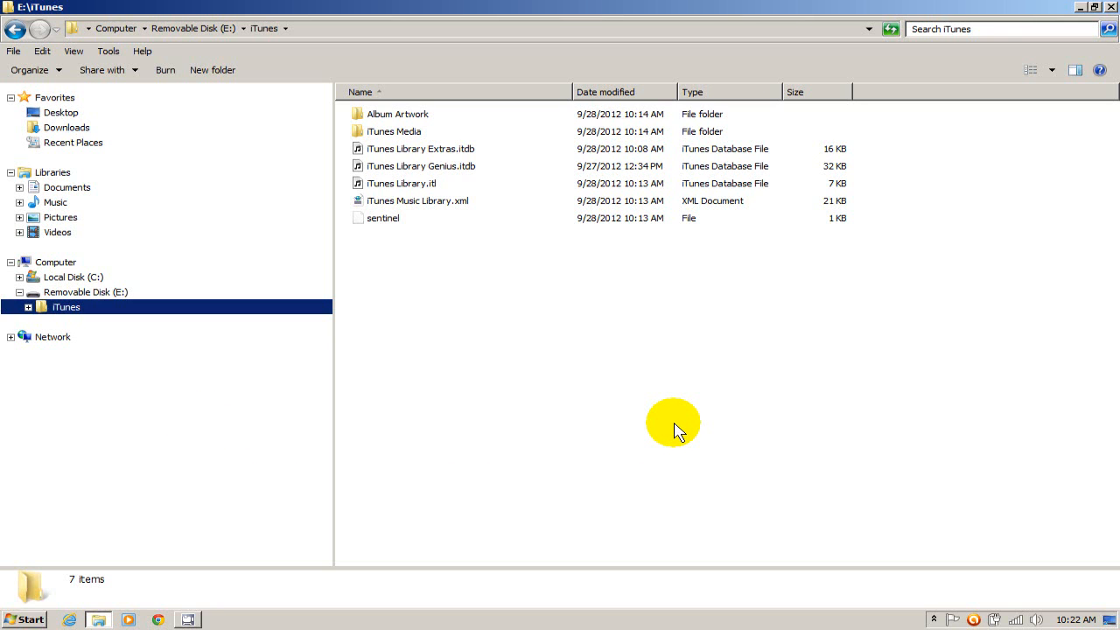
{"action": "mouse_move", "coordinate": [665, 434]}
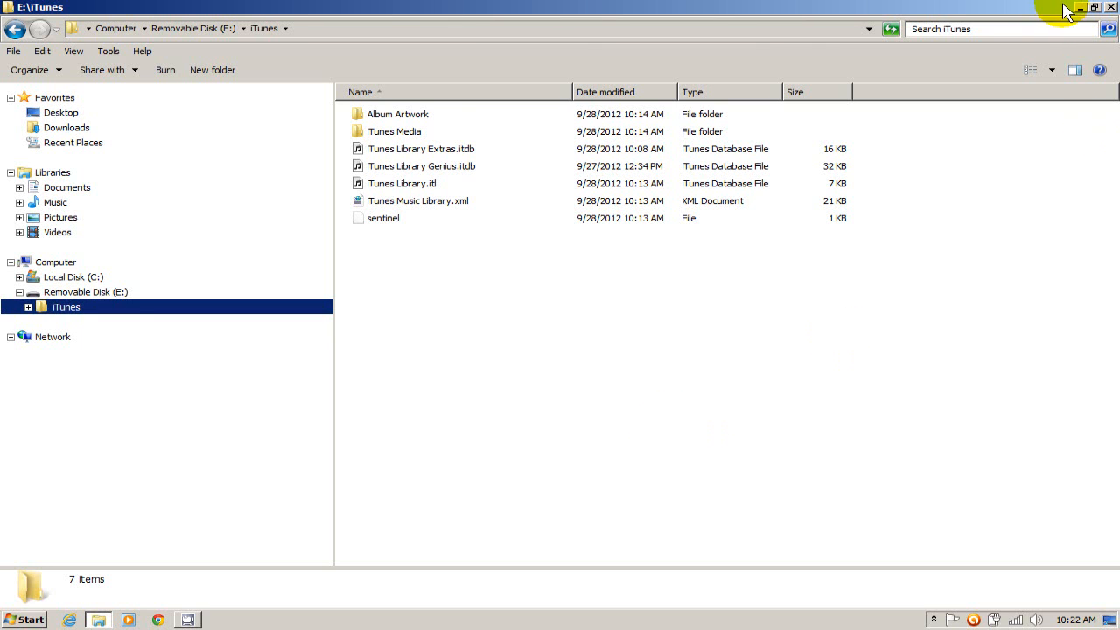
{"action": "left_click", "coordinate": [1095, 7]}
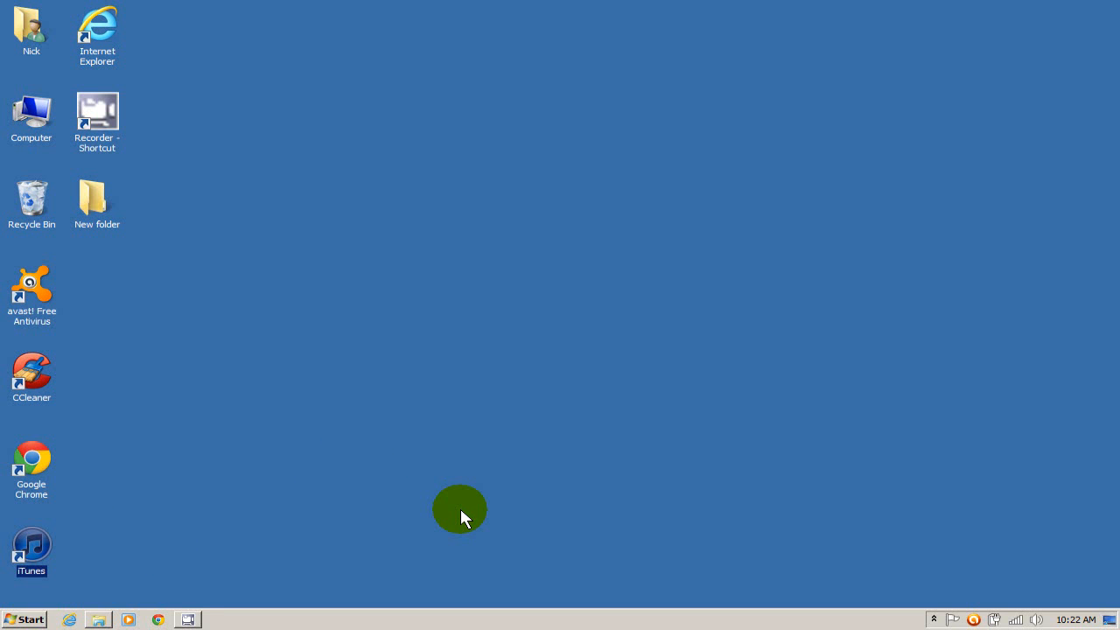
- Launch iTunes from its desktop shortcut to reveal the empty Music library
{"action": "double_click", "coordinate": [31, 545]}
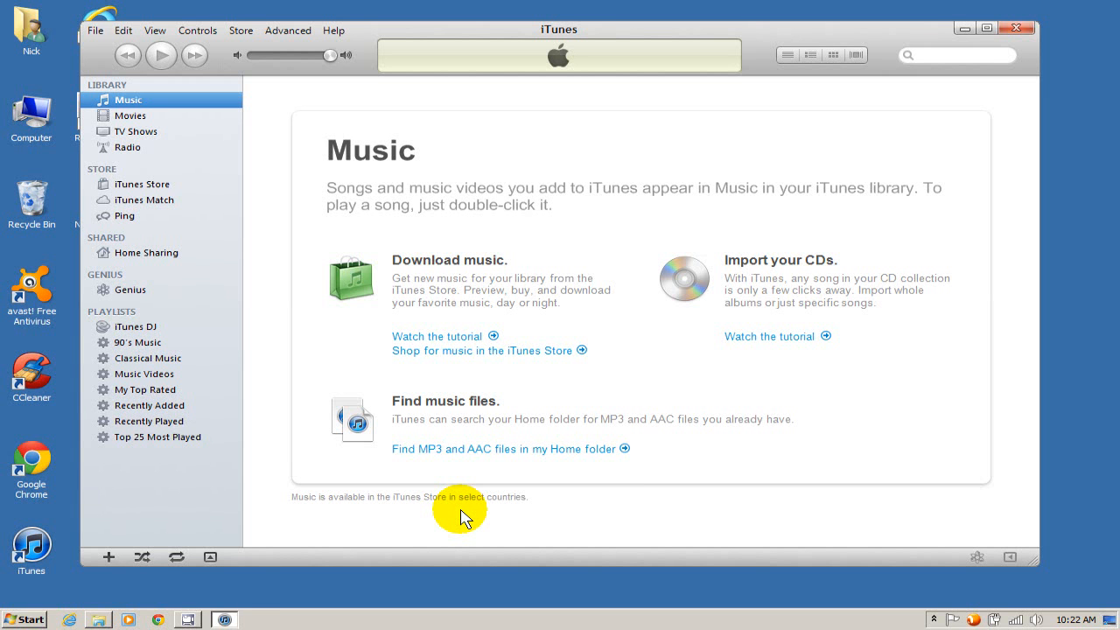
{"action": "mouse_move", "coordinate": [819, 296]}
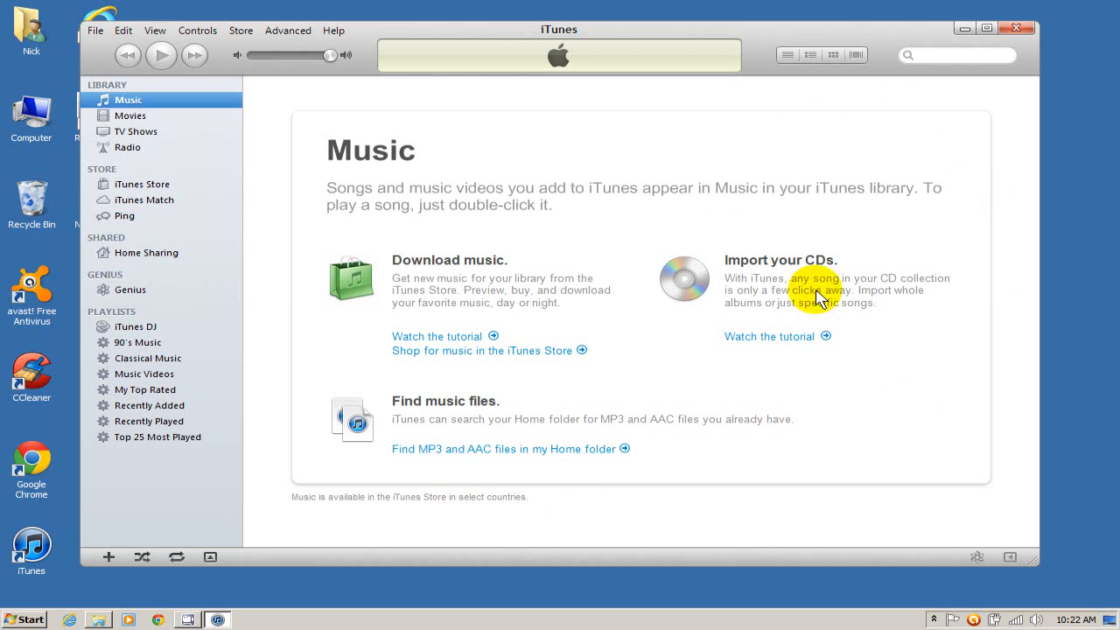
{"action": "mouse_move", "coordinate": [808, 336]}
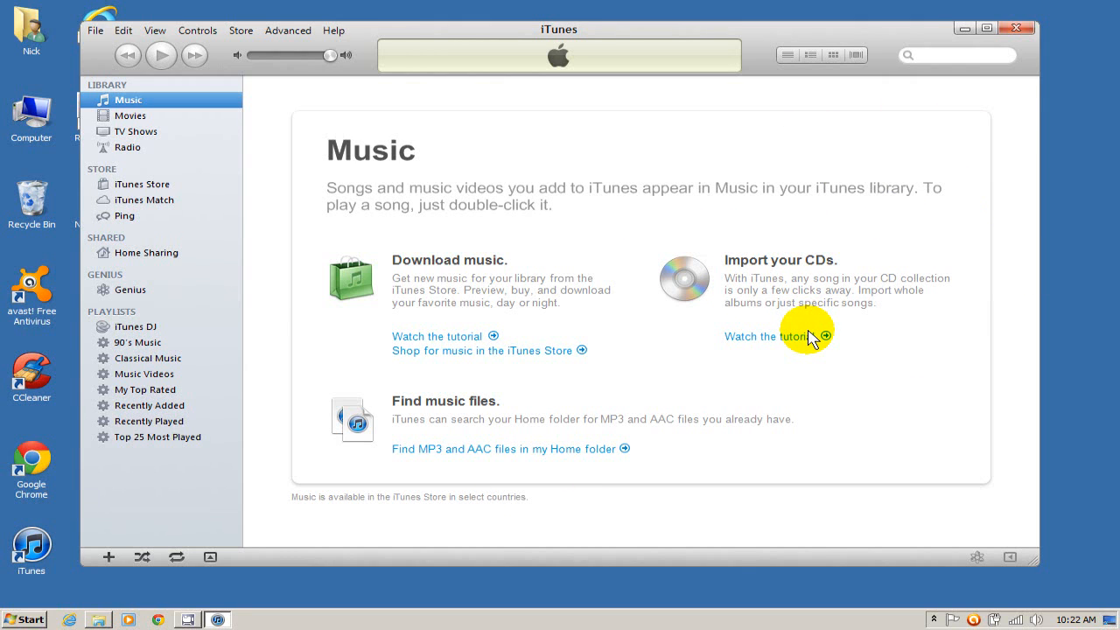
{"action": "mouse_move", "coordinate": [843, 266]}
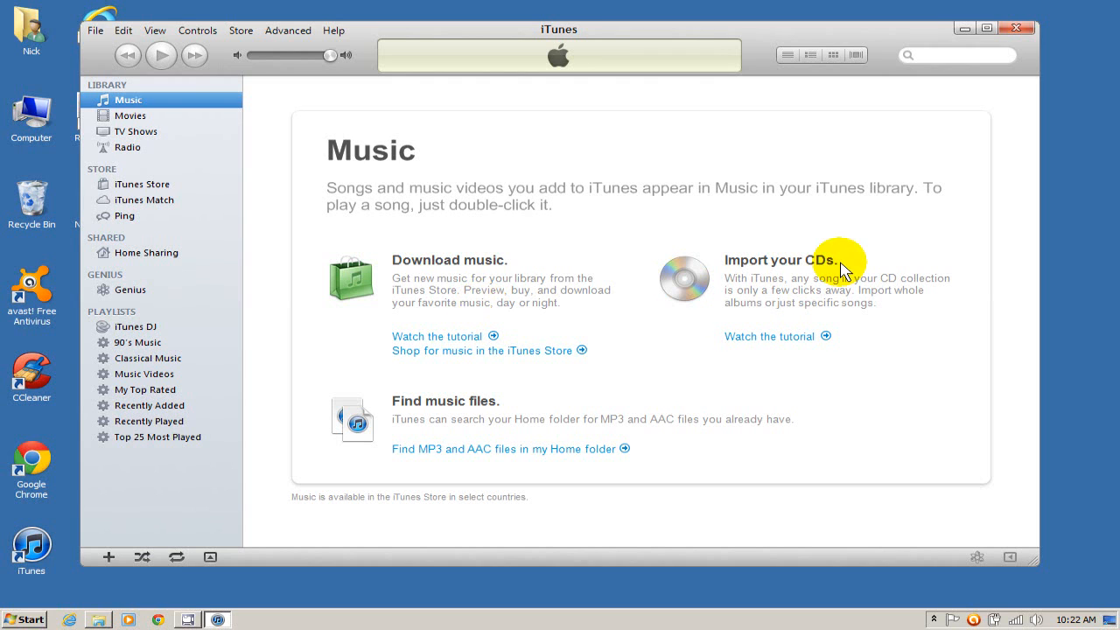
{"action": "mouse_move", "coordinate": [780, 459]}
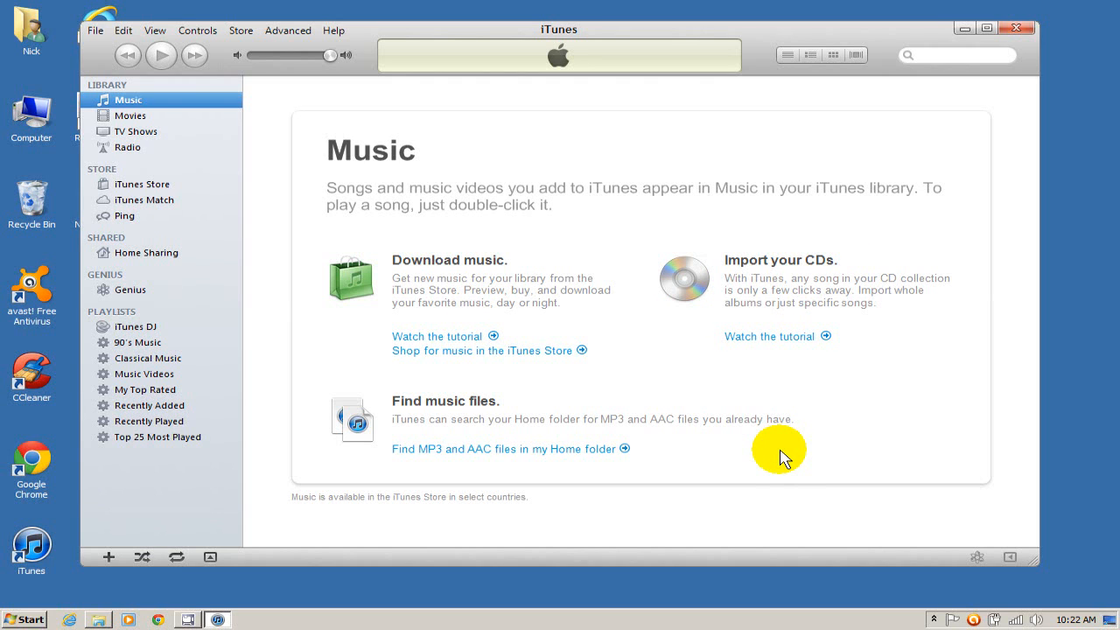
{"action": "mouse_move", "coordinate": [808, 447]}
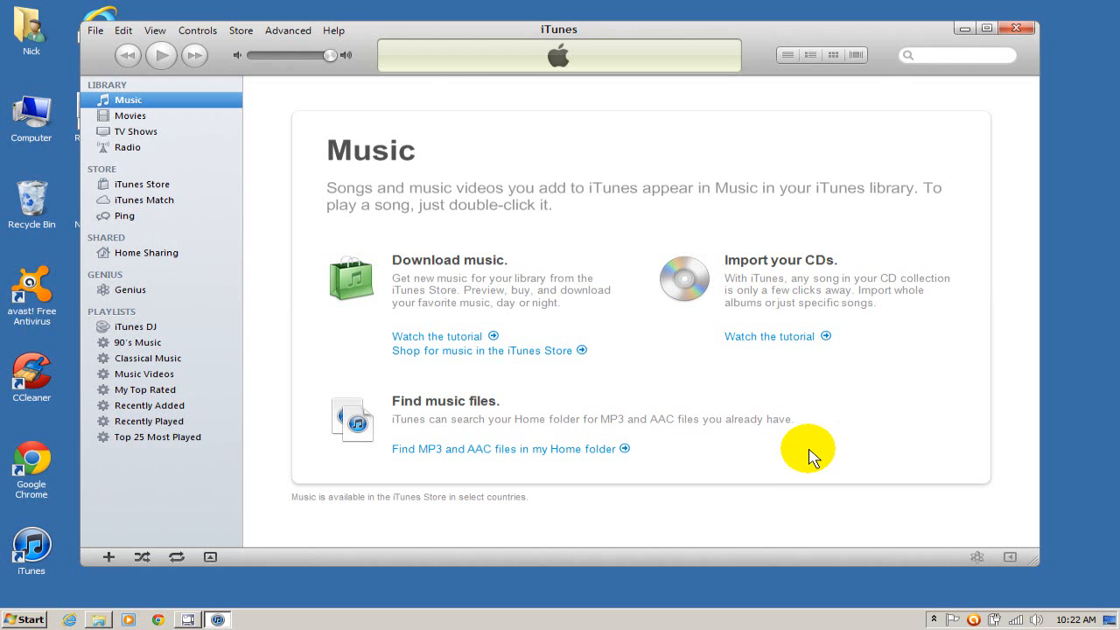
{"action": "mouse_move", "coordinate": [175, 84]}
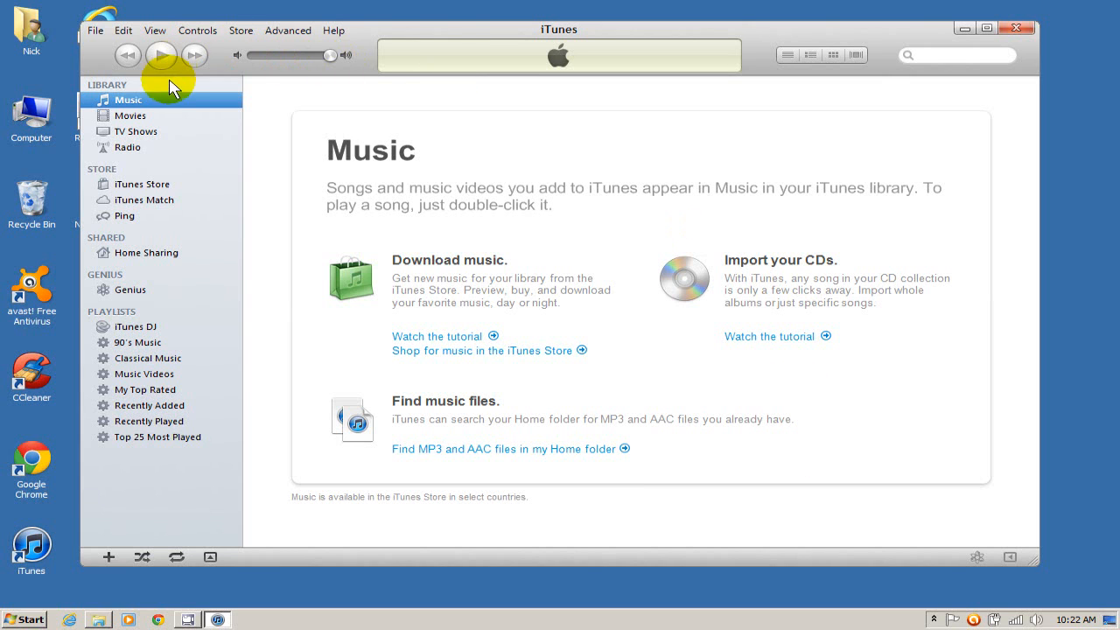
{"action": "left_click", "coordinate": [122, 29]}
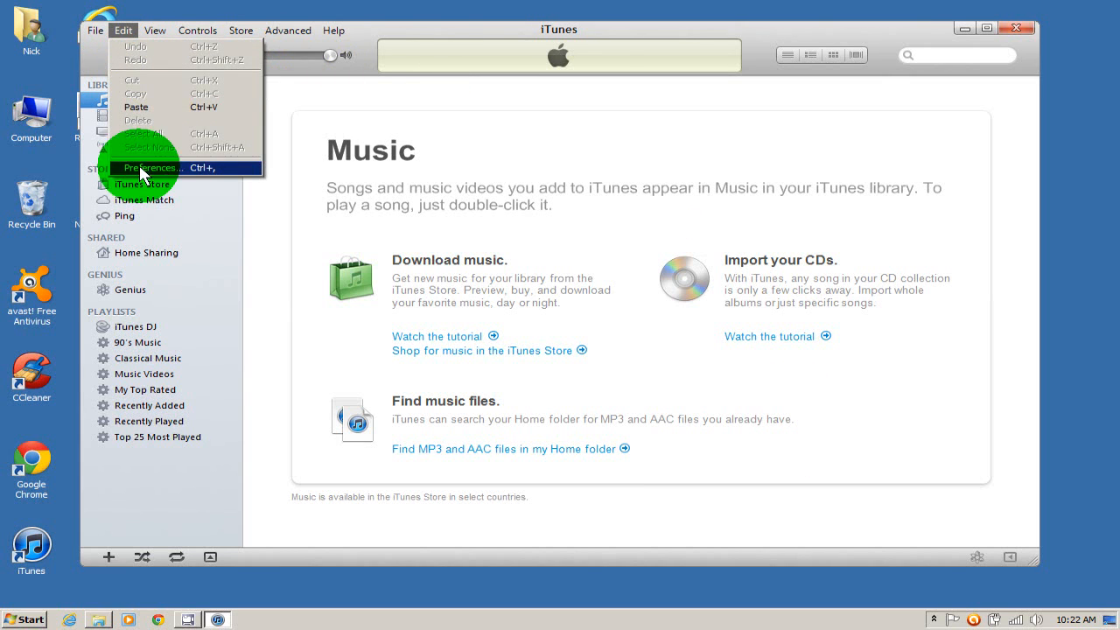
{"action": "left_click", "coordinate": [151, 168]}
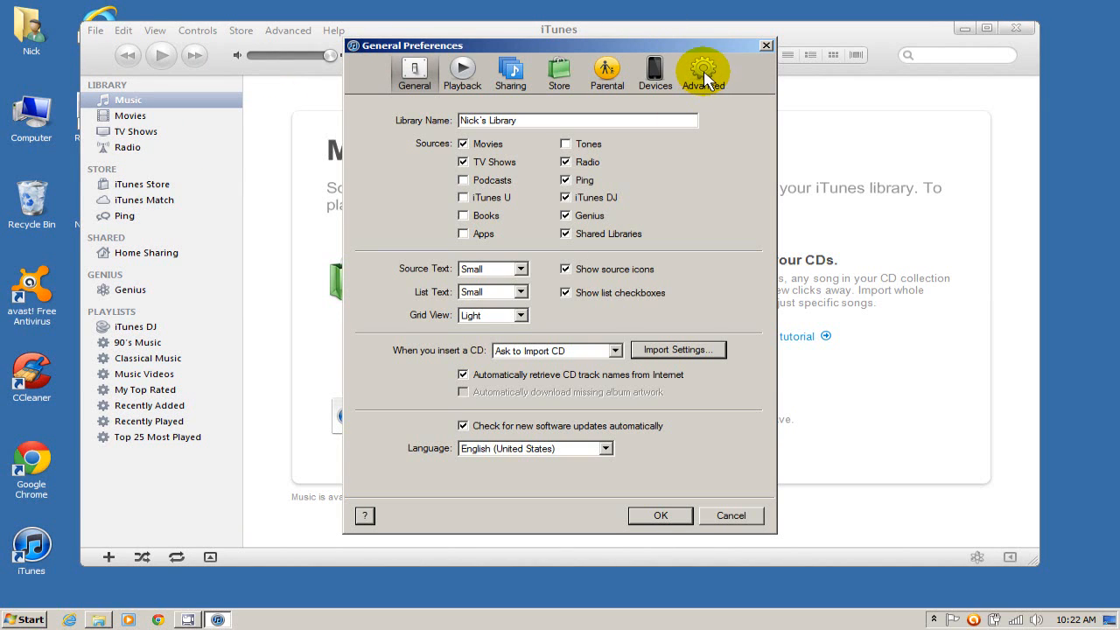
{"action": "left_click", "coordinate": [703, 72]}
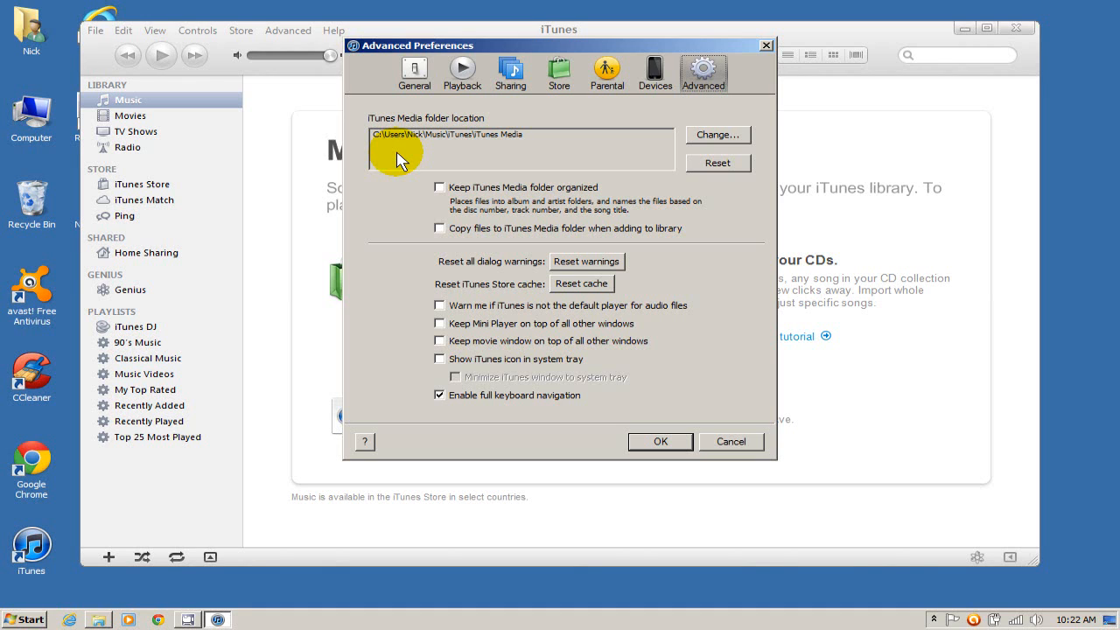
{"action": "mouse_move", "coordinate": [448, 165]}
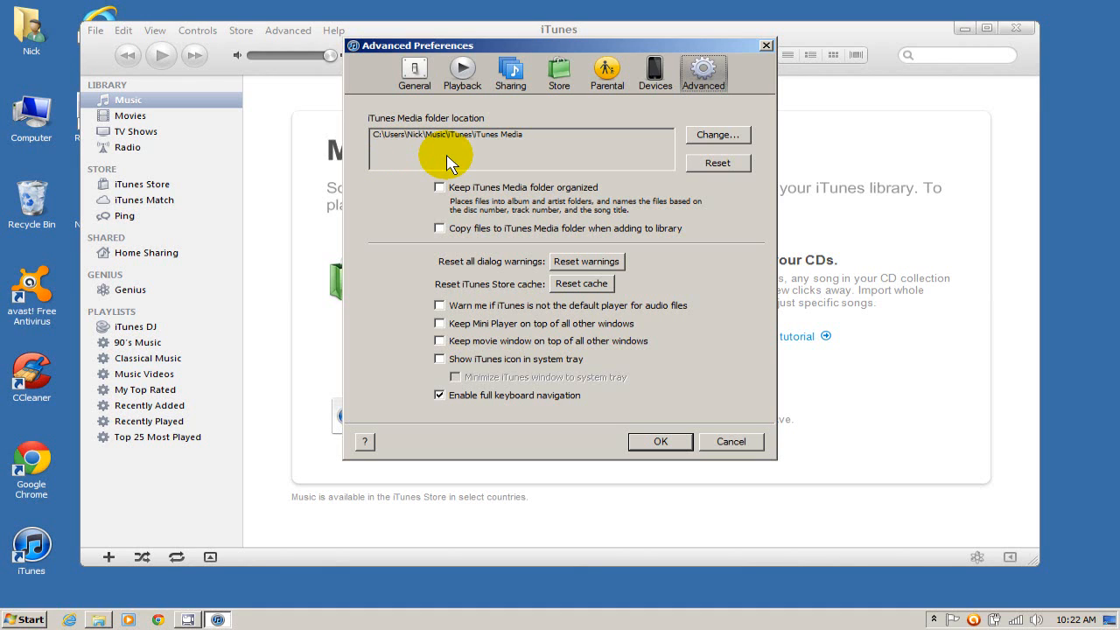
{"action": "mouse_move", "coordinate": [388, 147]}
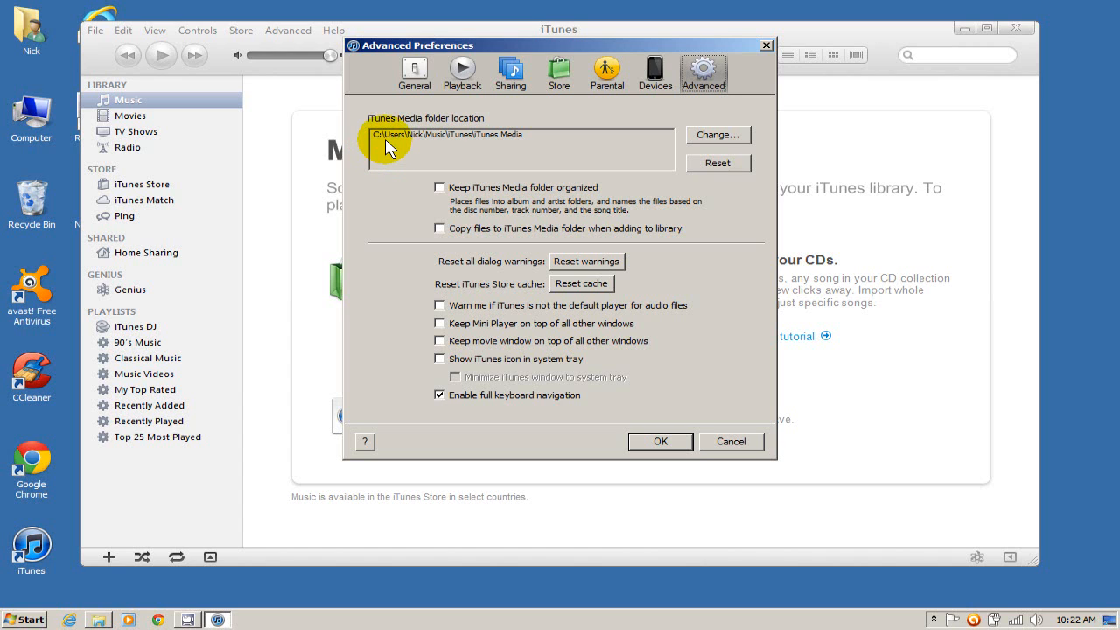
{"action": "mouse_move", "coordinate": [430, 164]}
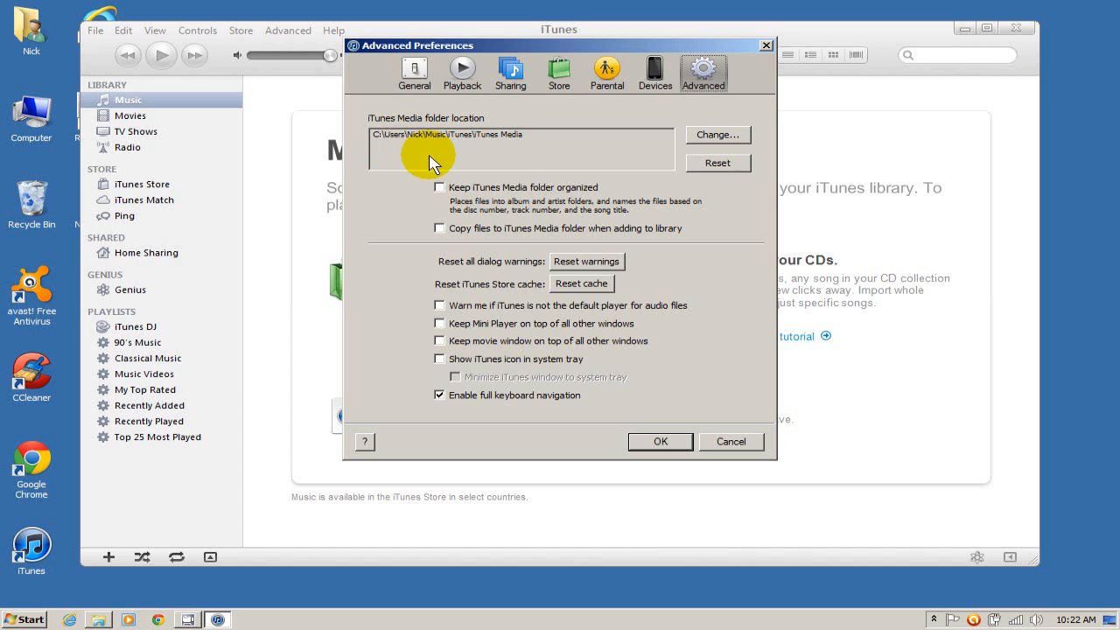
{"action": "mouse_move", "coordinate": [441, 164]}
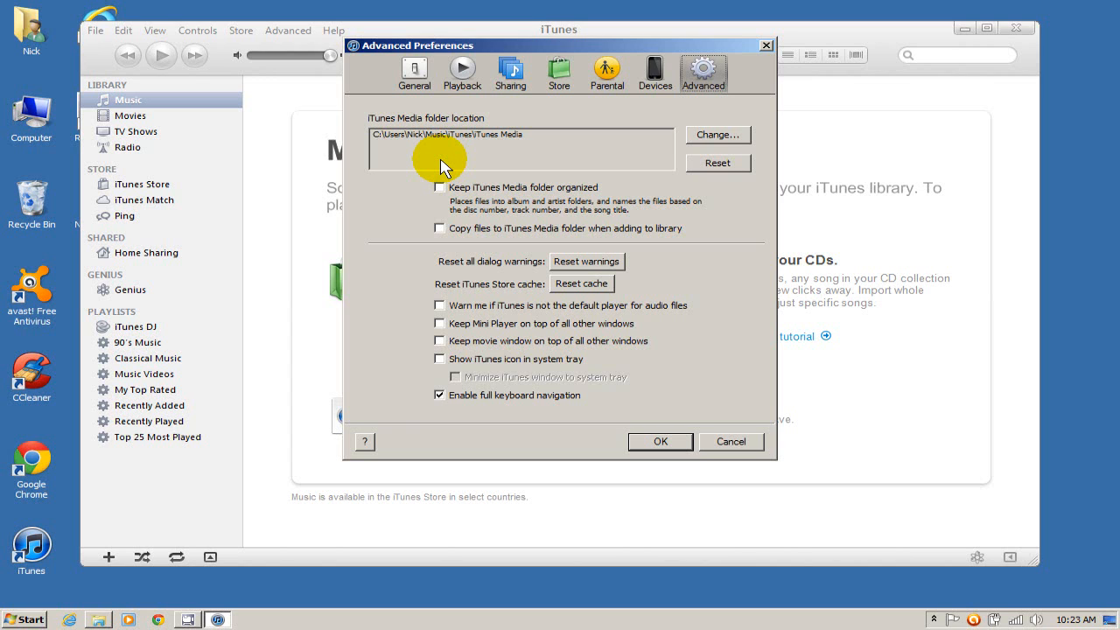
{"action": "mouse_move", "coordinate": [718, 315]}
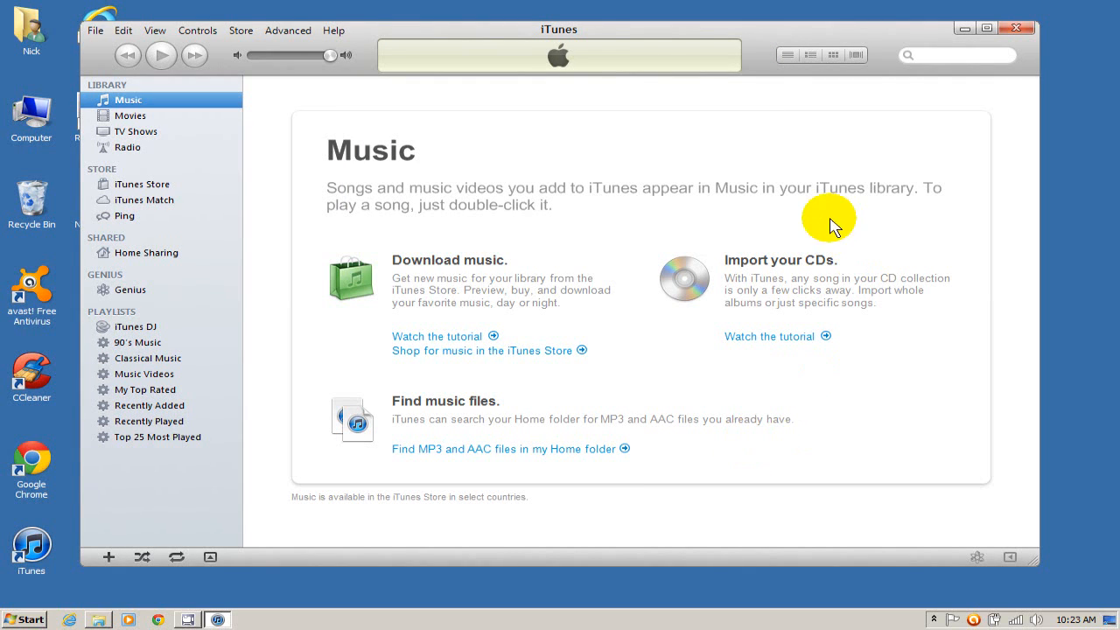
{"action": "mouse_move", "coordinate": [1011, 9]}
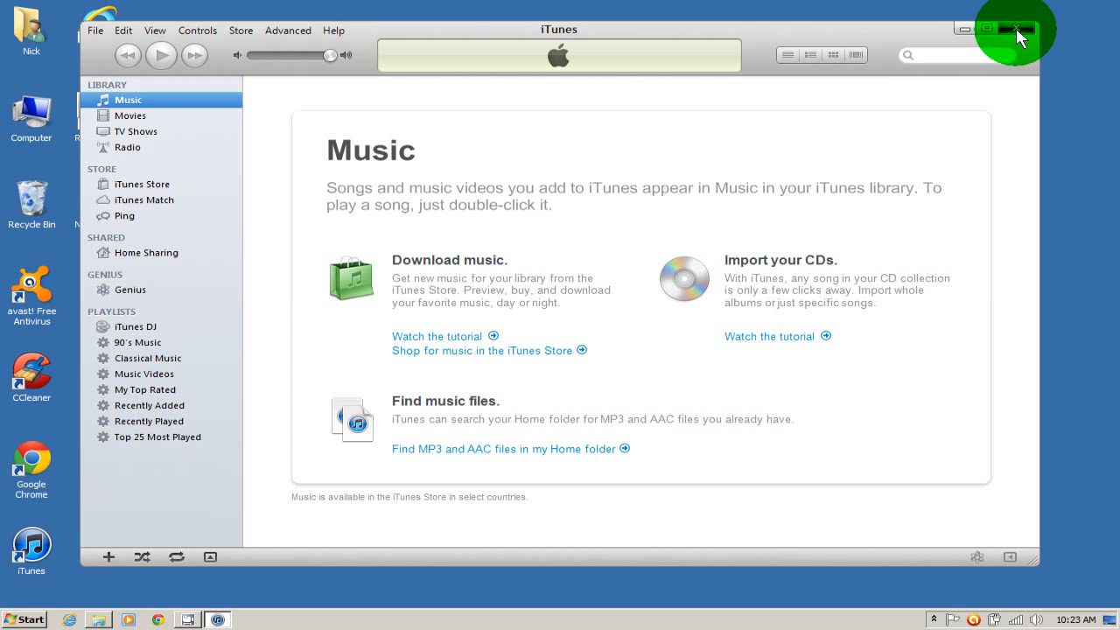
- Close iTunes and bring up Computer from the Start menu with its drives listed
{"action": "left_click", "coordinate": [1025, 28]}
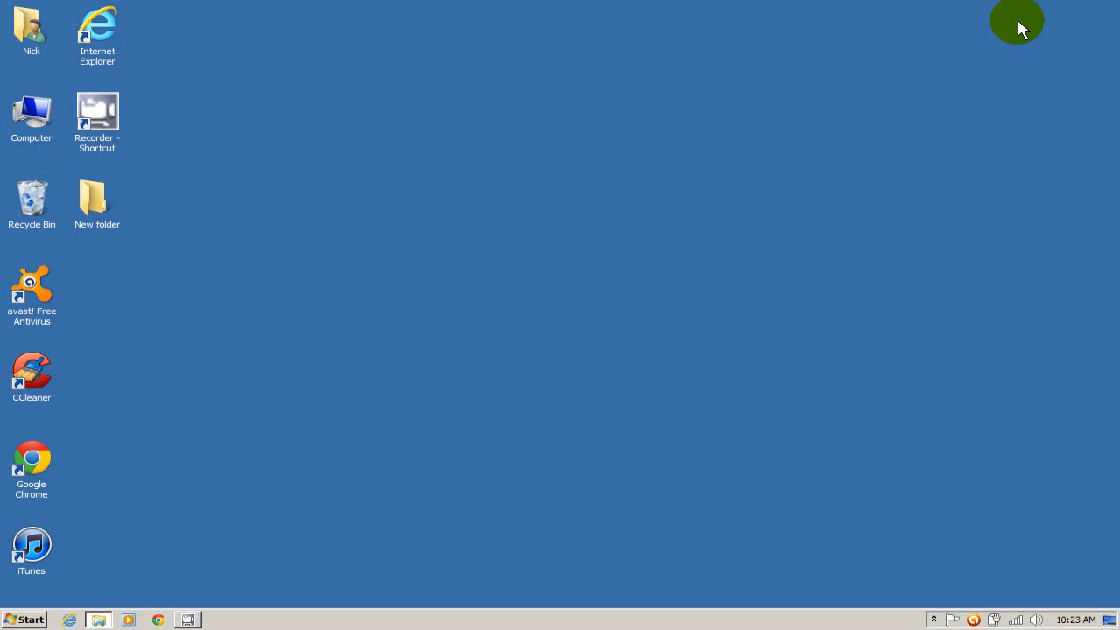
{"action": "mouse_move", "coordinate": [326, 462]}
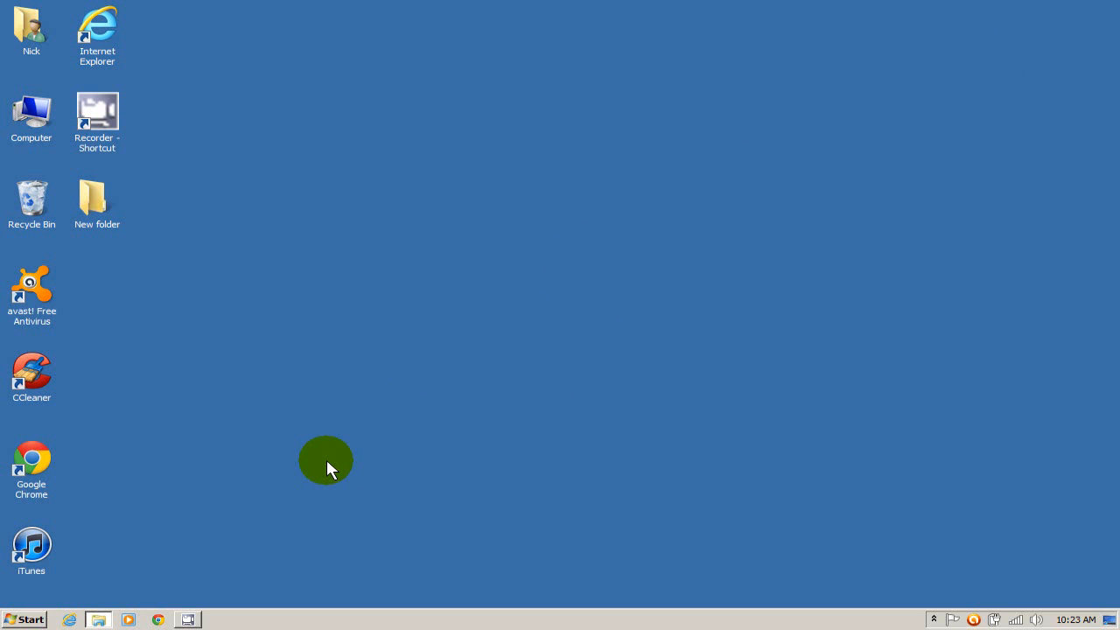
{"action": "left_click", "coordinate": [24, 619]}
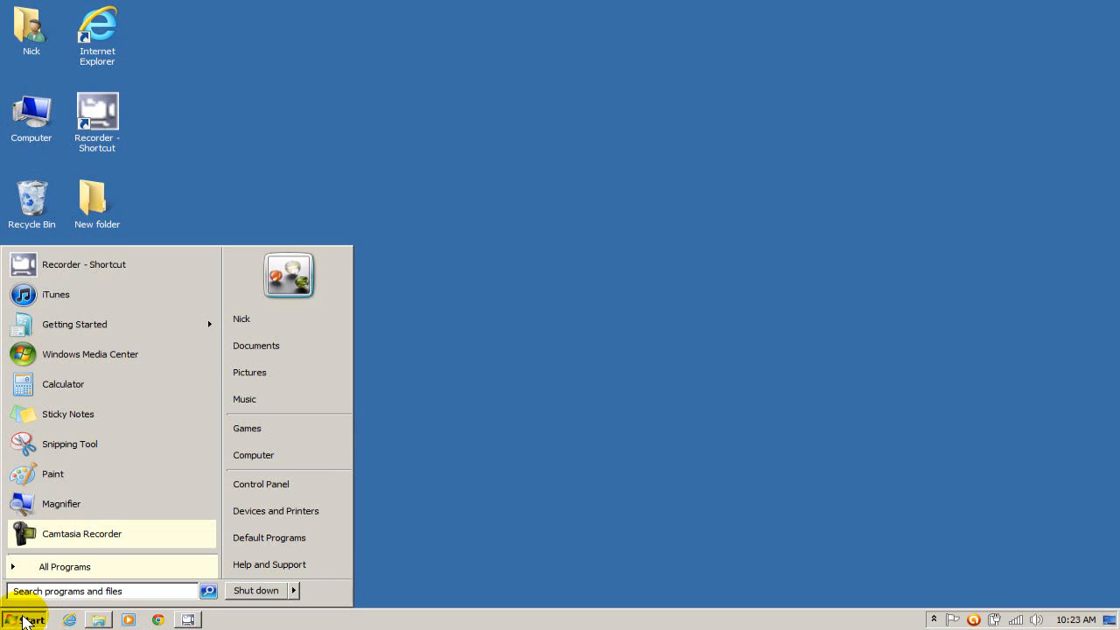
{"action": "left_click", "coordinate": [252, 454]}
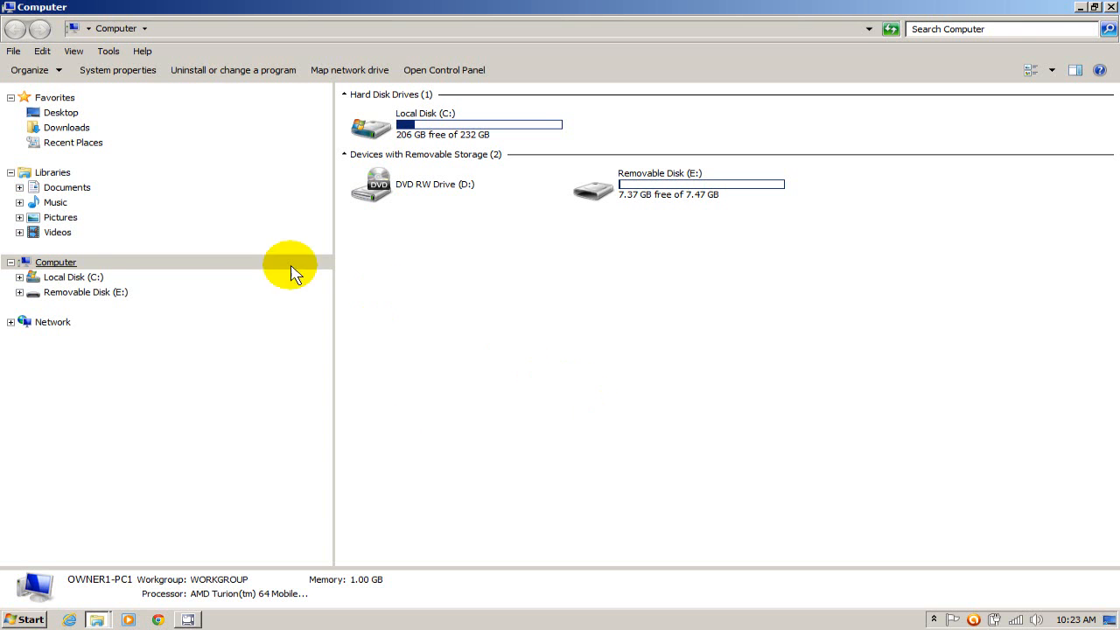
{"action": "left_click", "coordinate": [73, 277]}
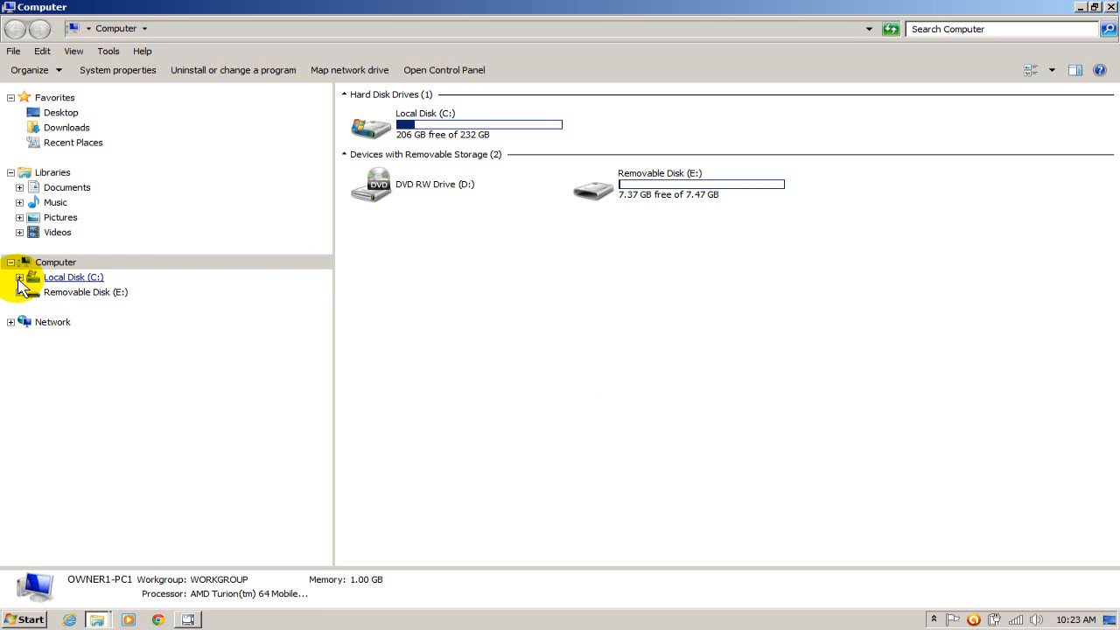
- Expand Local Disk (C:) > Users > Nick > My Music to reach the new computer's iTunes folder
{"action": "left_click", "coordinate": [19, 276]}
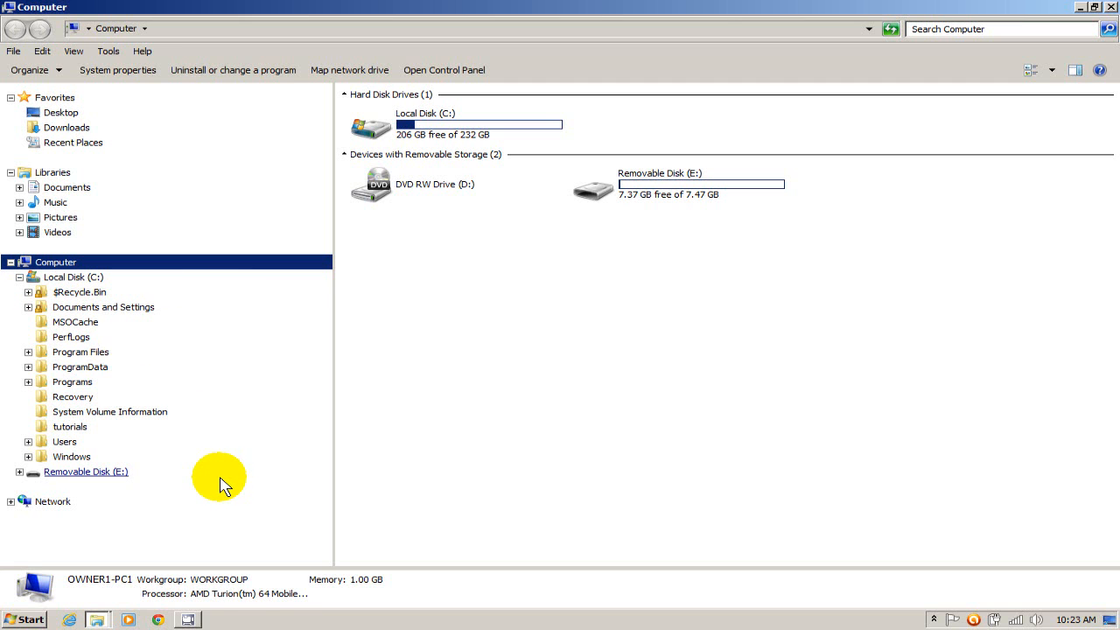
{"action": "left_click", "coordinate": [28, 441]}
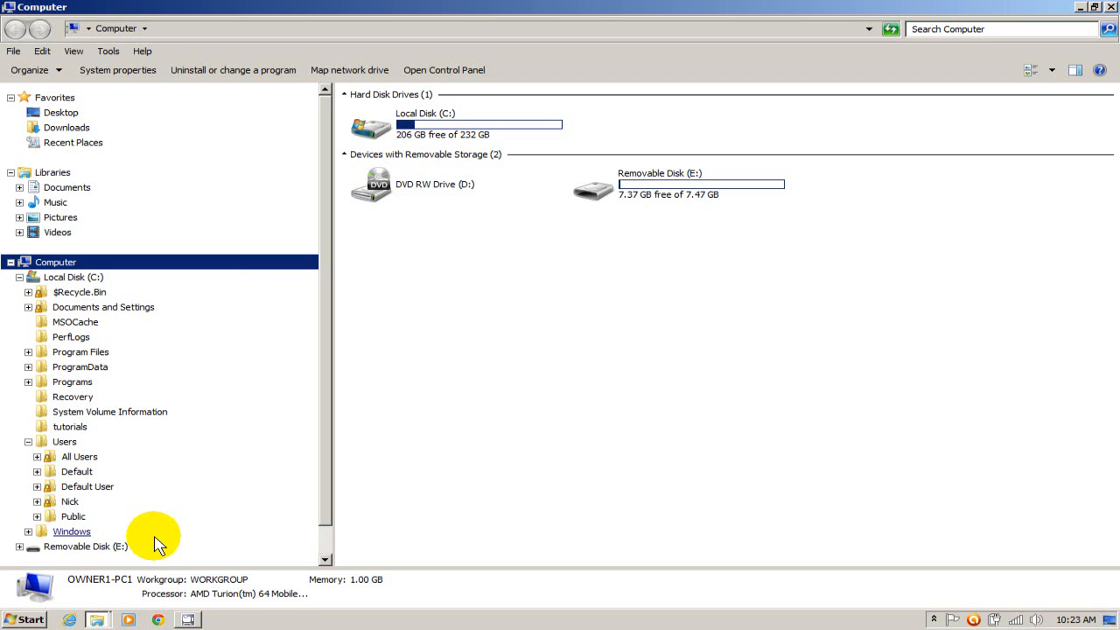
{"action": "left_click", "coordinate": [37, 500]}
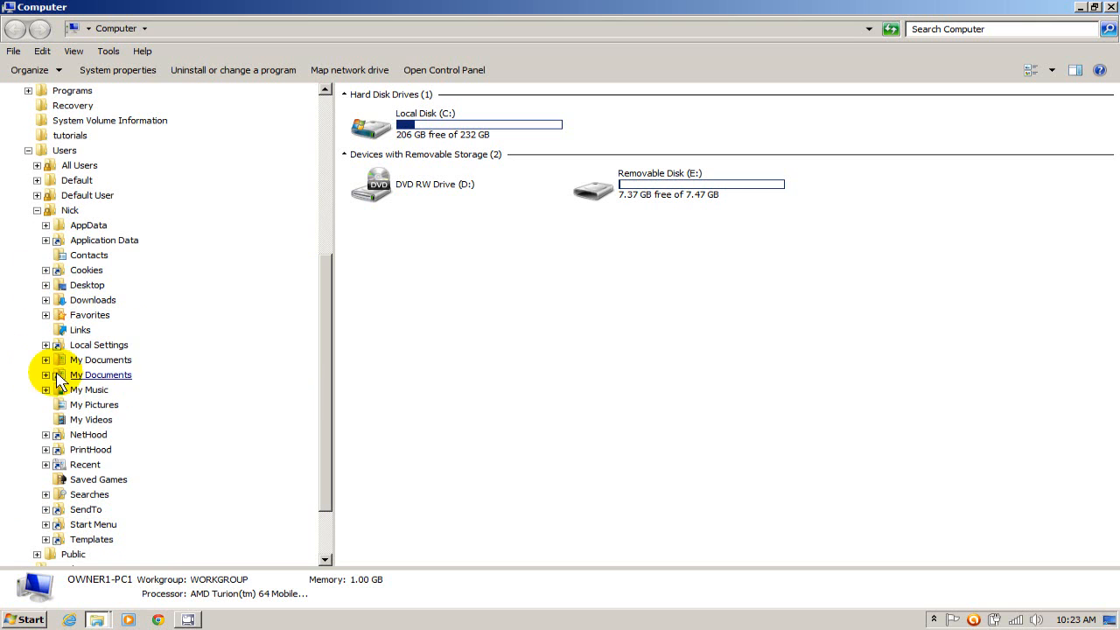
{"action": "left_click", "coordinate": [45, 388]}
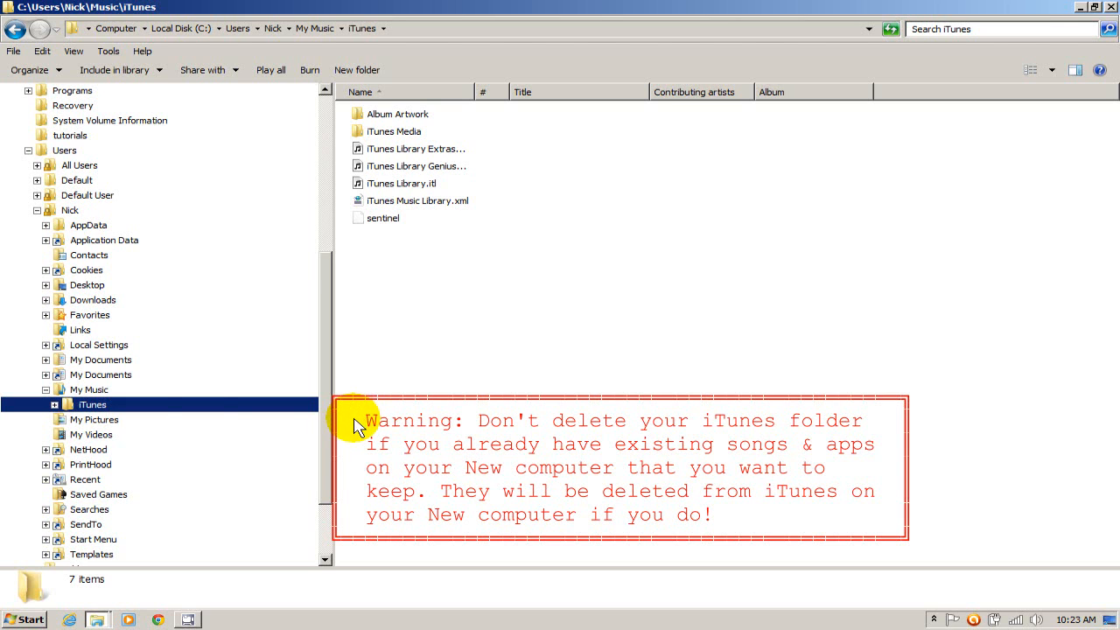
{"action": "mouse_move", "coordinate": [626, 419]}
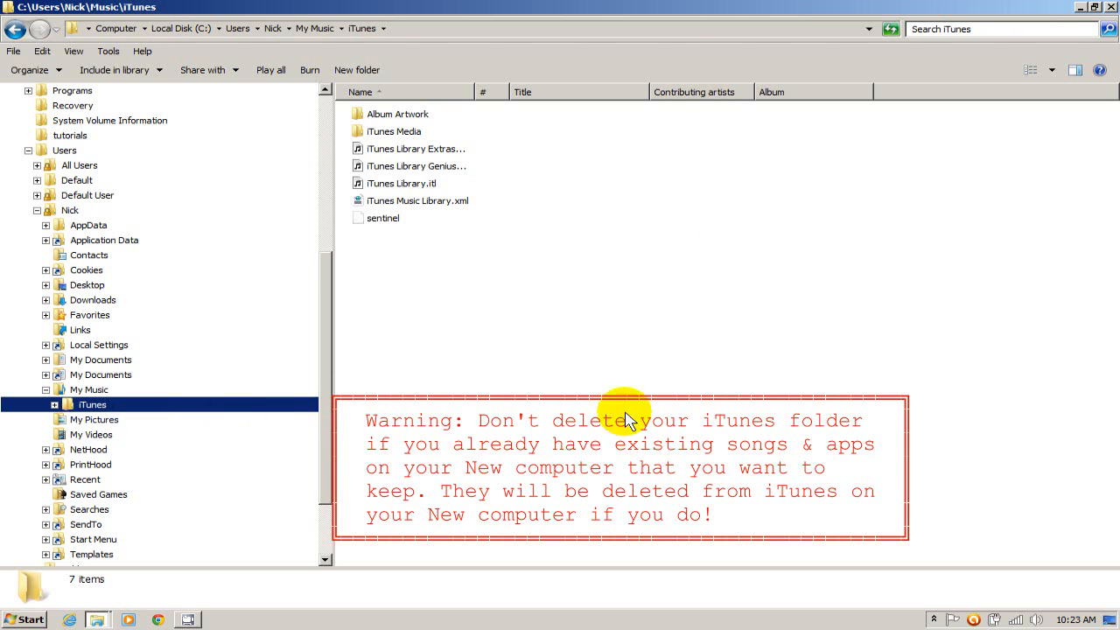
{"action": "mouse_move", "coordinate": [423, 208]}
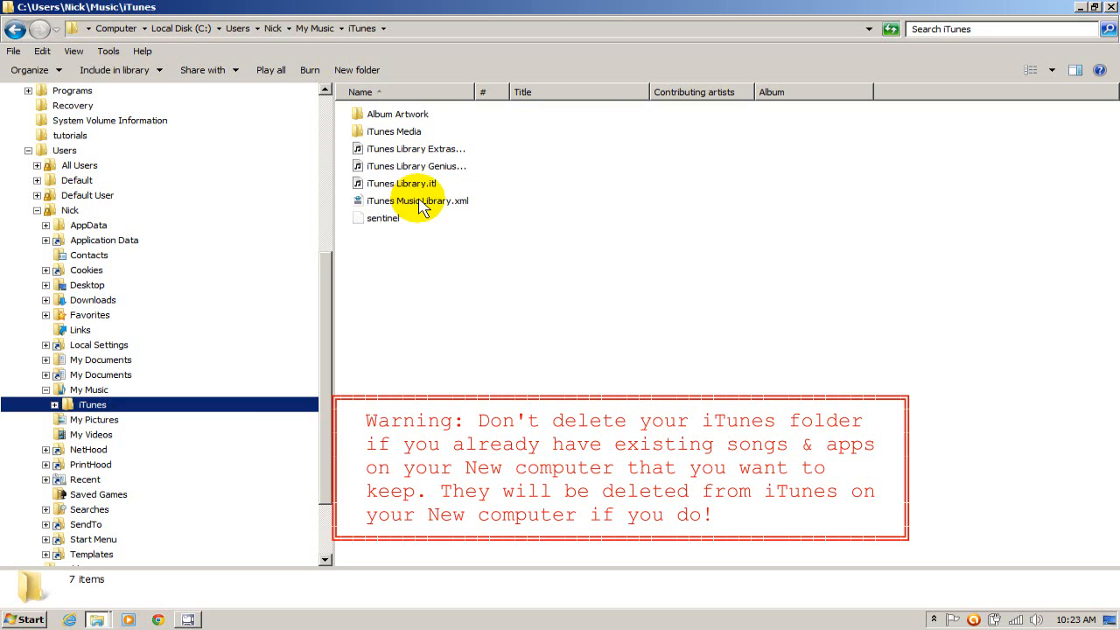
{"action": "mouse_move", "coordinate": [601, 293]}
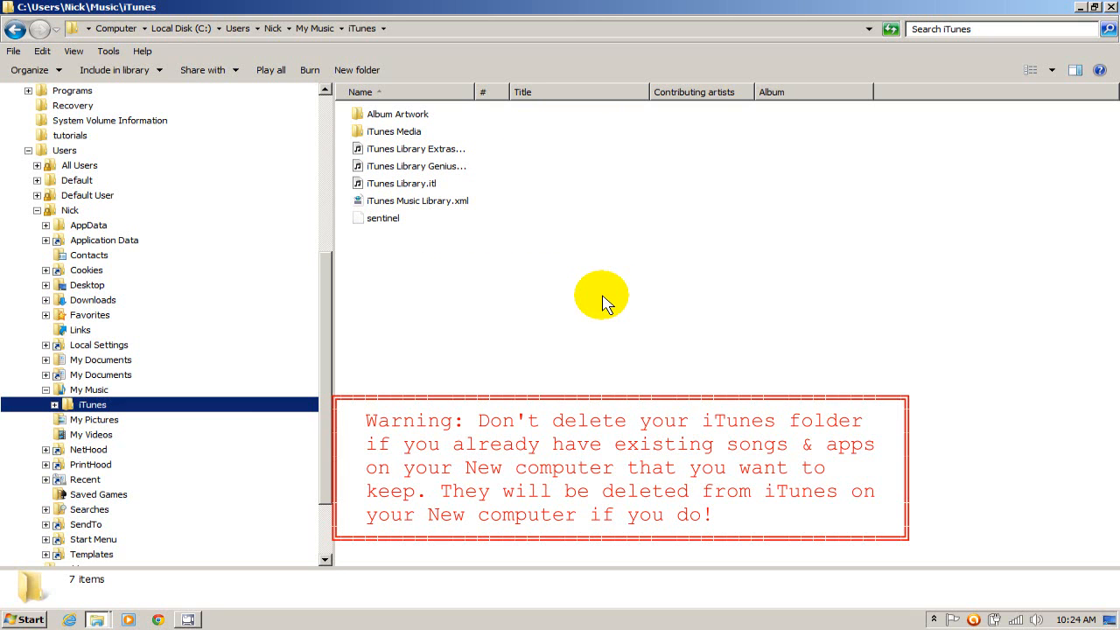
{"action": "mouse_move", "coordinate": [231, 493]}
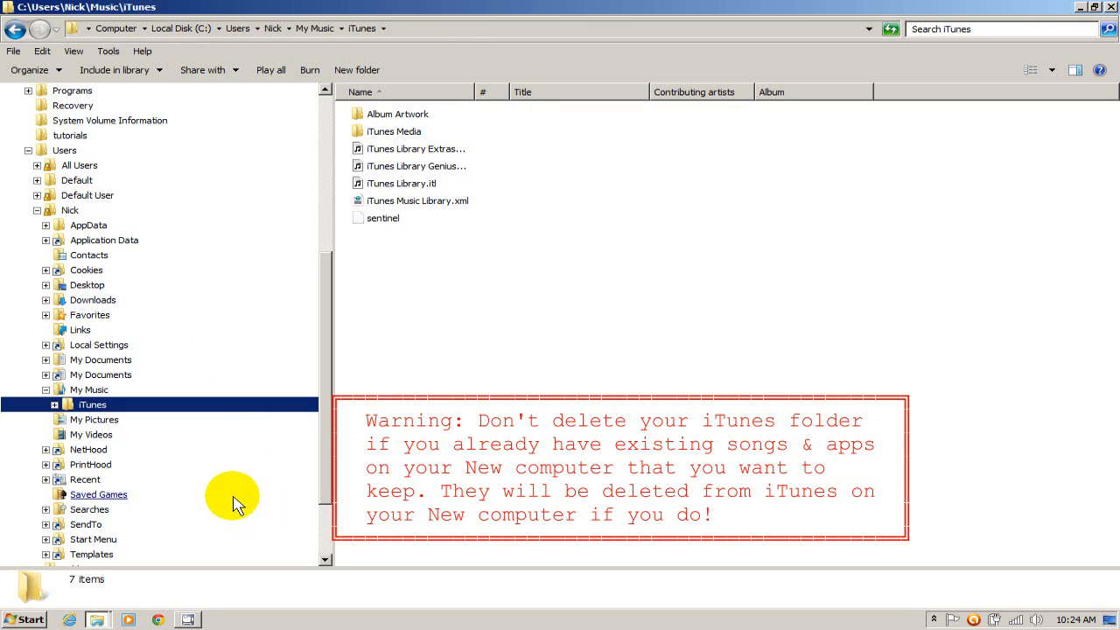
- Delete the empty iTunes folder from My Music, confirming the move to the Recycle Bin
{"action": "right_click", "coordinate": [91, 404]}
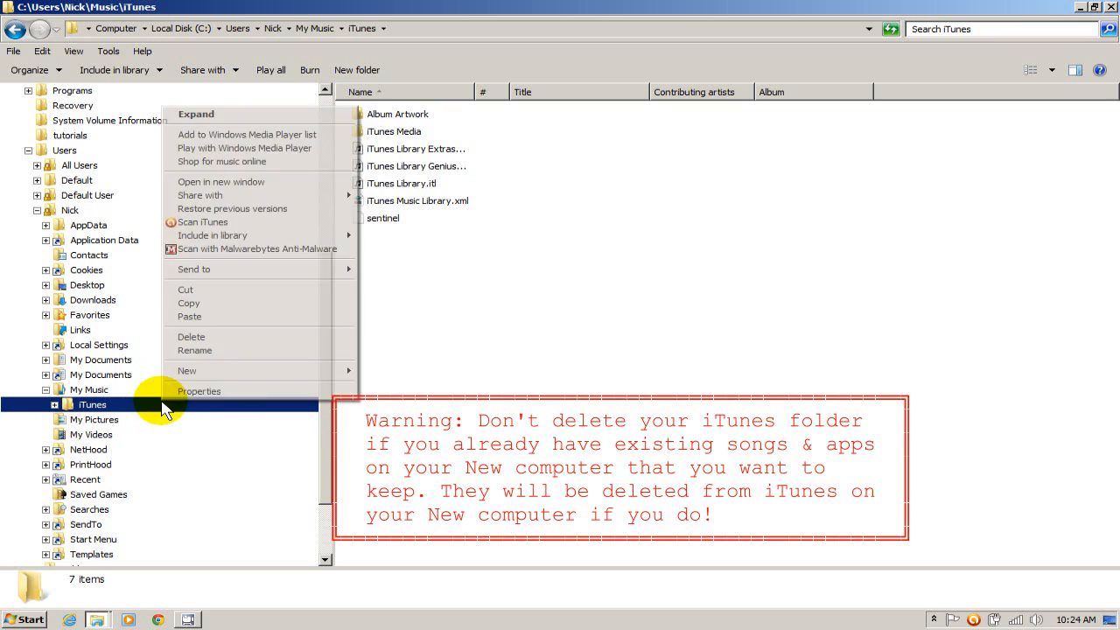
{"action": "left_click", "coordinate": [191, 335]}
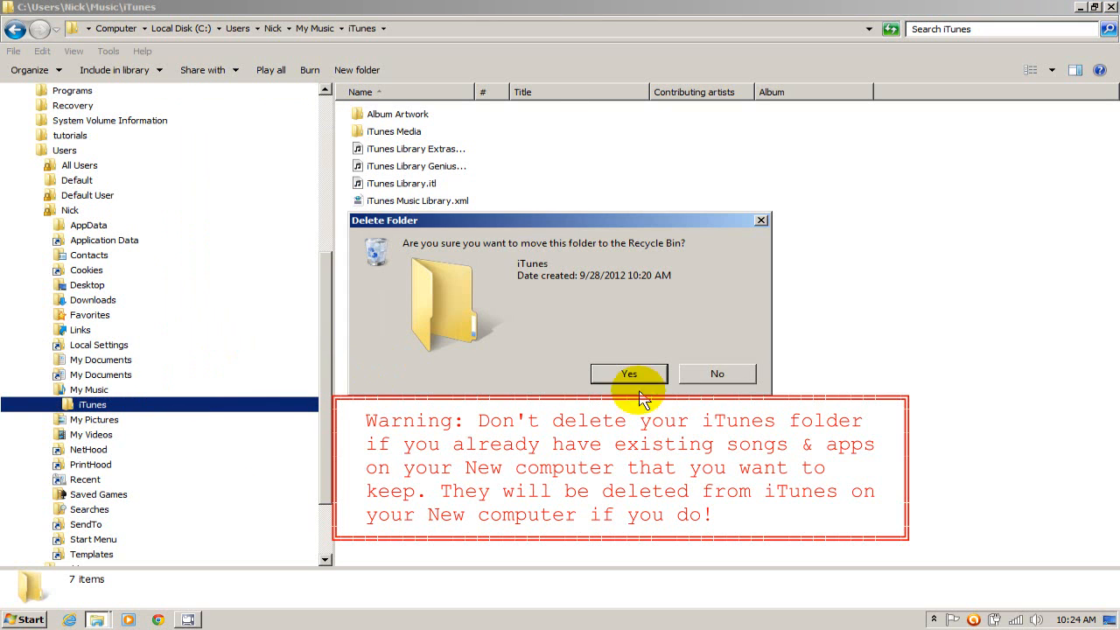
{"action": "mouse_move", "coordinate": [643, 383]}
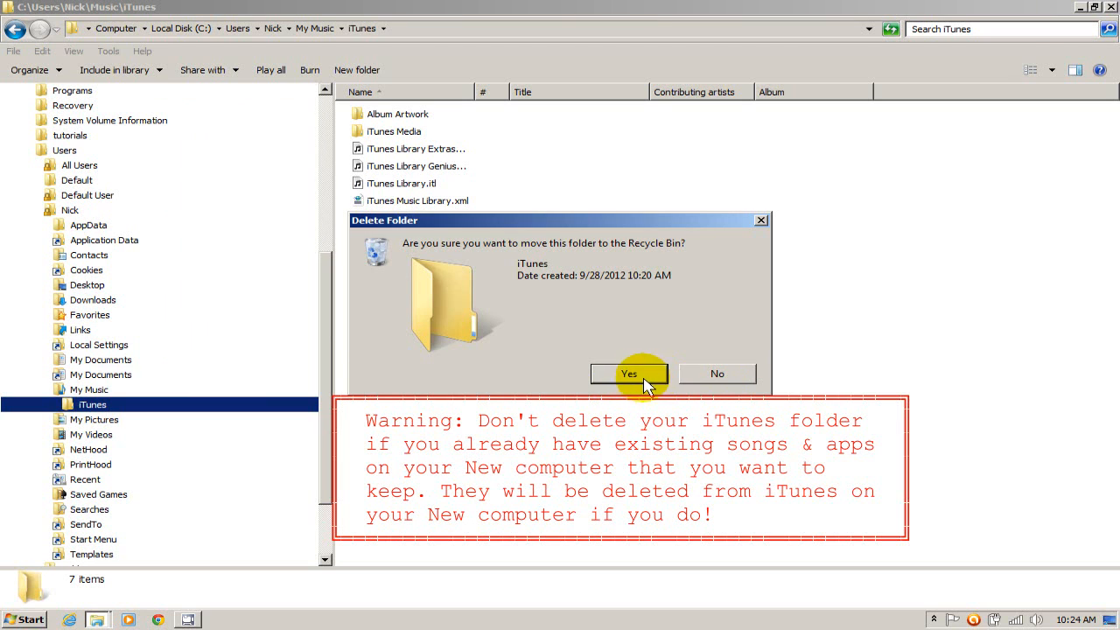
{"action": "left_click", "coordinate": [630, 374]}
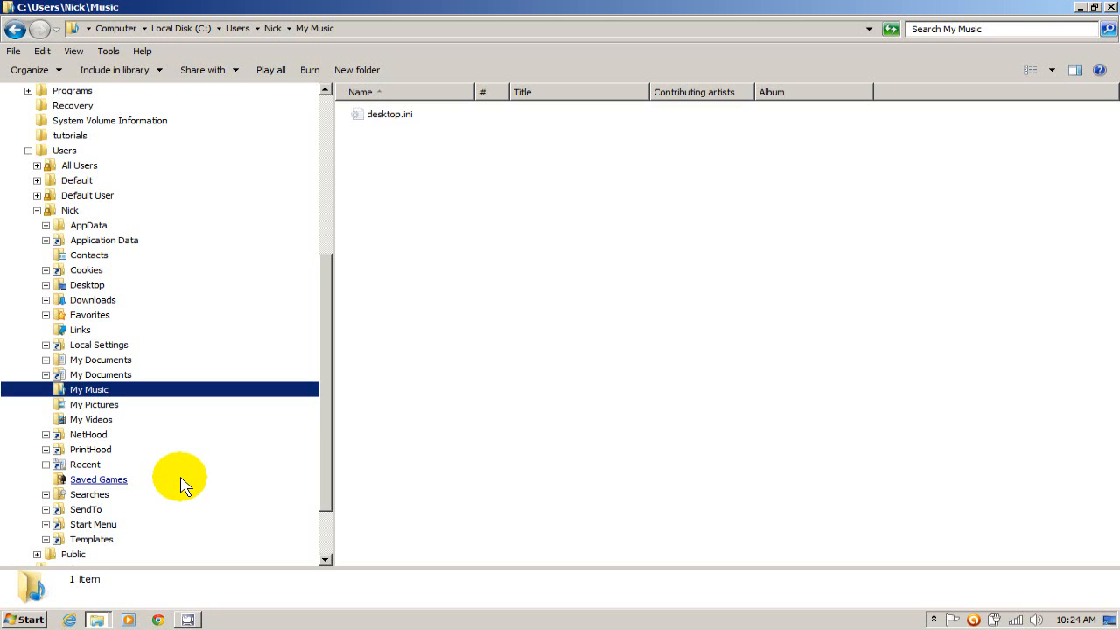
{"action": "mouse_move", "coordinate": [131, 388]}
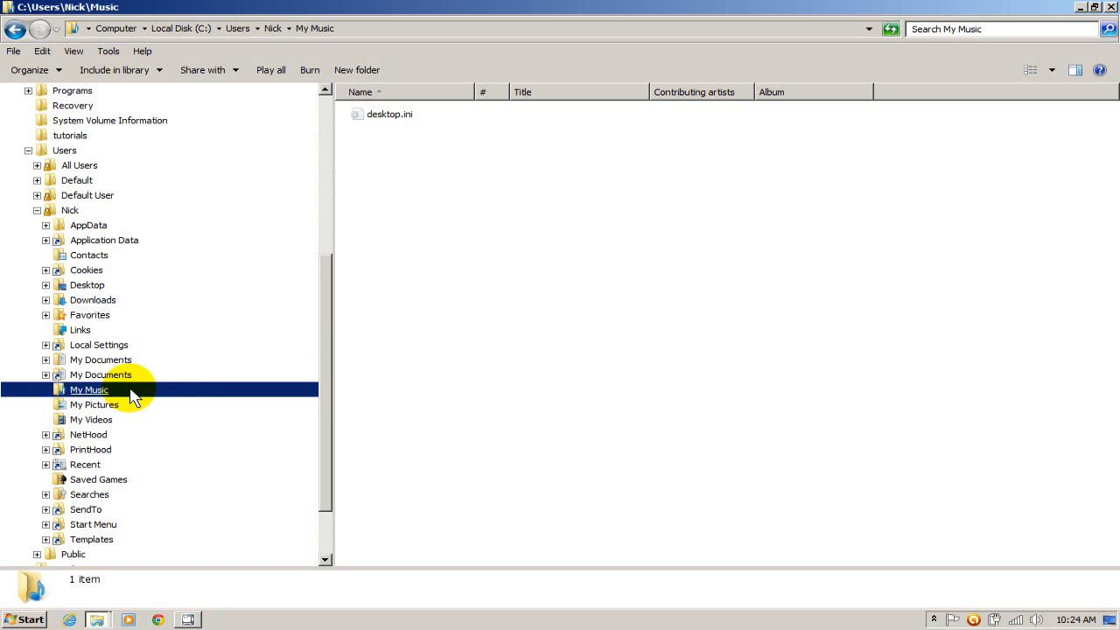
- Paste the copied iTunes folder into My Music and close Windows Explorer
{"action": "right_click", "coordinate": [88, 388]}
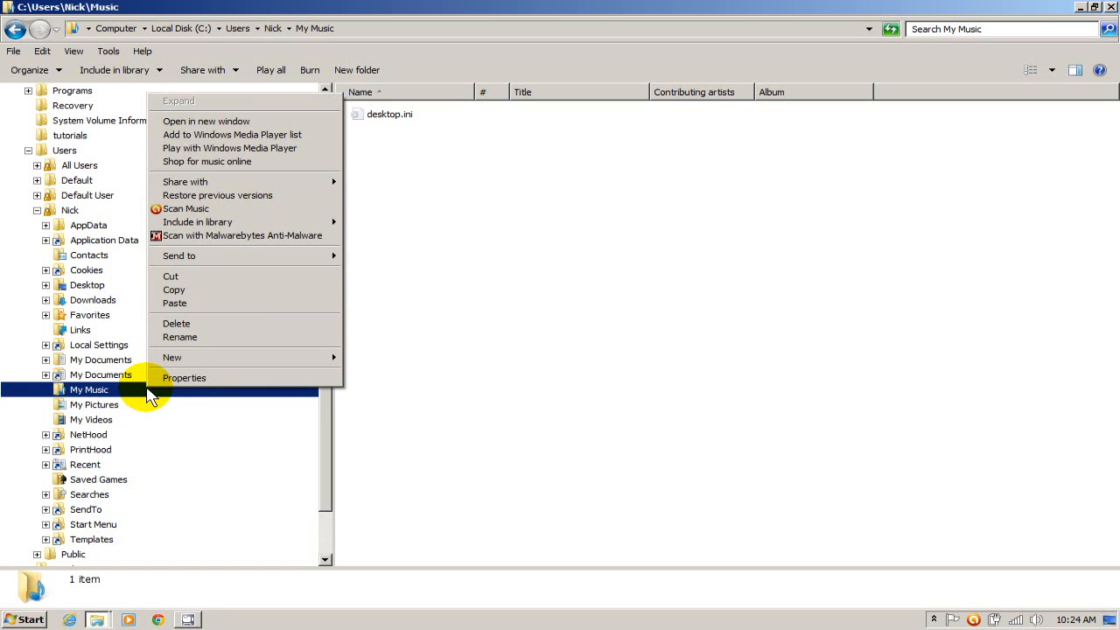
{"action": "mouse_move", "coordinate": [183, 303]}
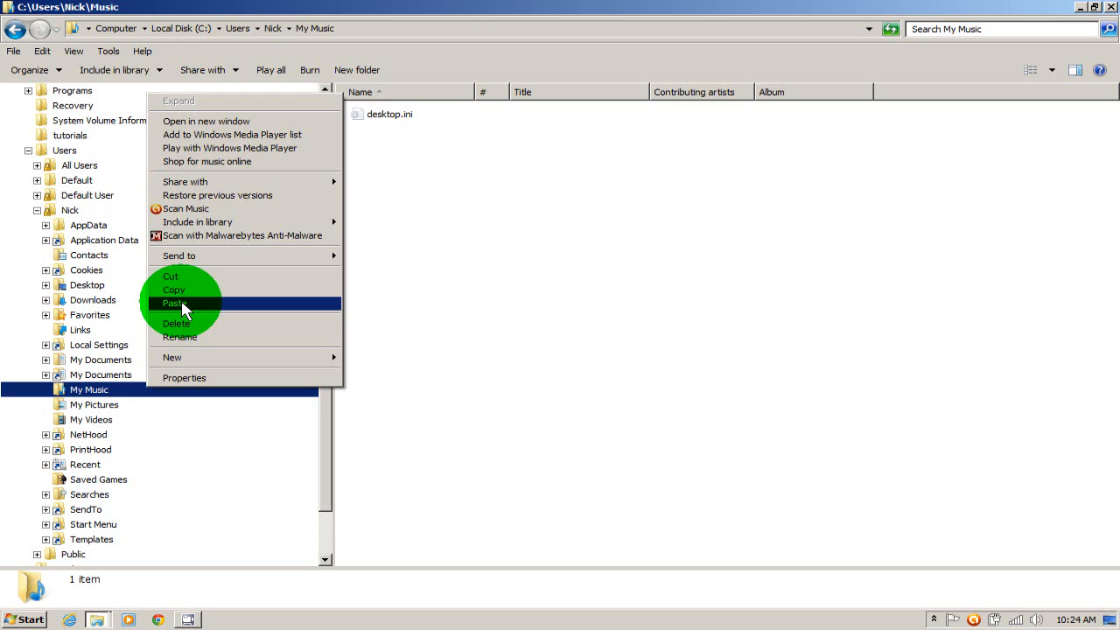
{"action": "left_click", "coordinate": [175, 305]}
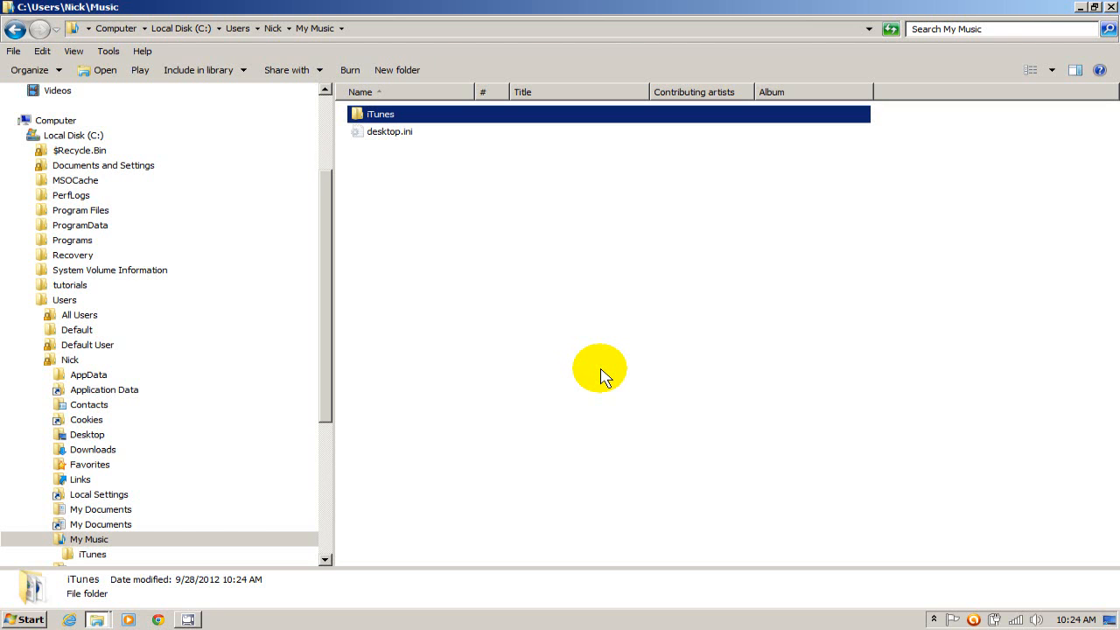
{"action": "mouse_move", "coordinate": [448, 130]}
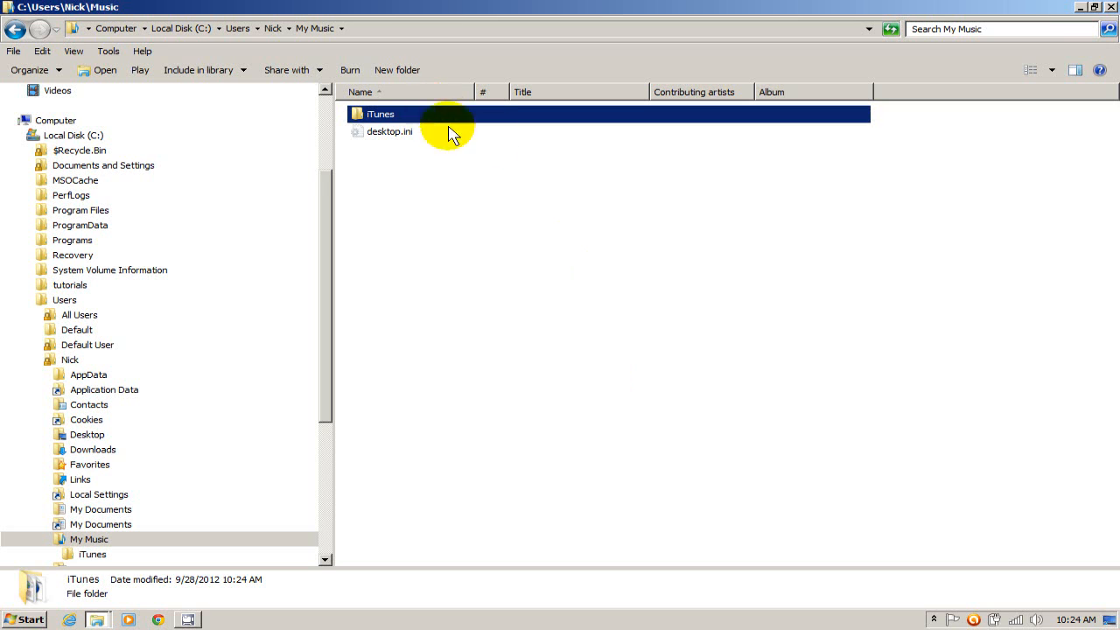
{"action": "mouse_move", "coordinate": [1110, 14]}
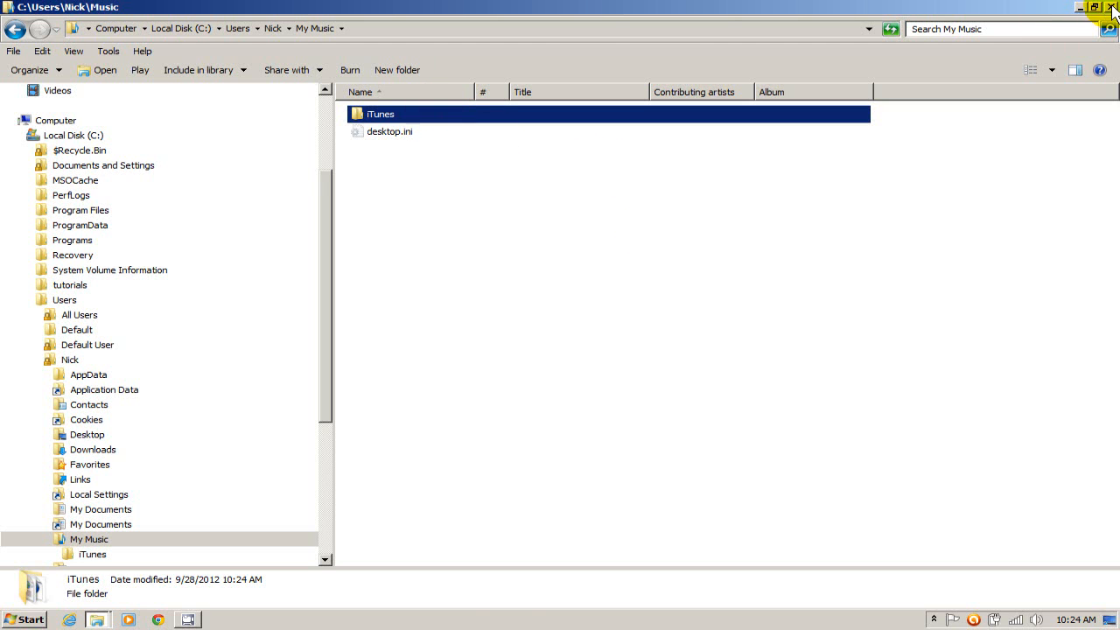
{"action": "left_click", "coordinate": [1112, 7]}
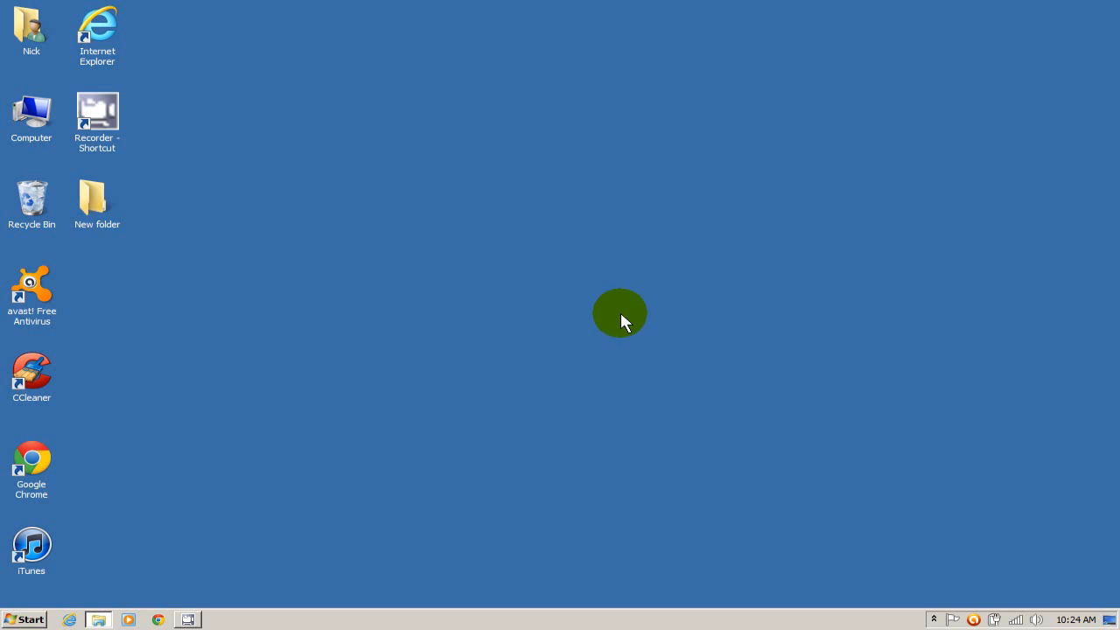
{"action": "mouse_move", "coordinate": [80, 560]}
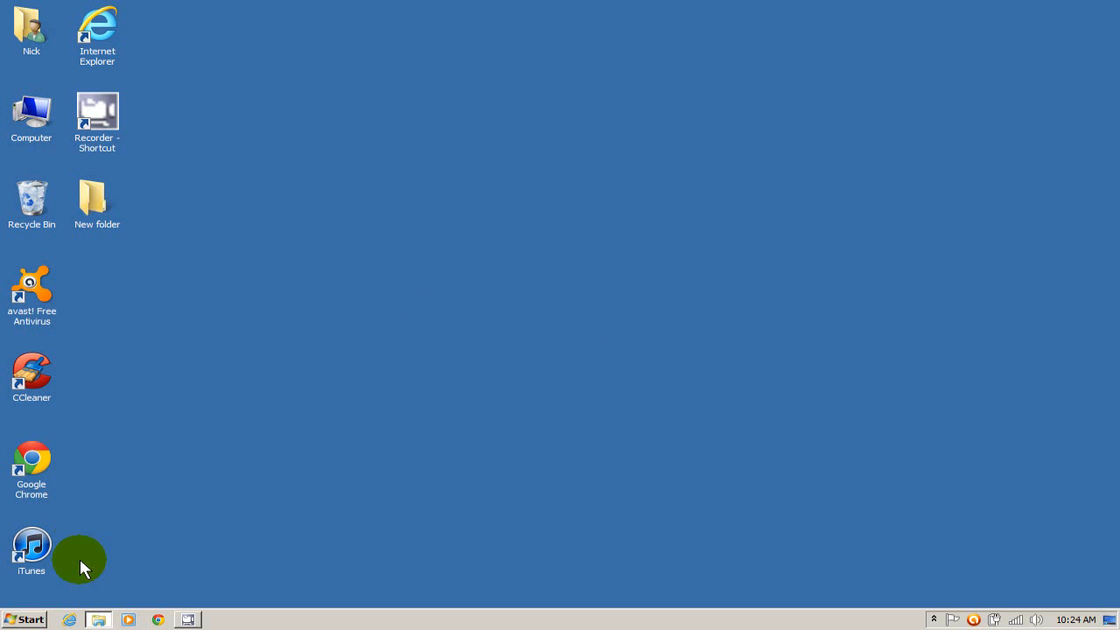
{"action": "mouse_move", "coordinate": [480, 430]}
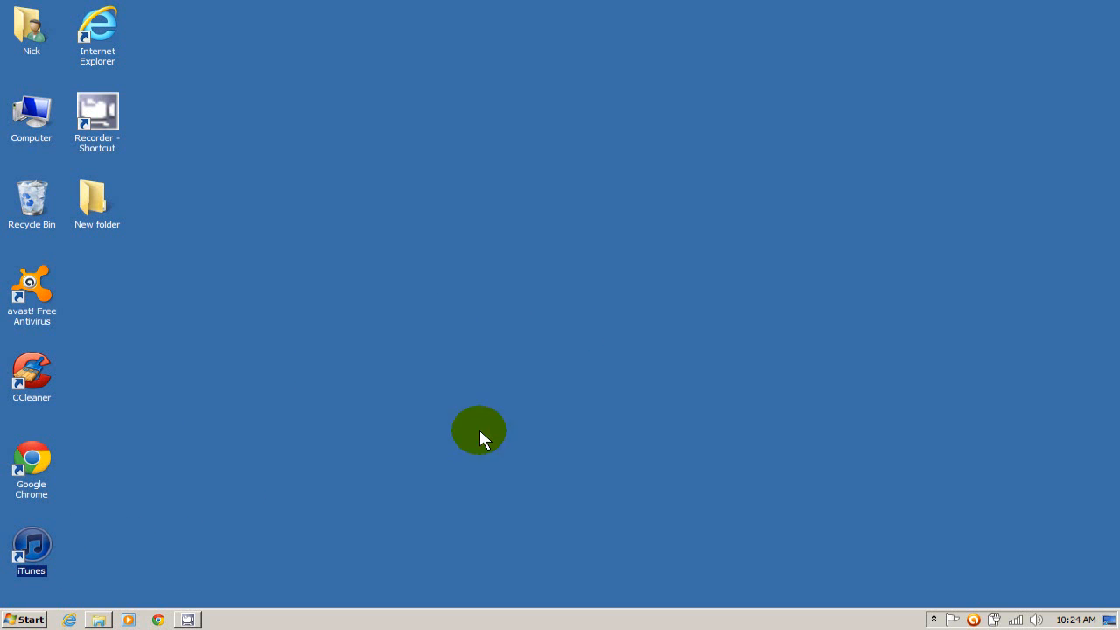
- Relaunch iTunes from the desktop shortcut so the old library's six songs and playlists appear
{"action": "double_click", "coordinate": [32, 546]}
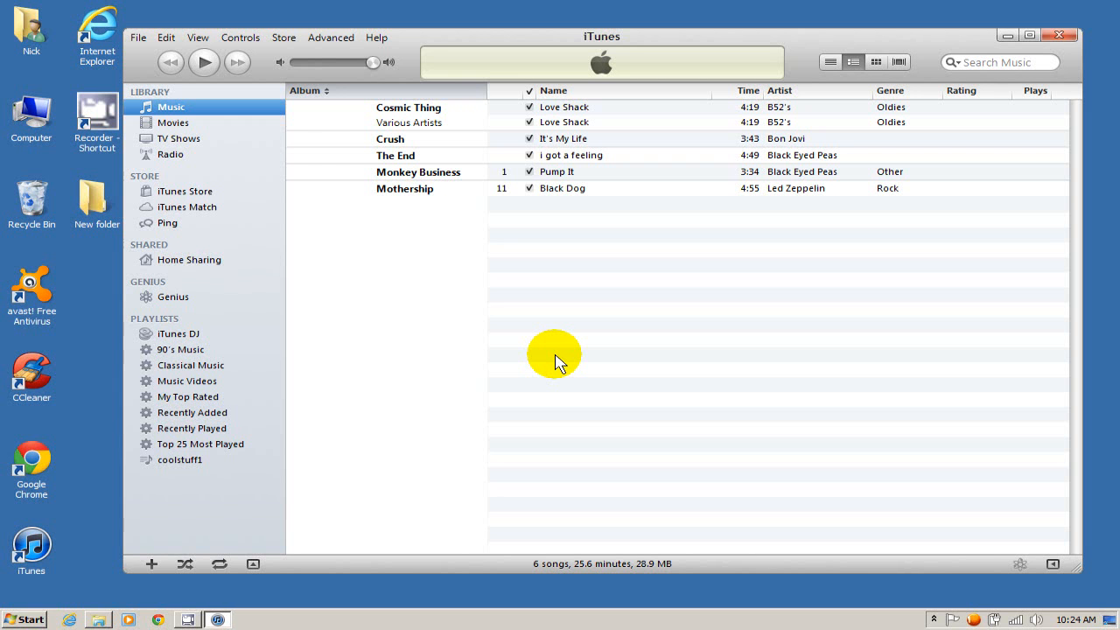
{"action": "mouse_move", "coordinate": [563, 360]}
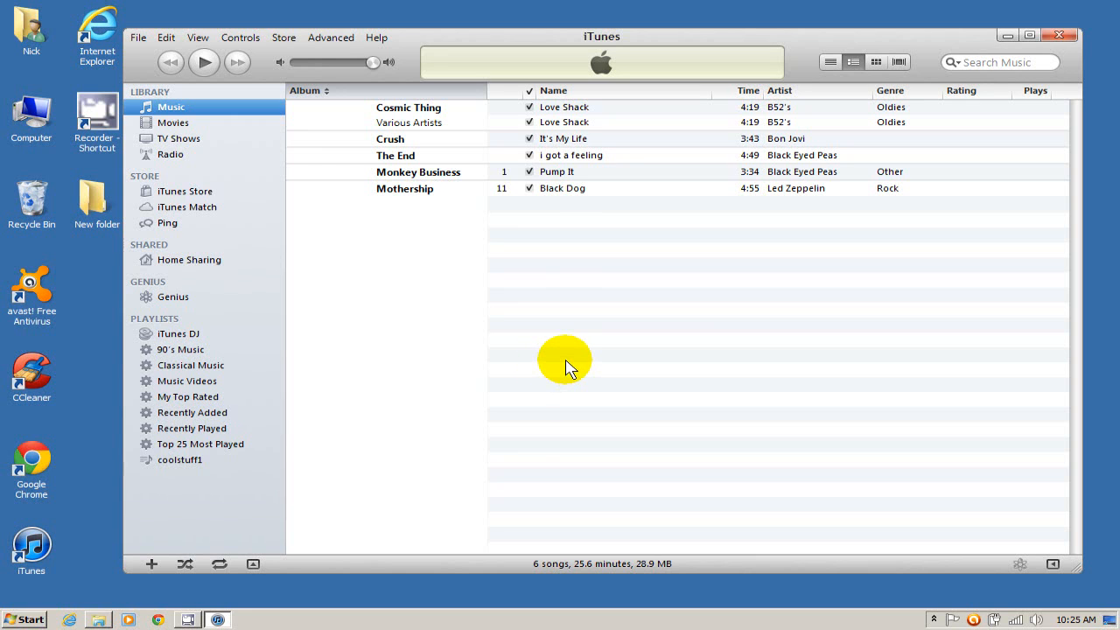
{"action": "mouse_move", "coordinate": [549, 375]}
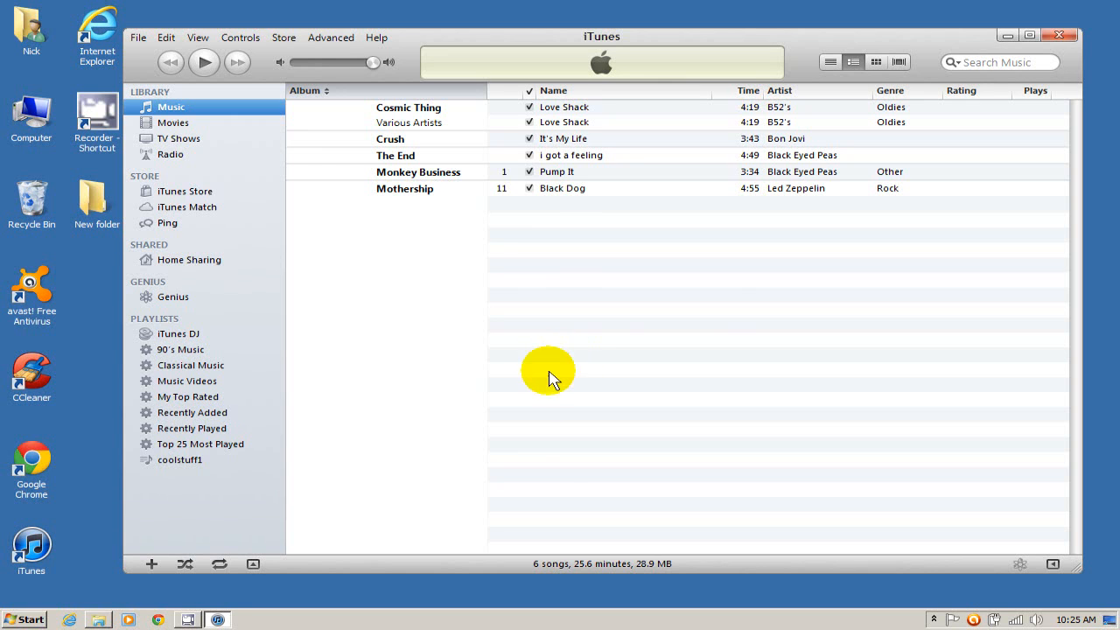
{"action": "mouse_move", "coordinate": [470, 242]}
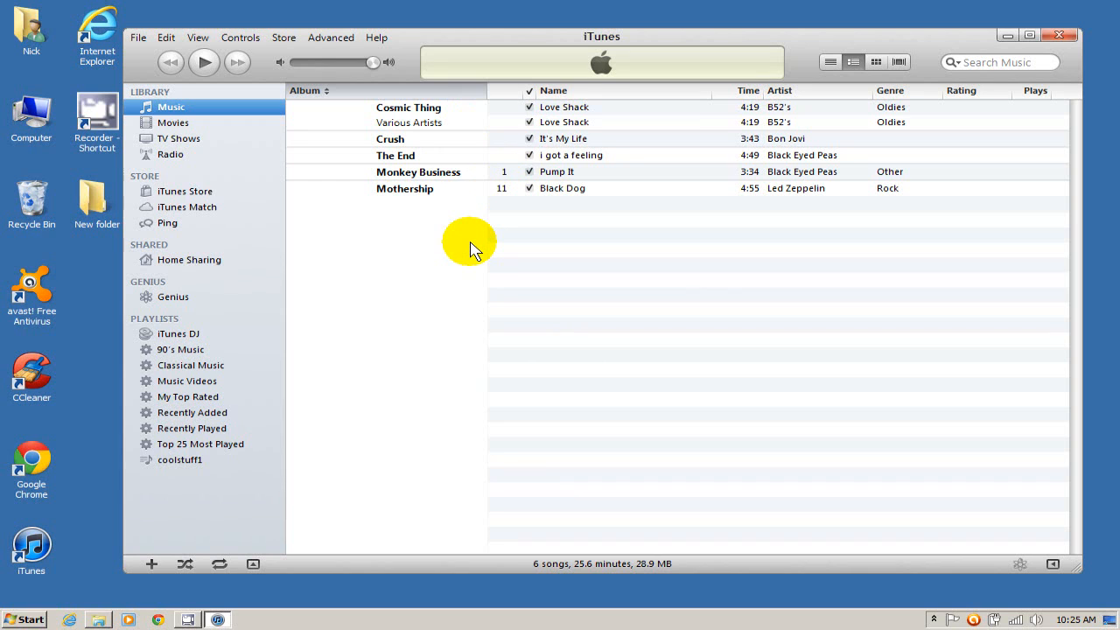
{"action": "mouse_move", "coordinate": [206, 507]}
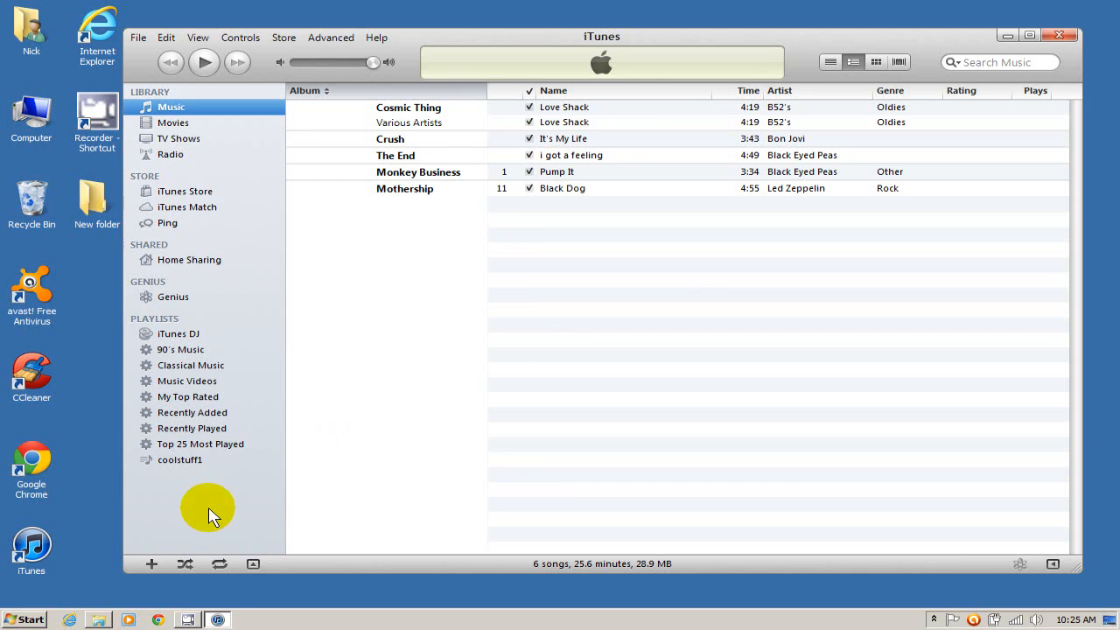
{"action": "mouse_move", "coordinate": [294, 249]}
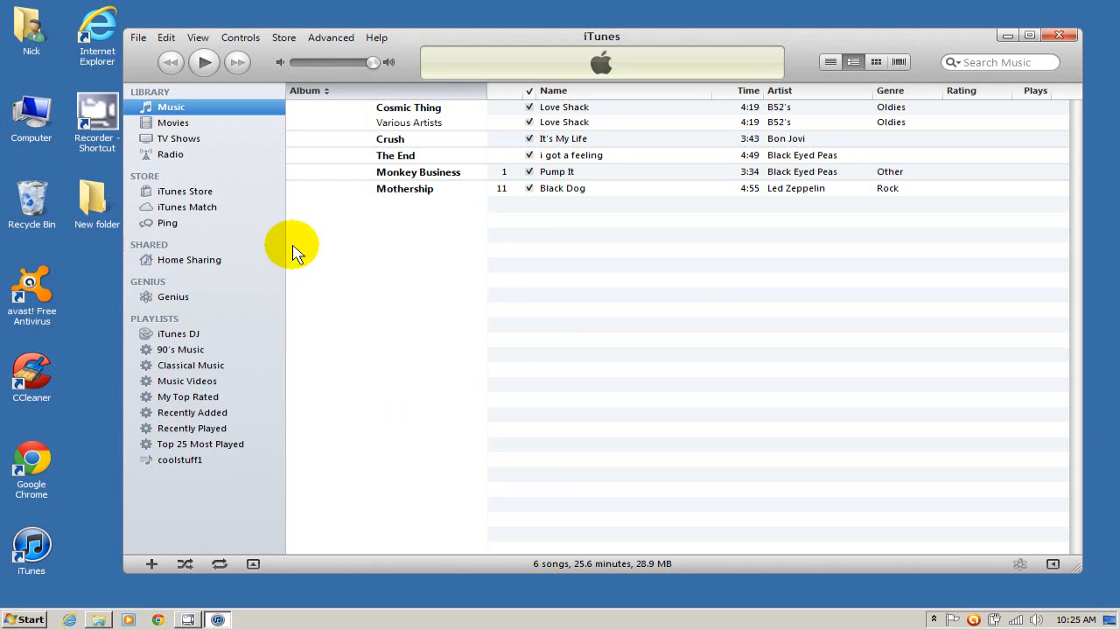
{"action": "mouse_move", "coordinate": [514, 367]}
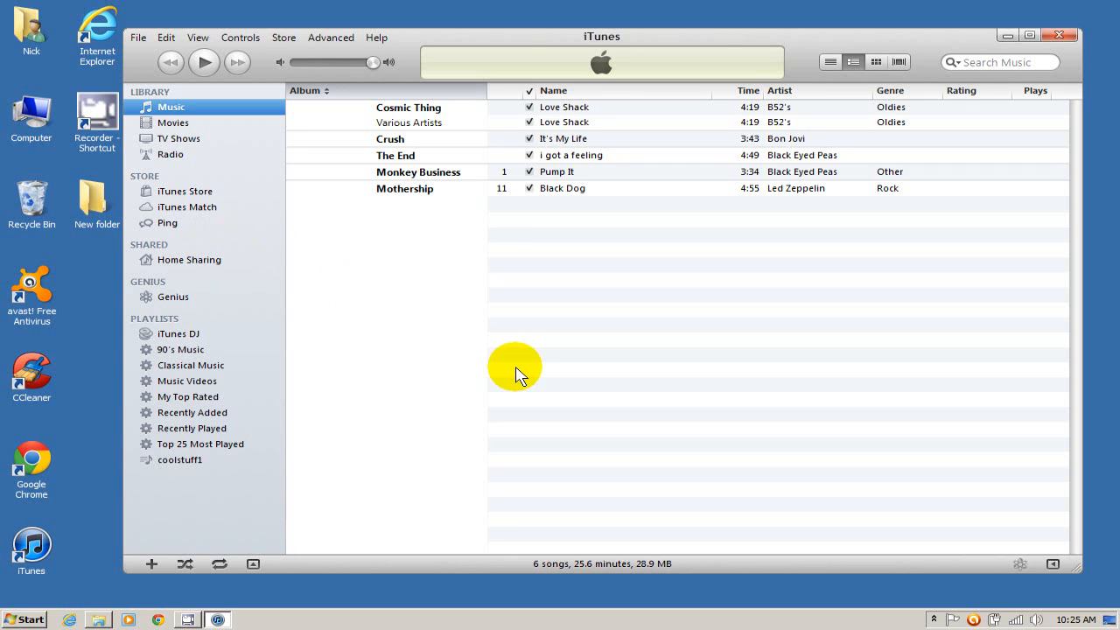
{"action": "mouse_move", "coordinate": [424, 263]}
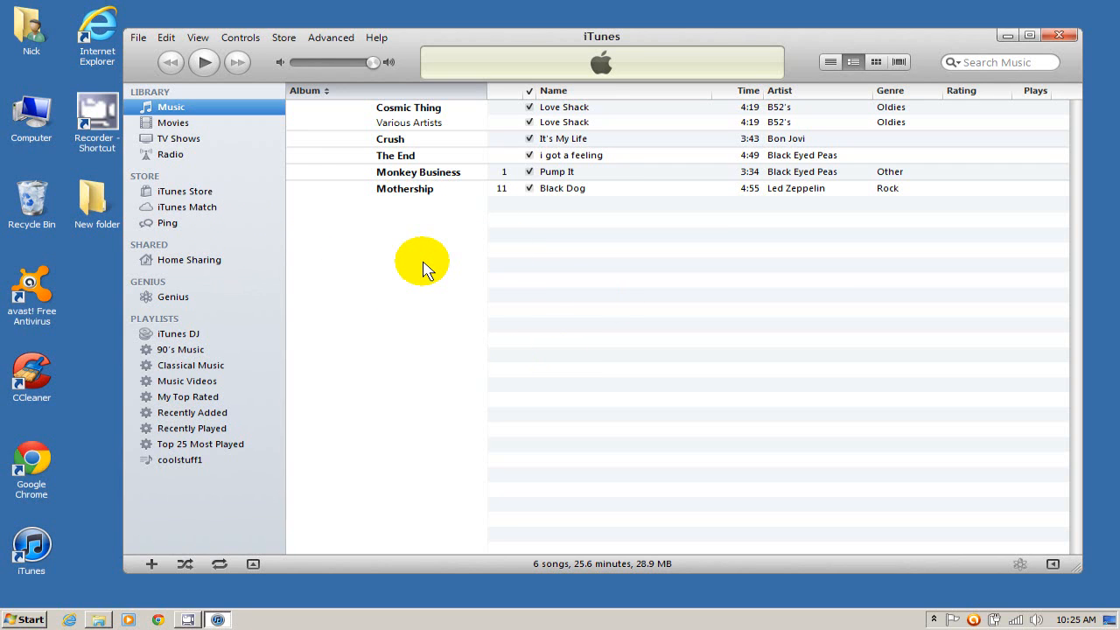